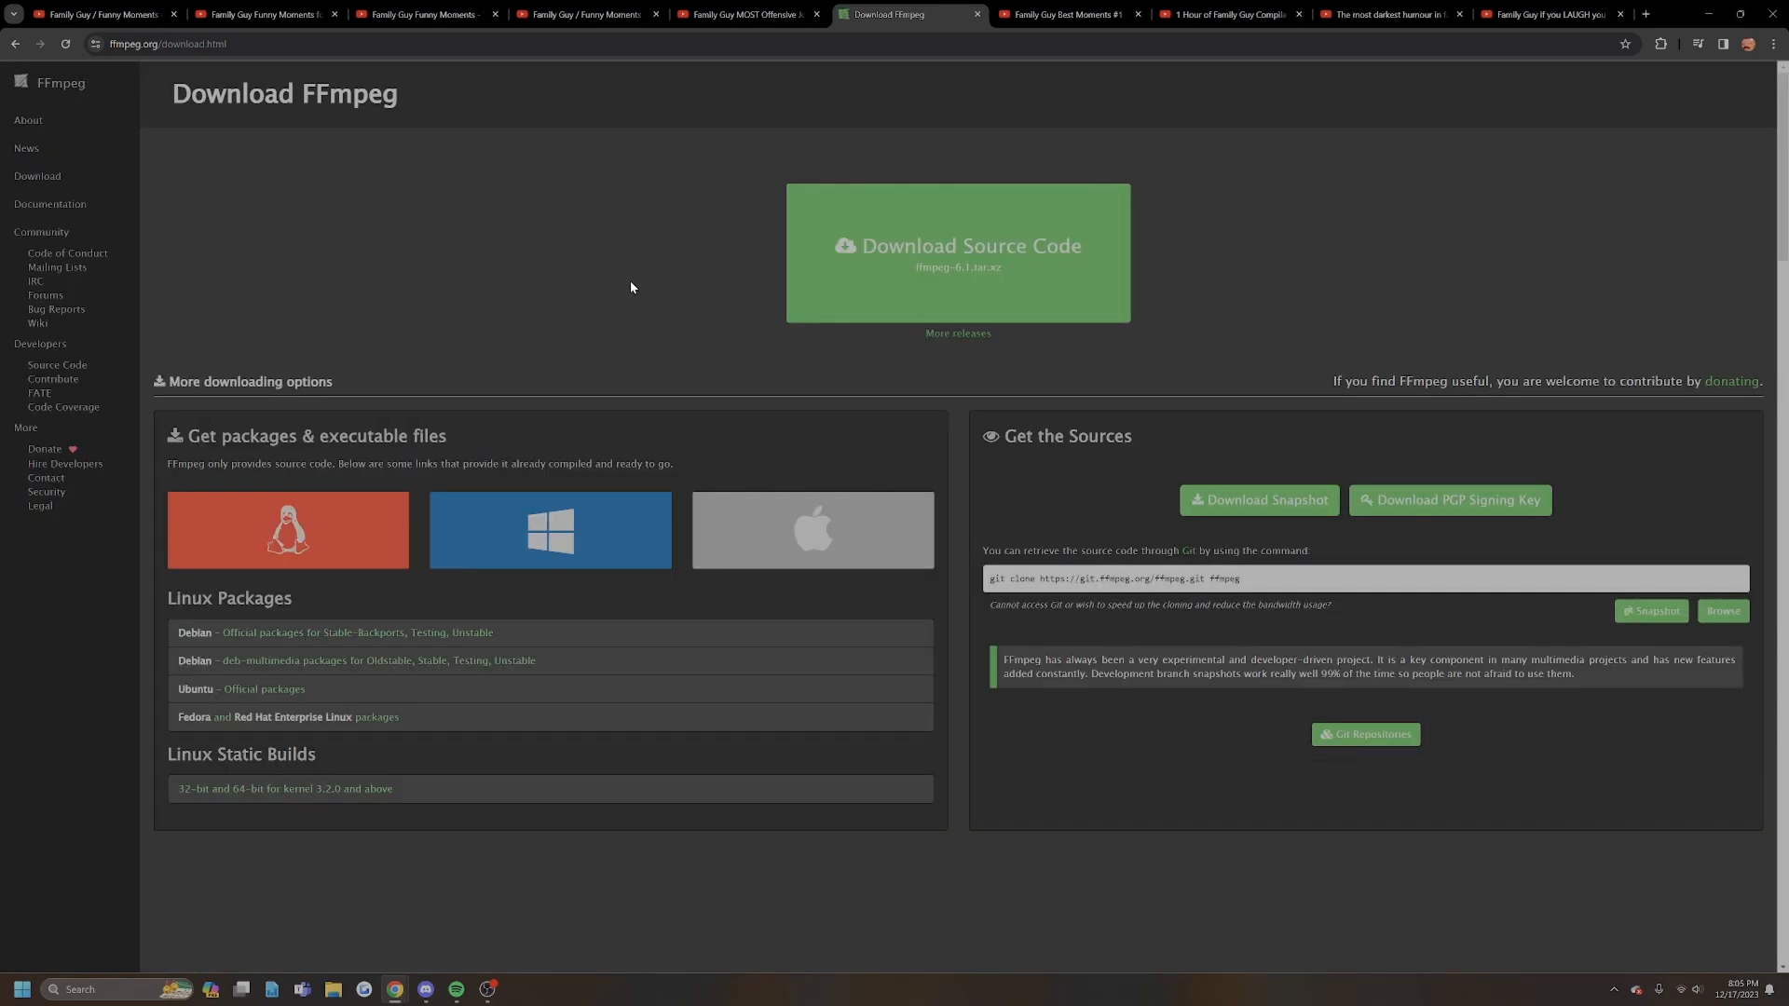
Choose the Windows download option and follow the 'Windows builds from gyan.dev' link
{"action": "left_click", "coordinate": [549, 529]}
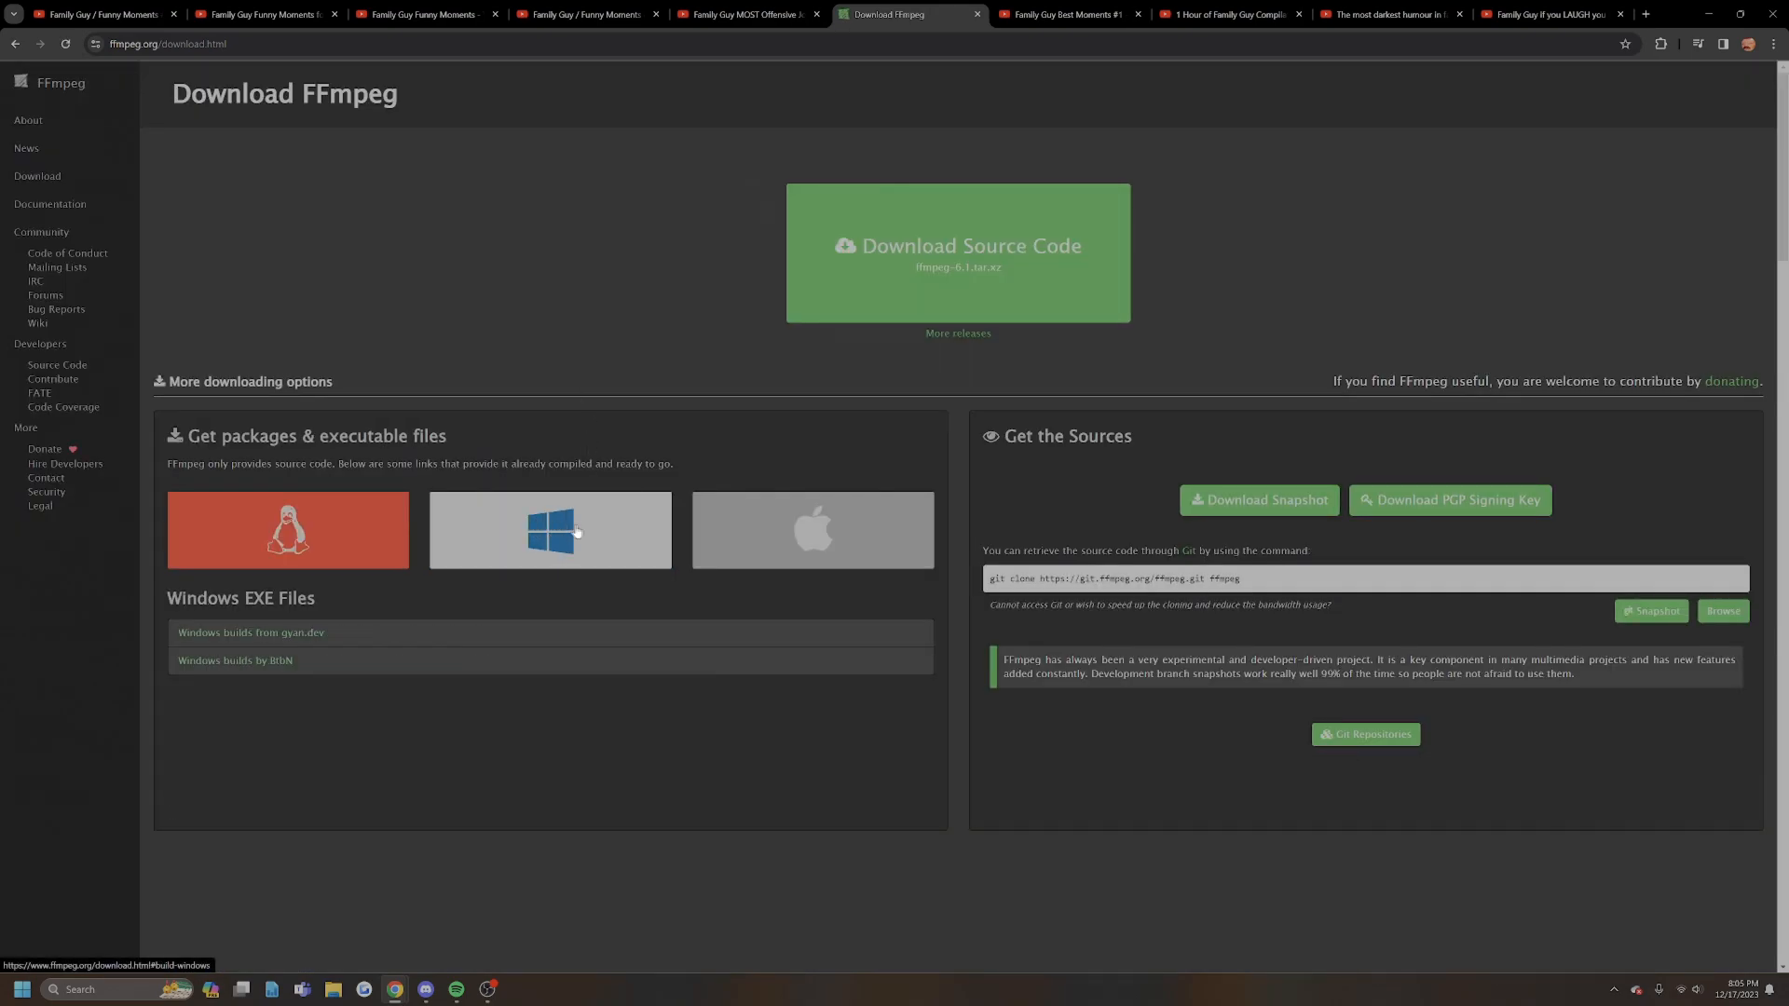
{"action": "left_click", "coordinate": [812, 529]}
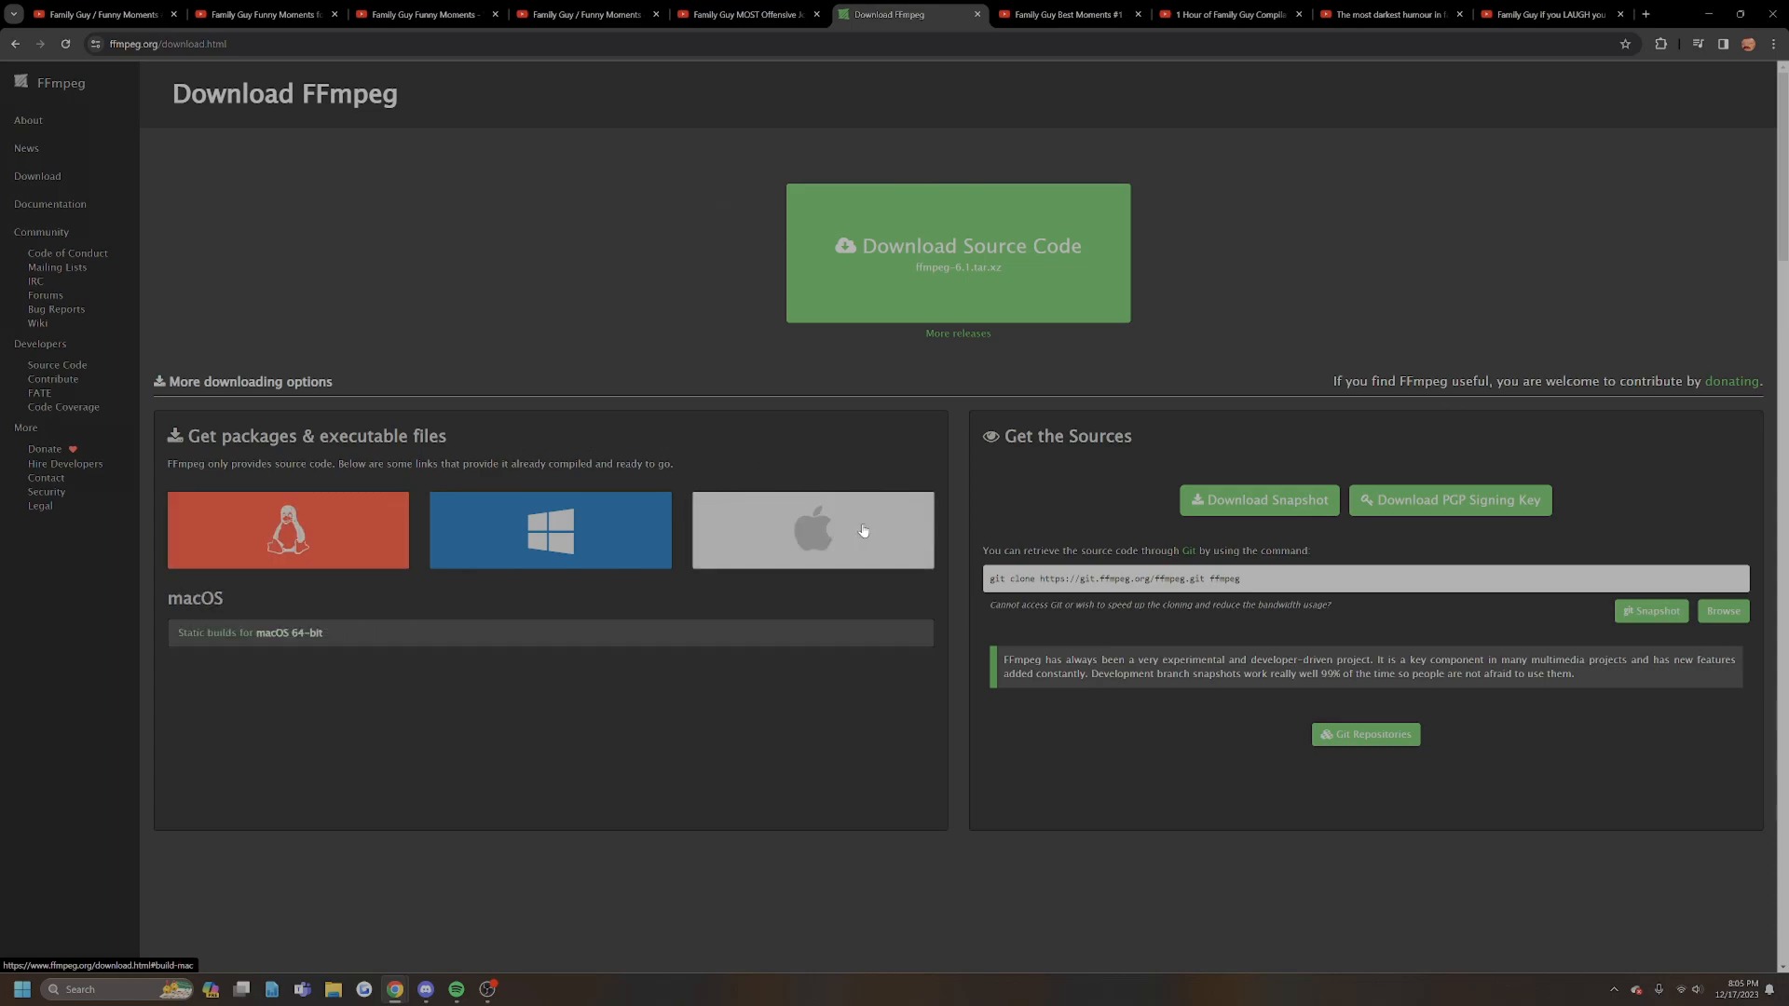
{"action": "left_click", "coordinate": [550, 529]}
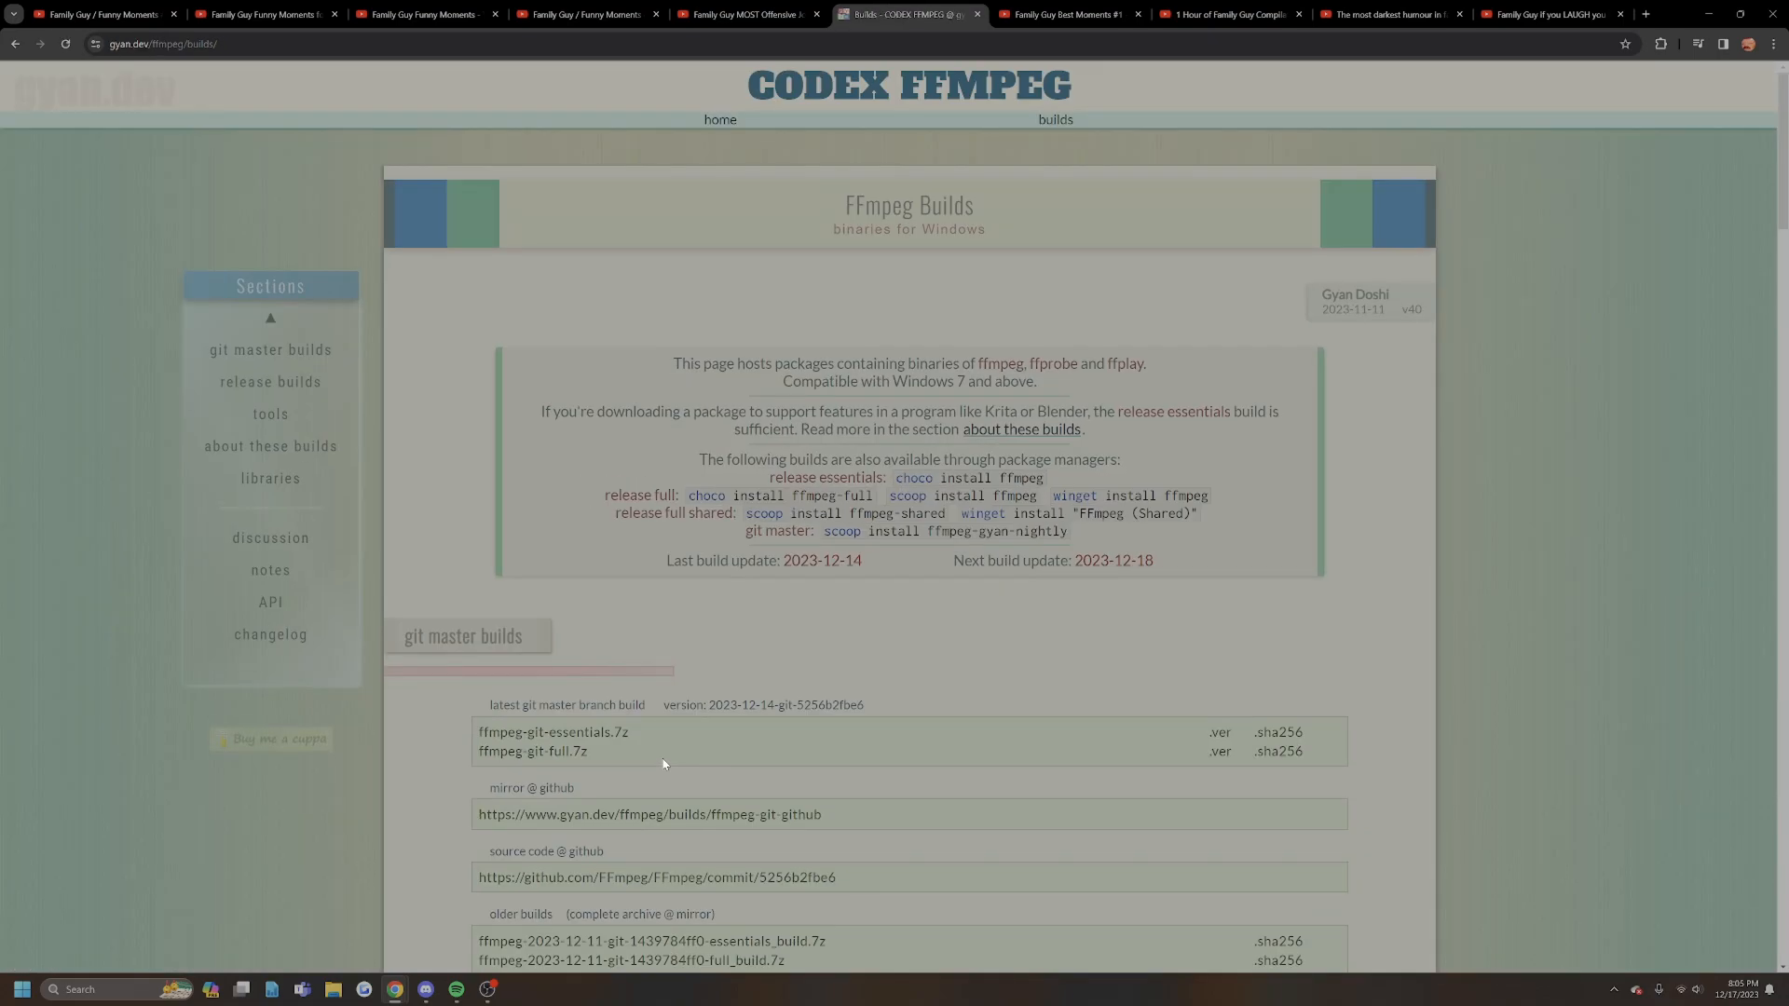
Scroll down to the git master builds listing with the ffmpeg-git-full.7z archive
{"action": "scroll", "scroll_direction": "down", "scroll_amount": 3}
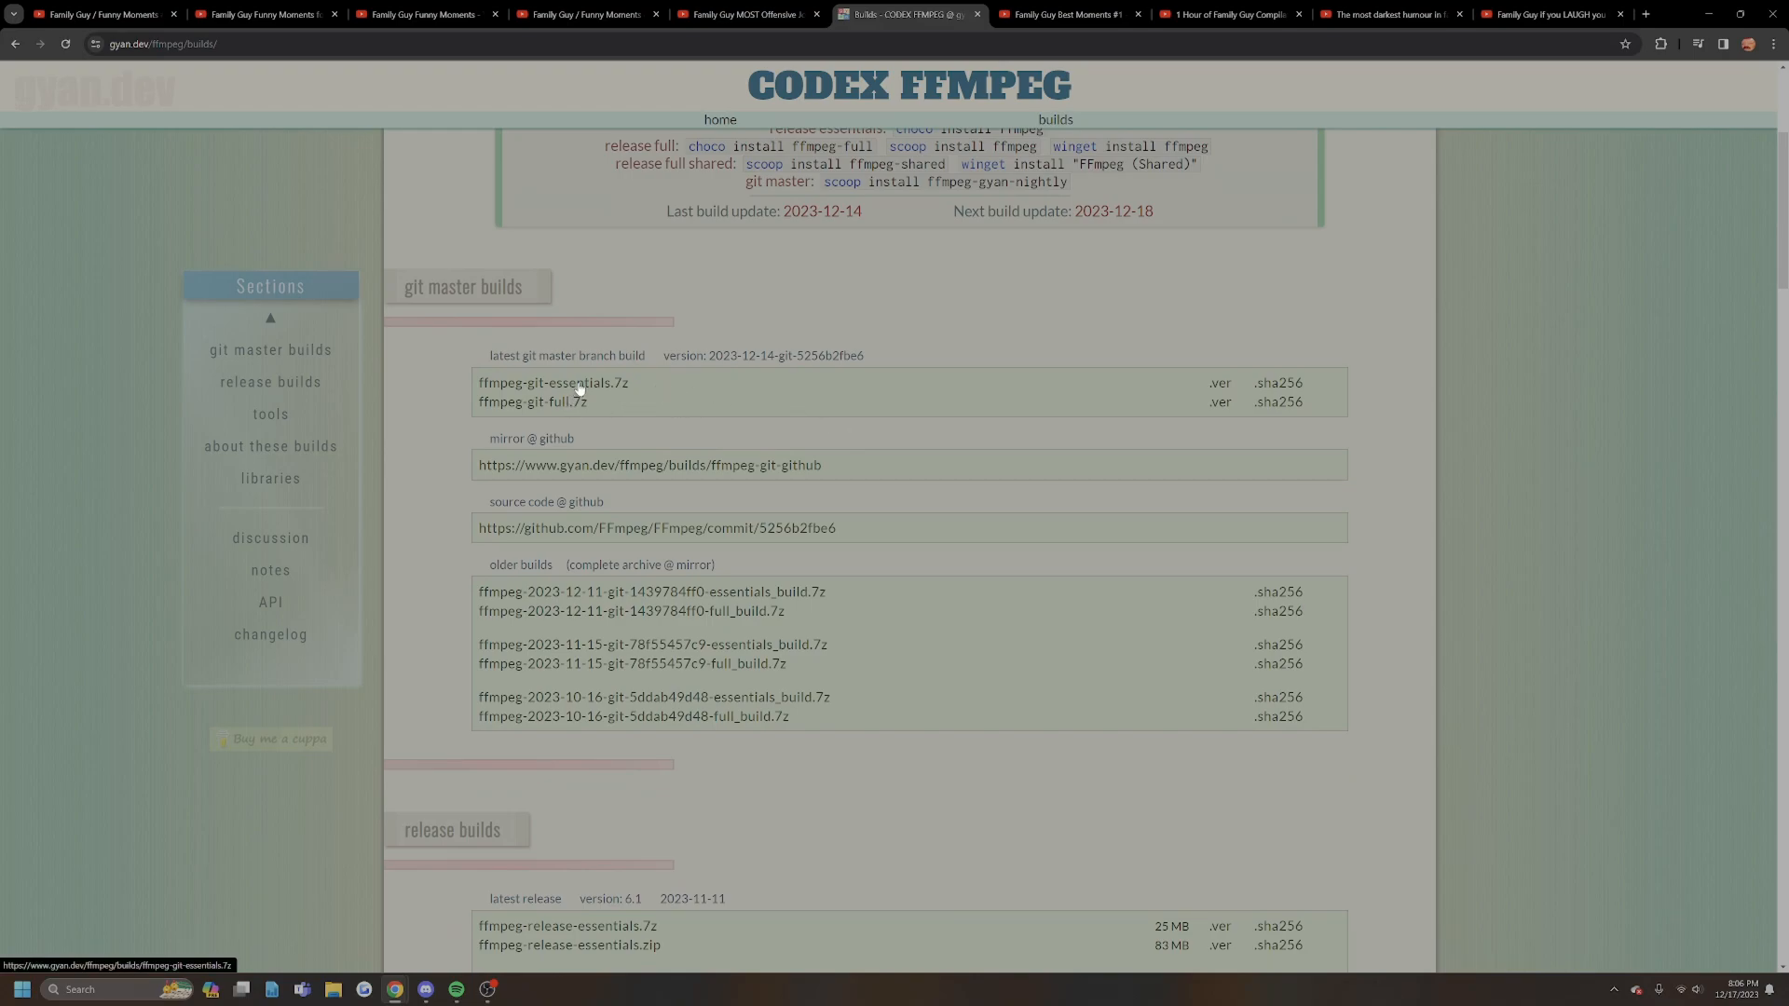
{"action": "mouse_move", "coordinate": [677, 428]}
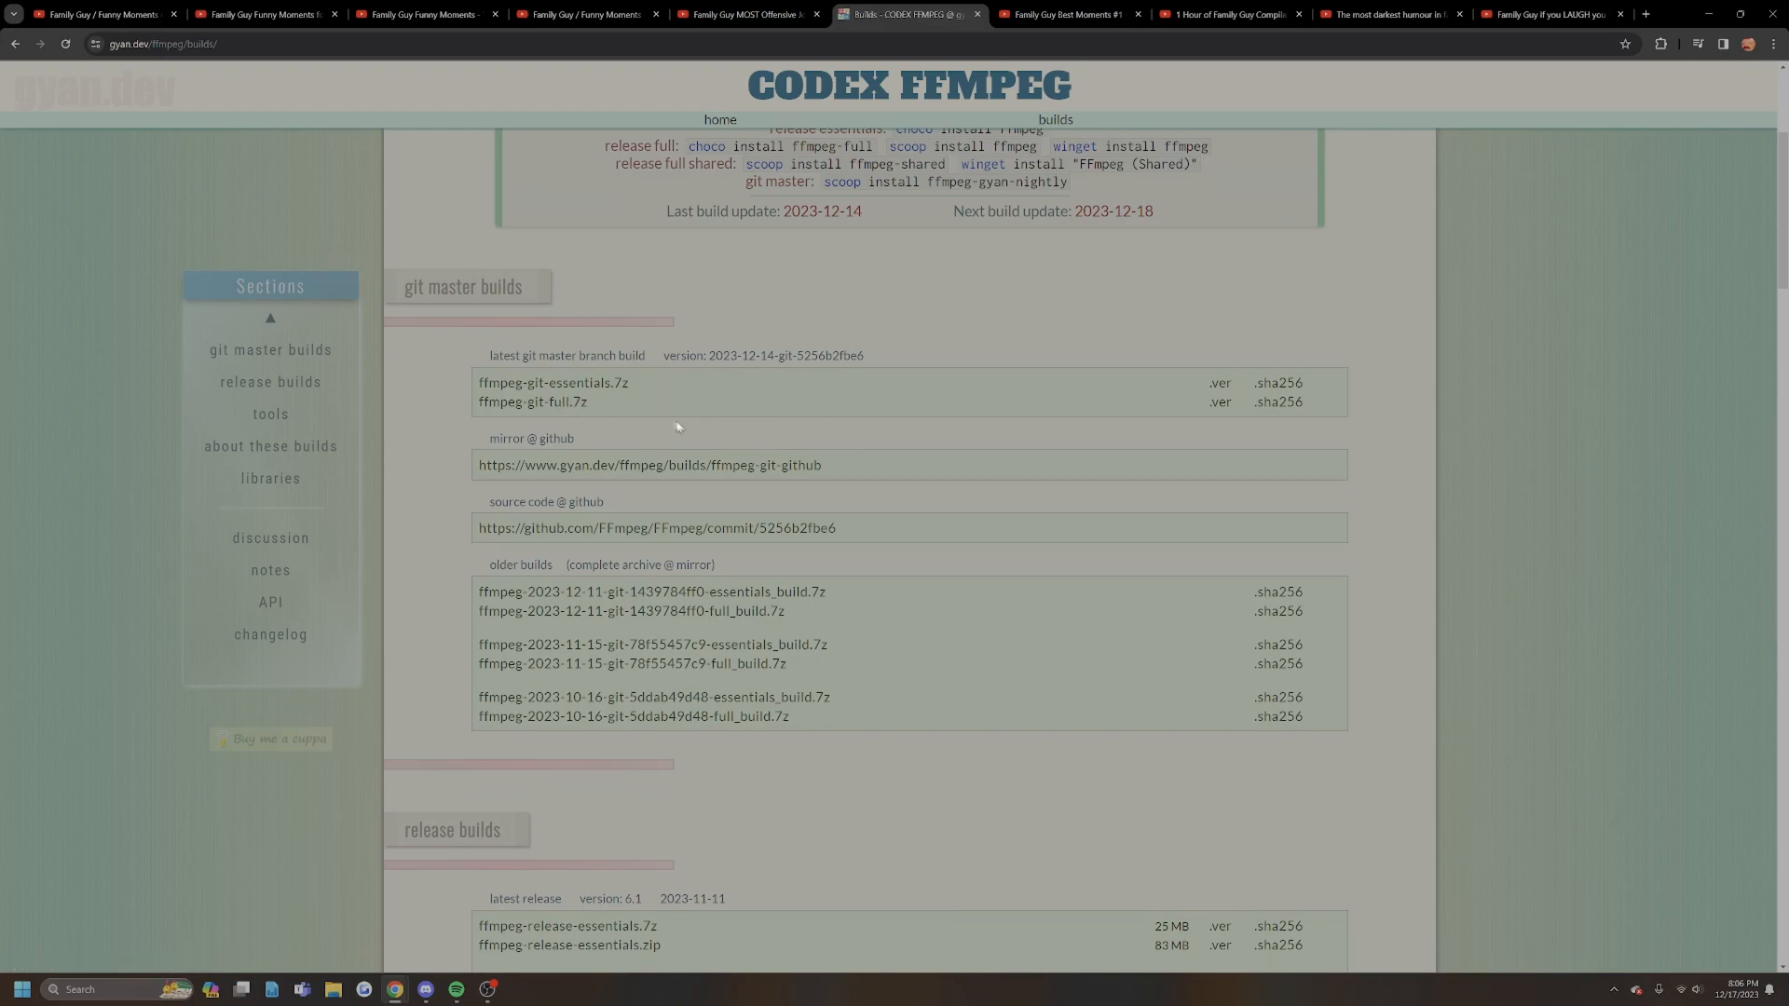
{"action": "mouse_move", "coordinate": [559, 407]}
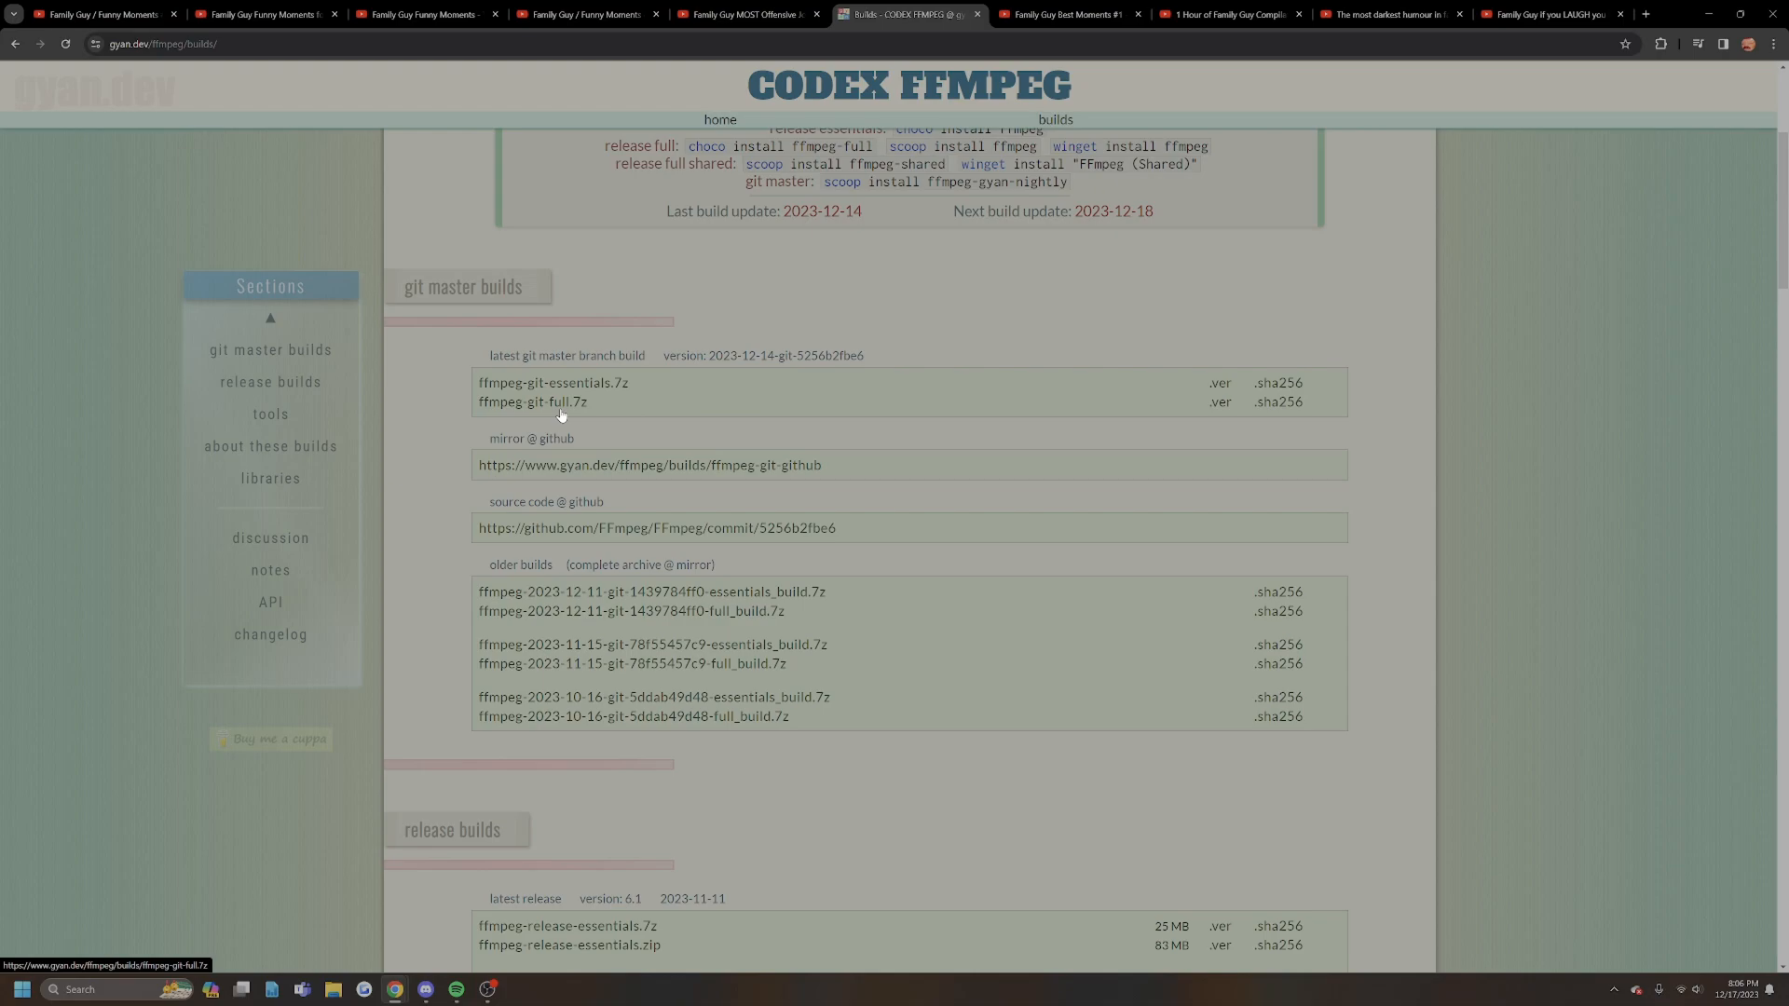
{"action": "mouse_move", "coordinate": [512, 411]}
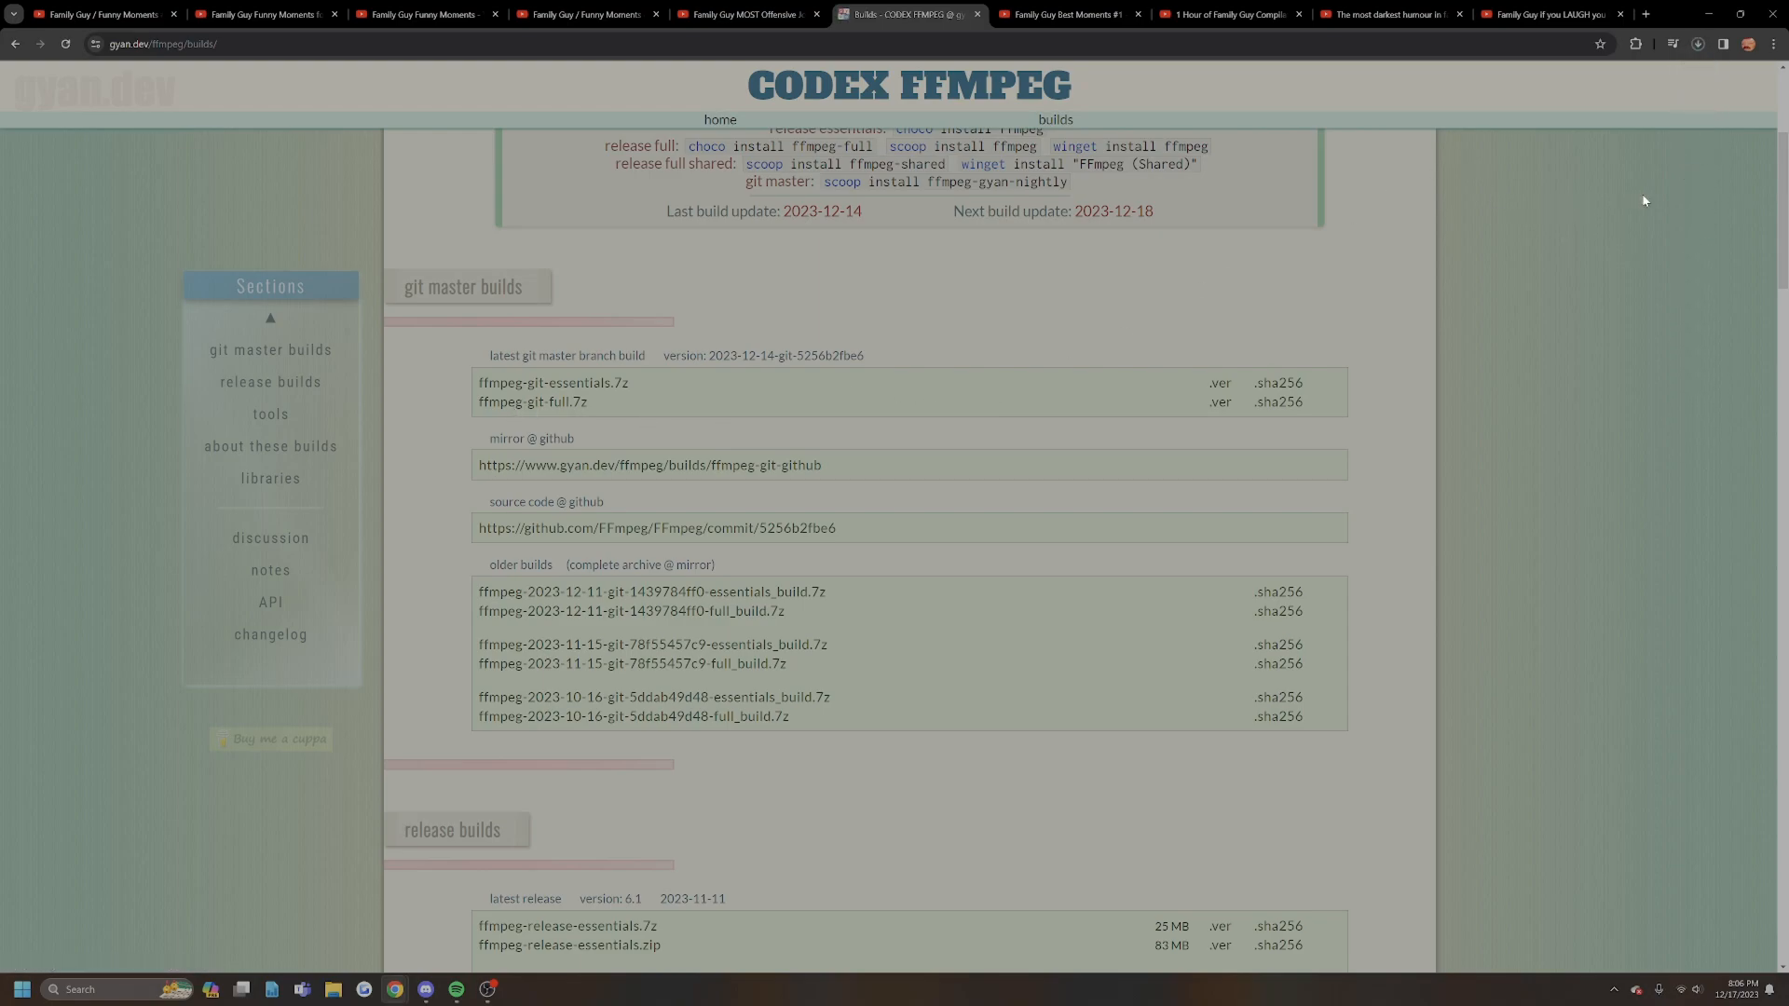
{"action": "mouse_move", "coordinate": [1415, 326]}
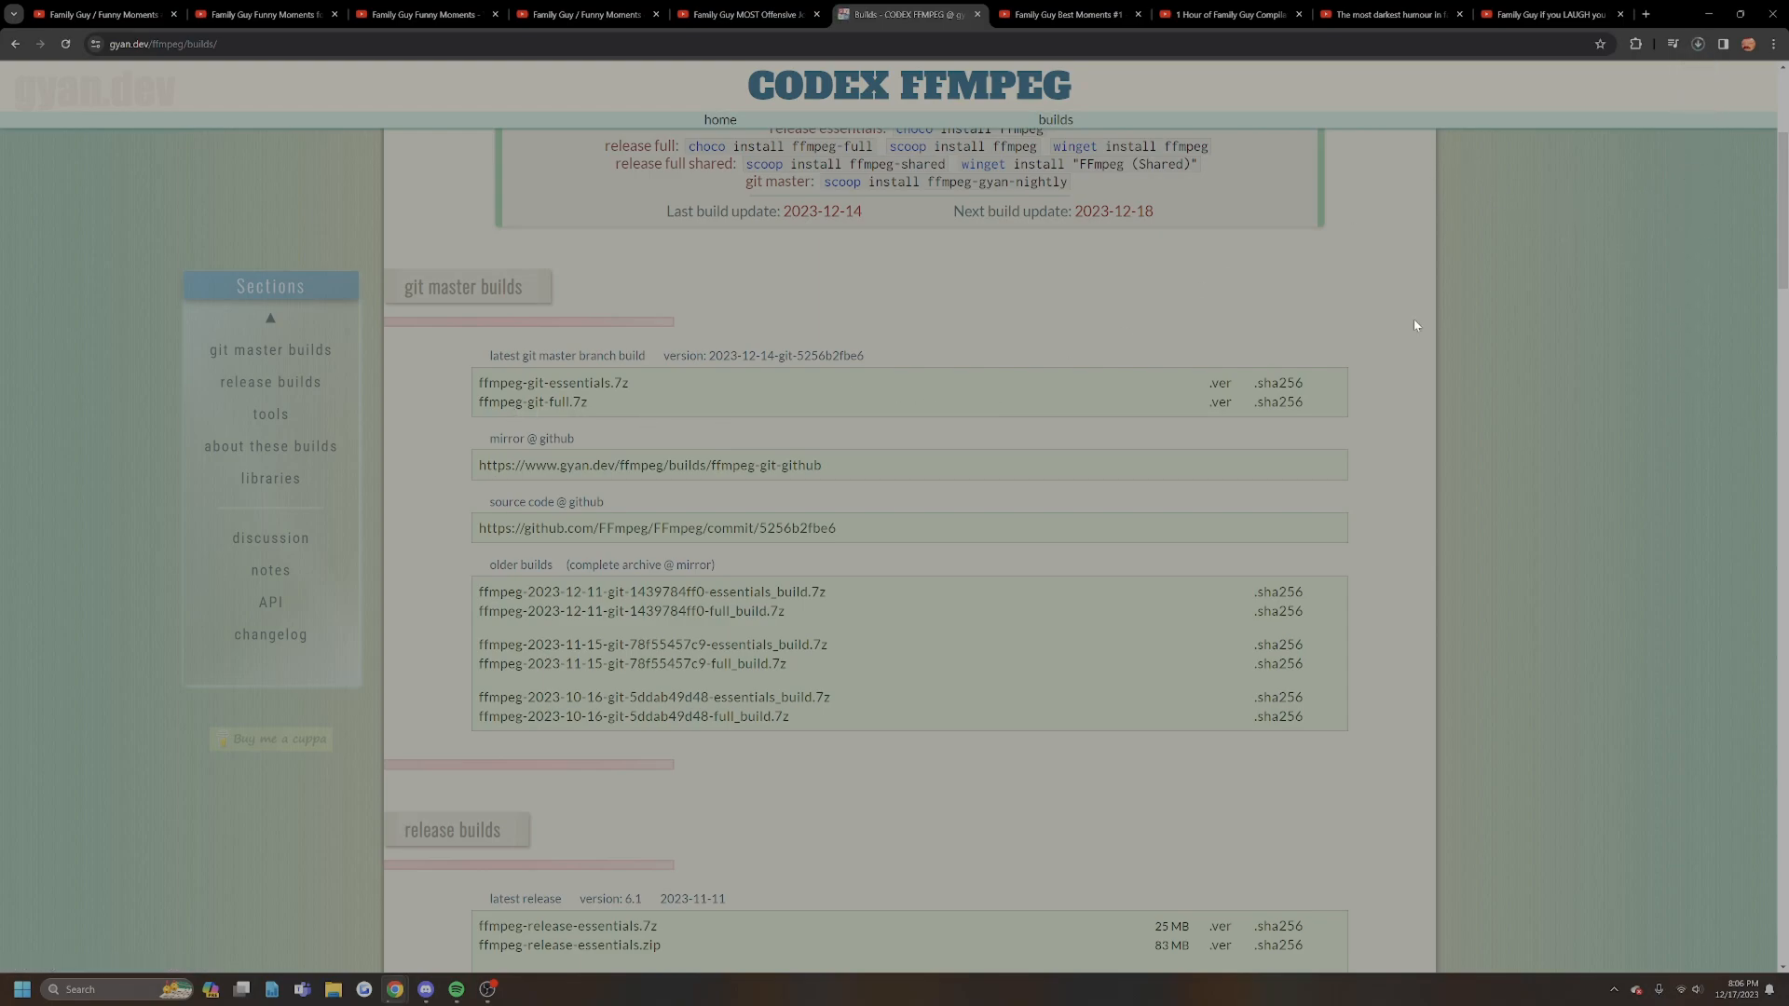
{"action": "mouse_move", "coordinate": [580, 415]}
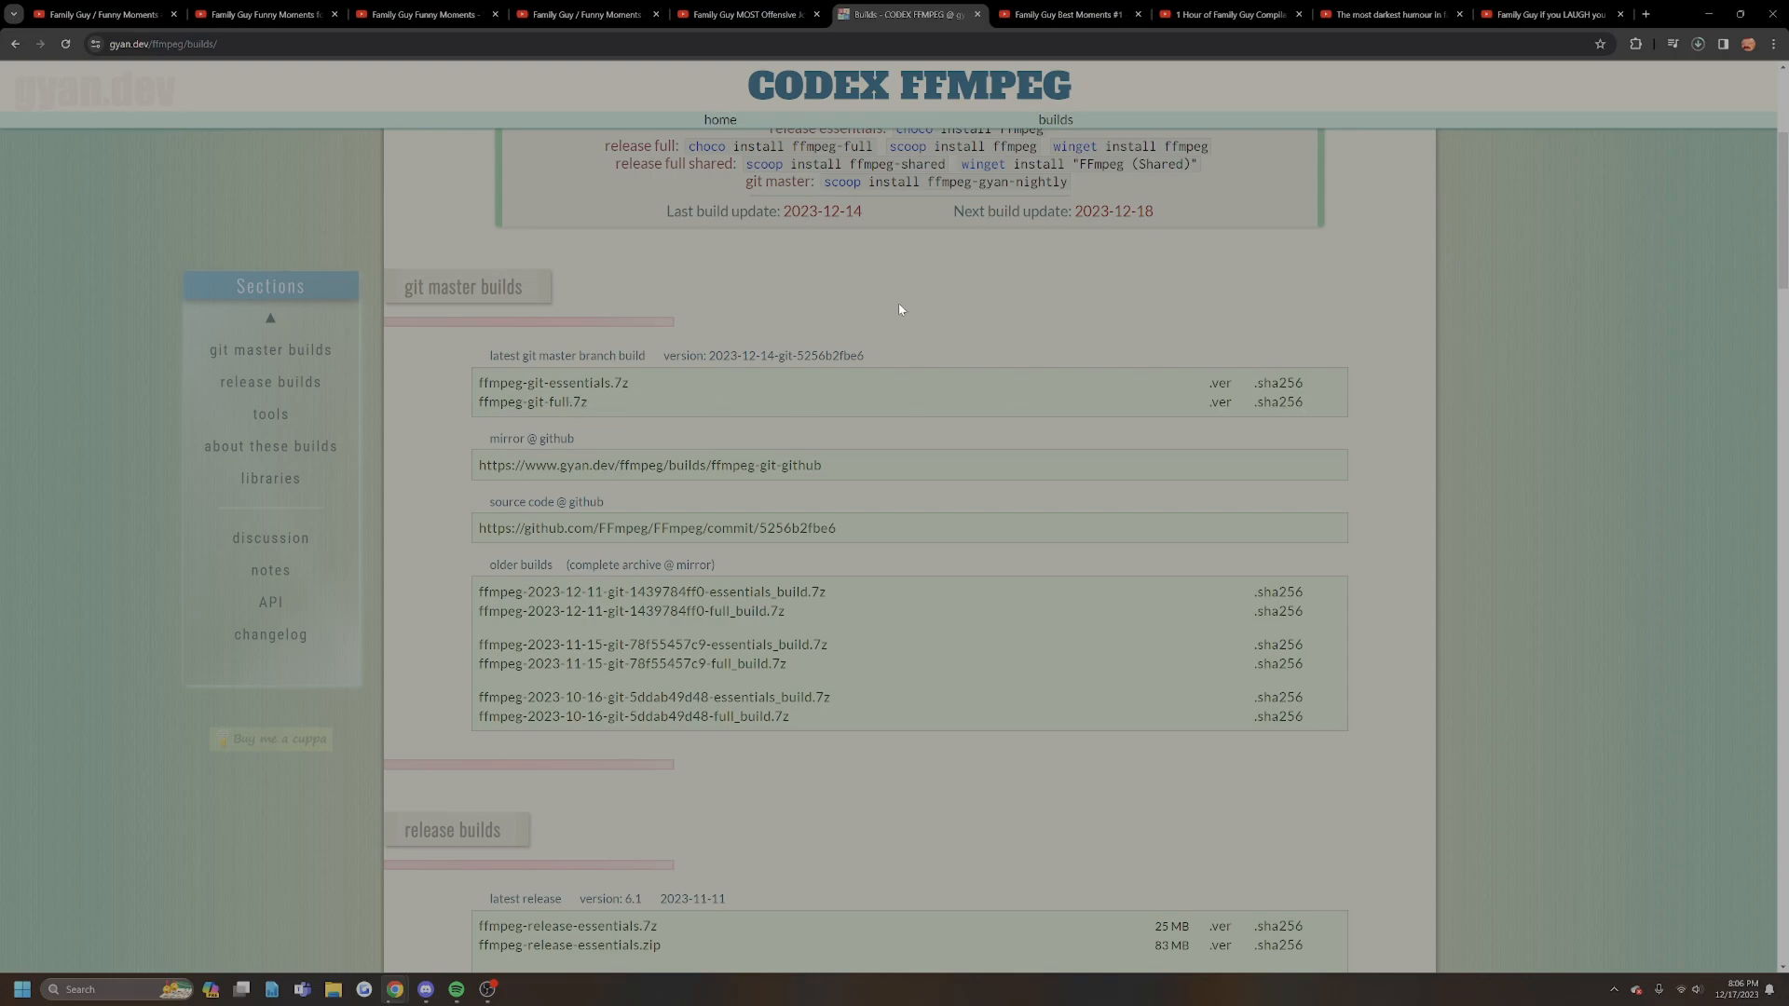
{"action": "mouse_move", "coordinate": [1574, 291]}
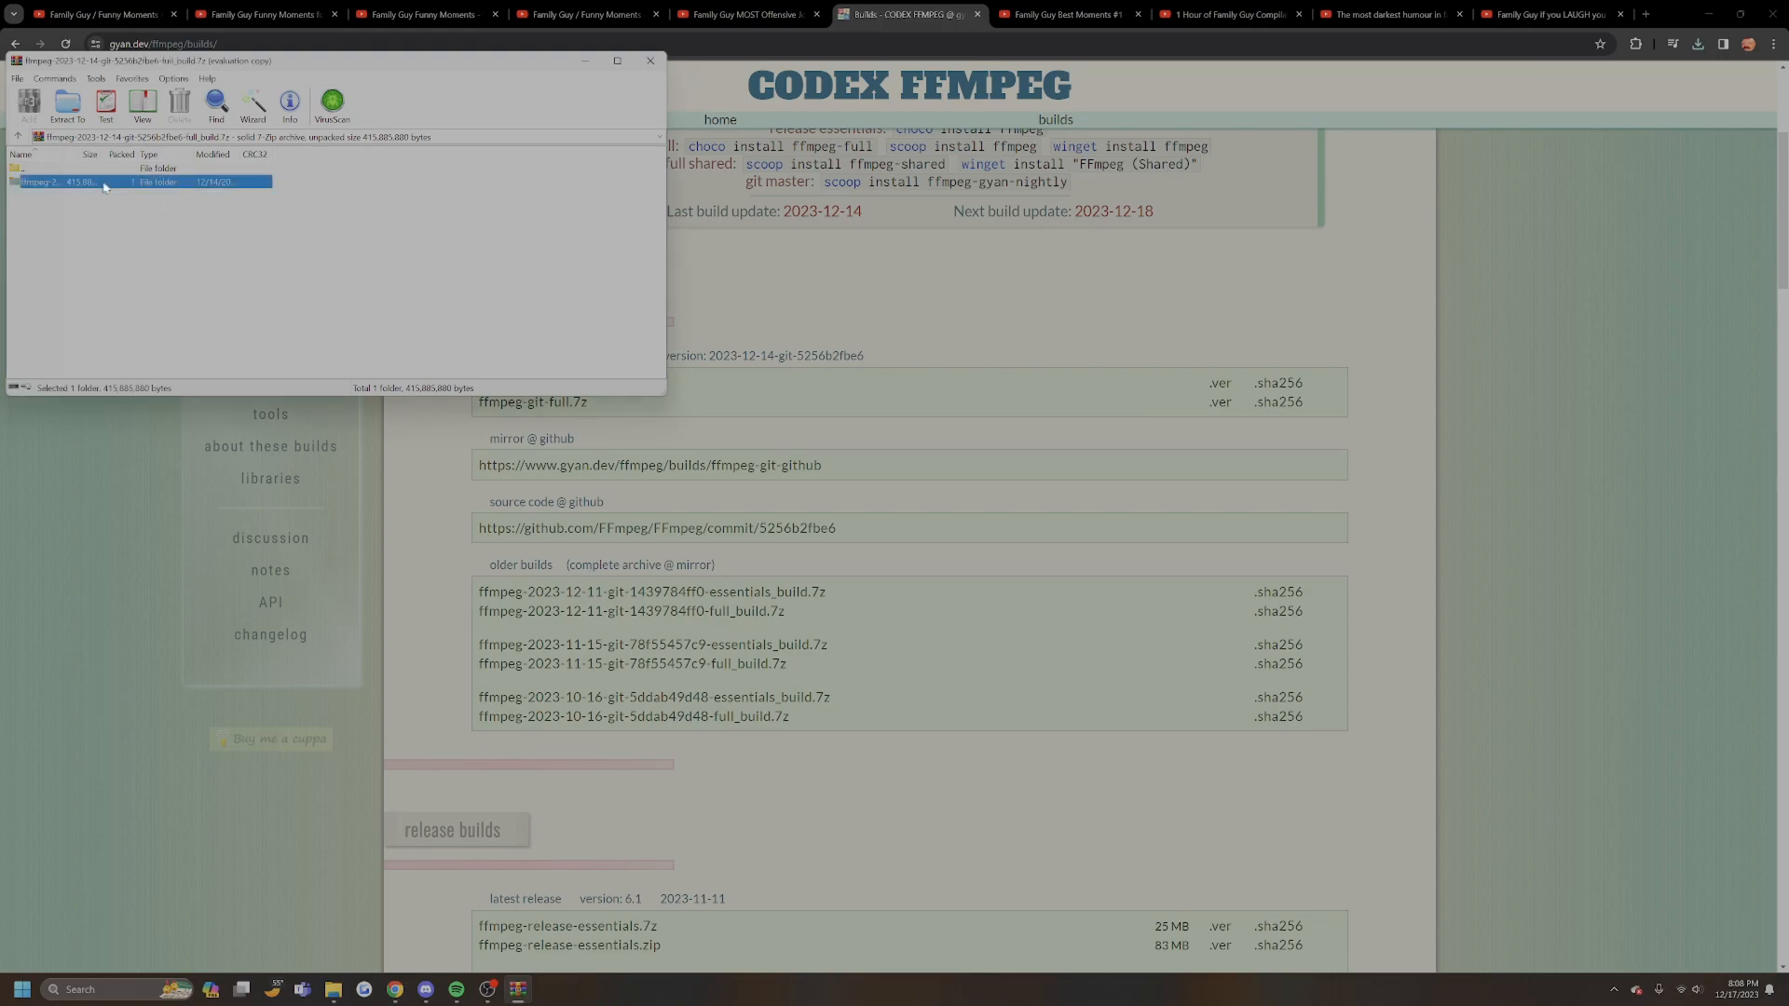
Extract the ffmpeg-git-full build folder to the Desktop with WinRAR
{"action": "right_click", "coordinate": [102, 183]}
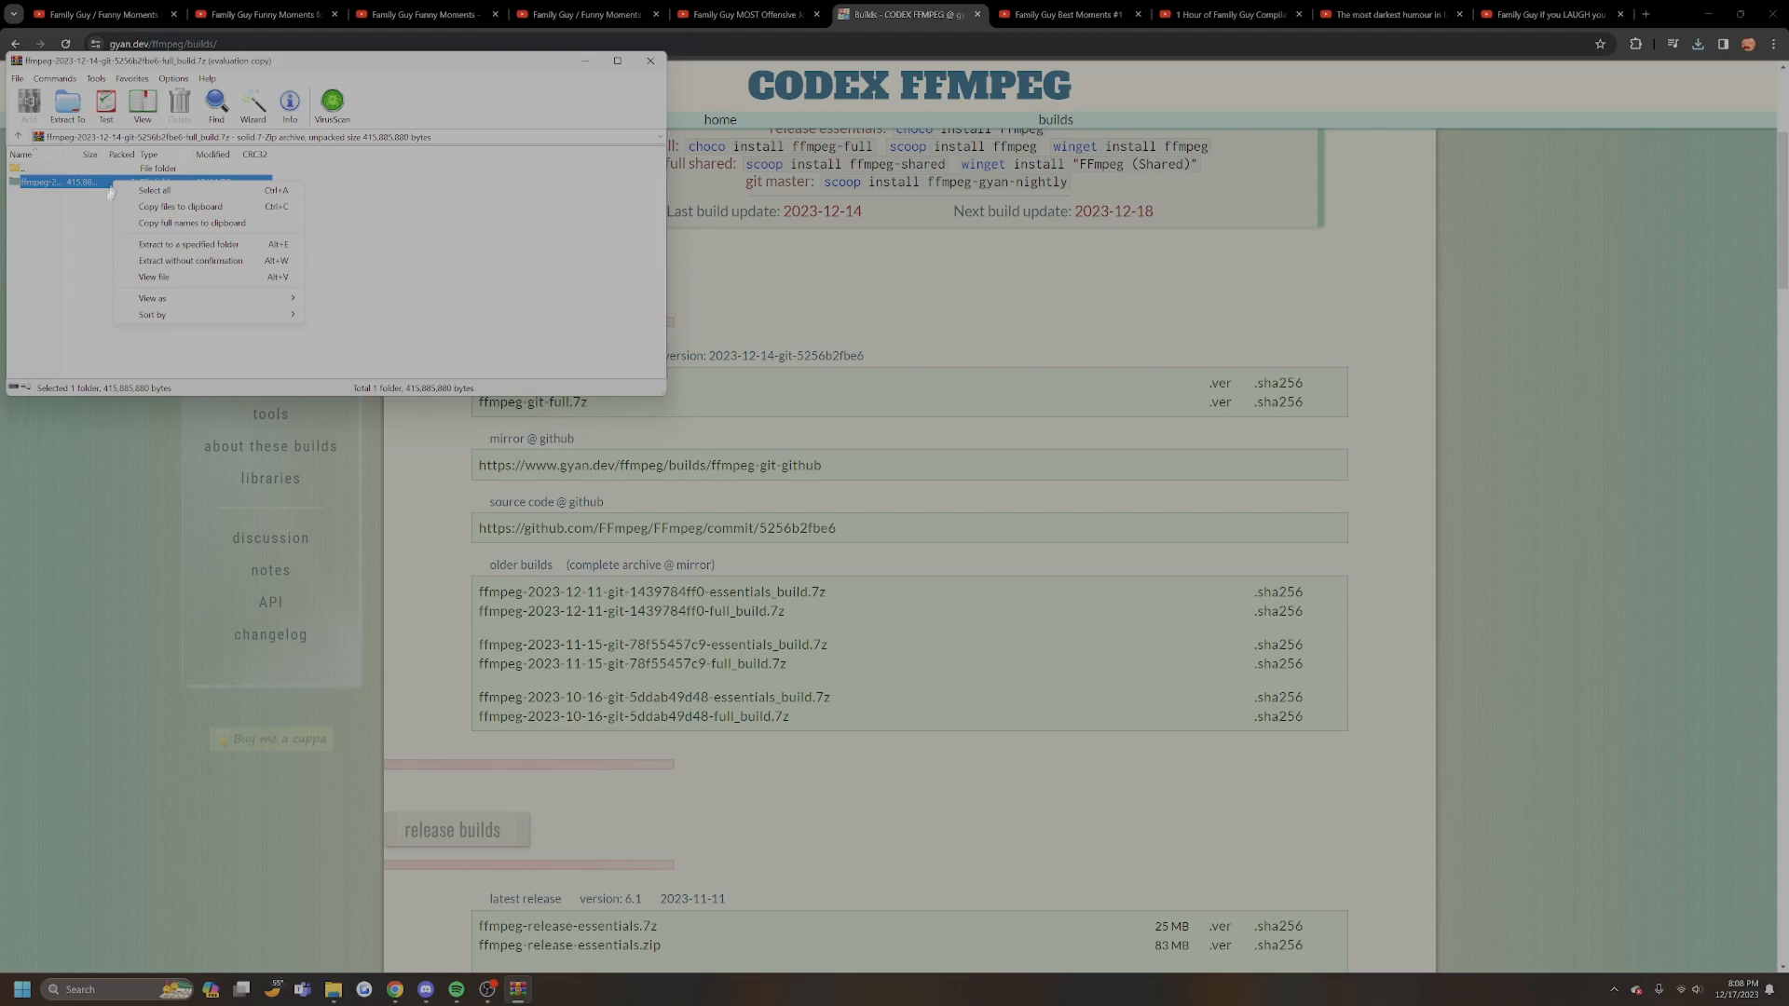
{"action": "mouse_move", "coordinate": [249, 248]}
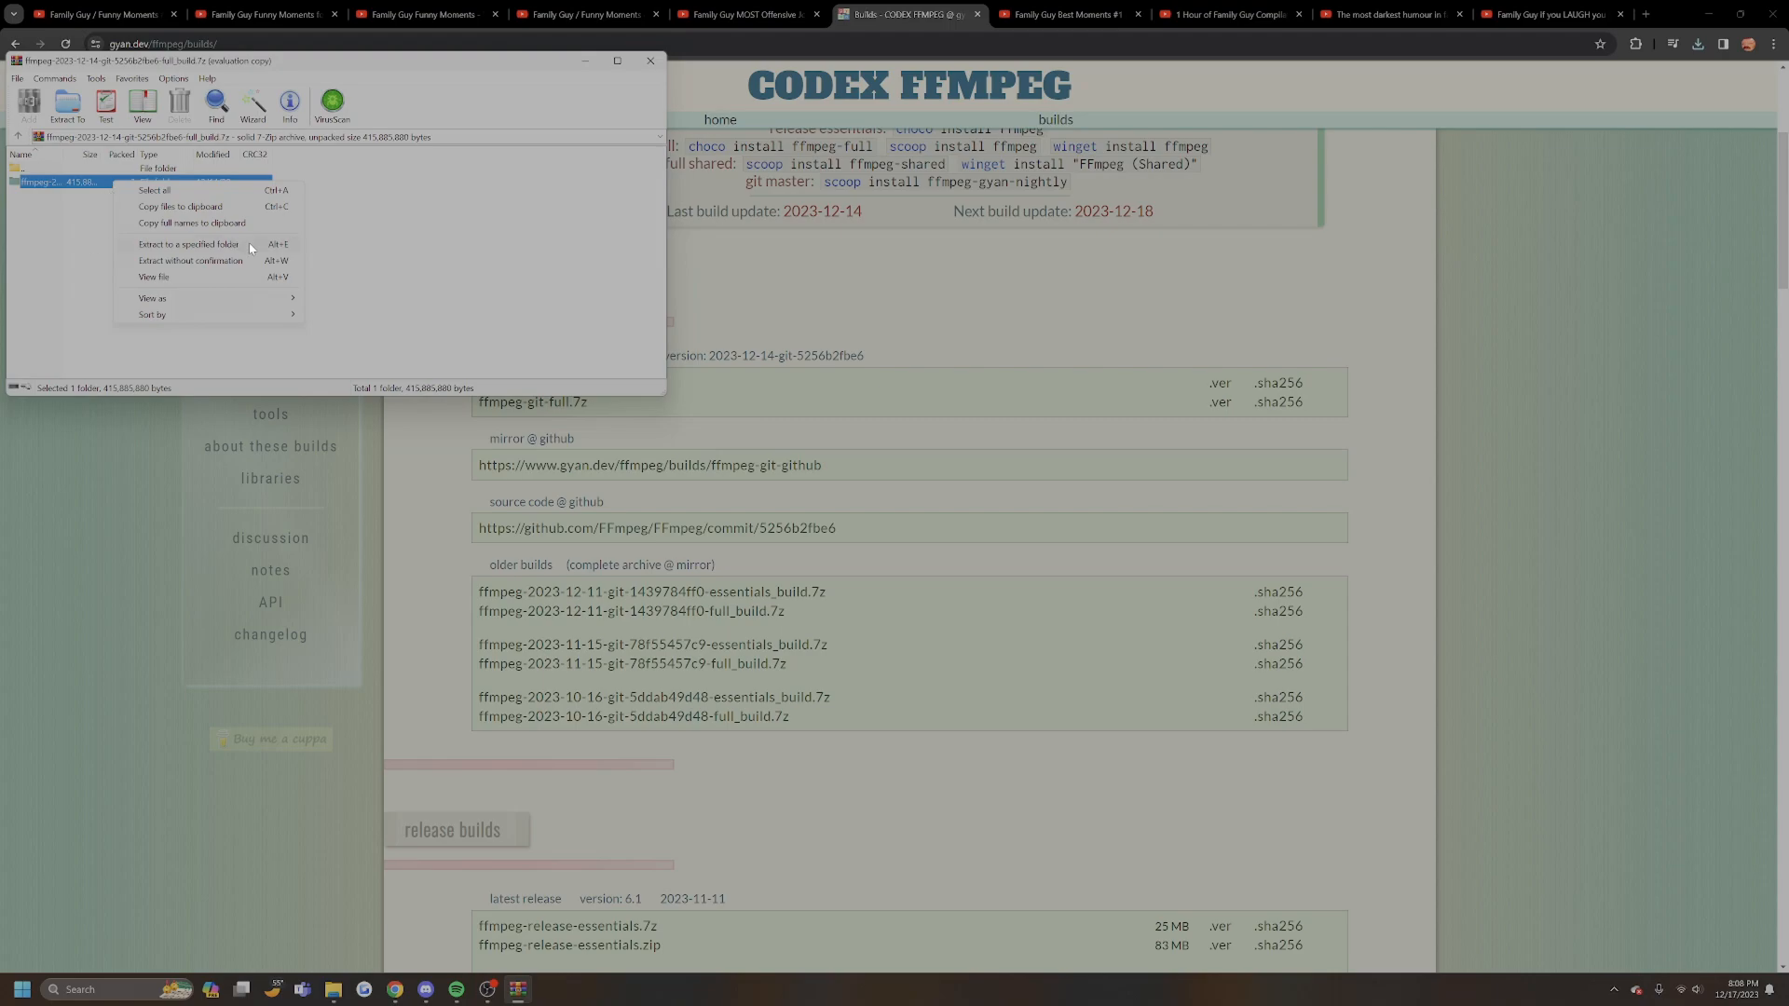
{"action": "left_click", "coordinate": [523, 320]}
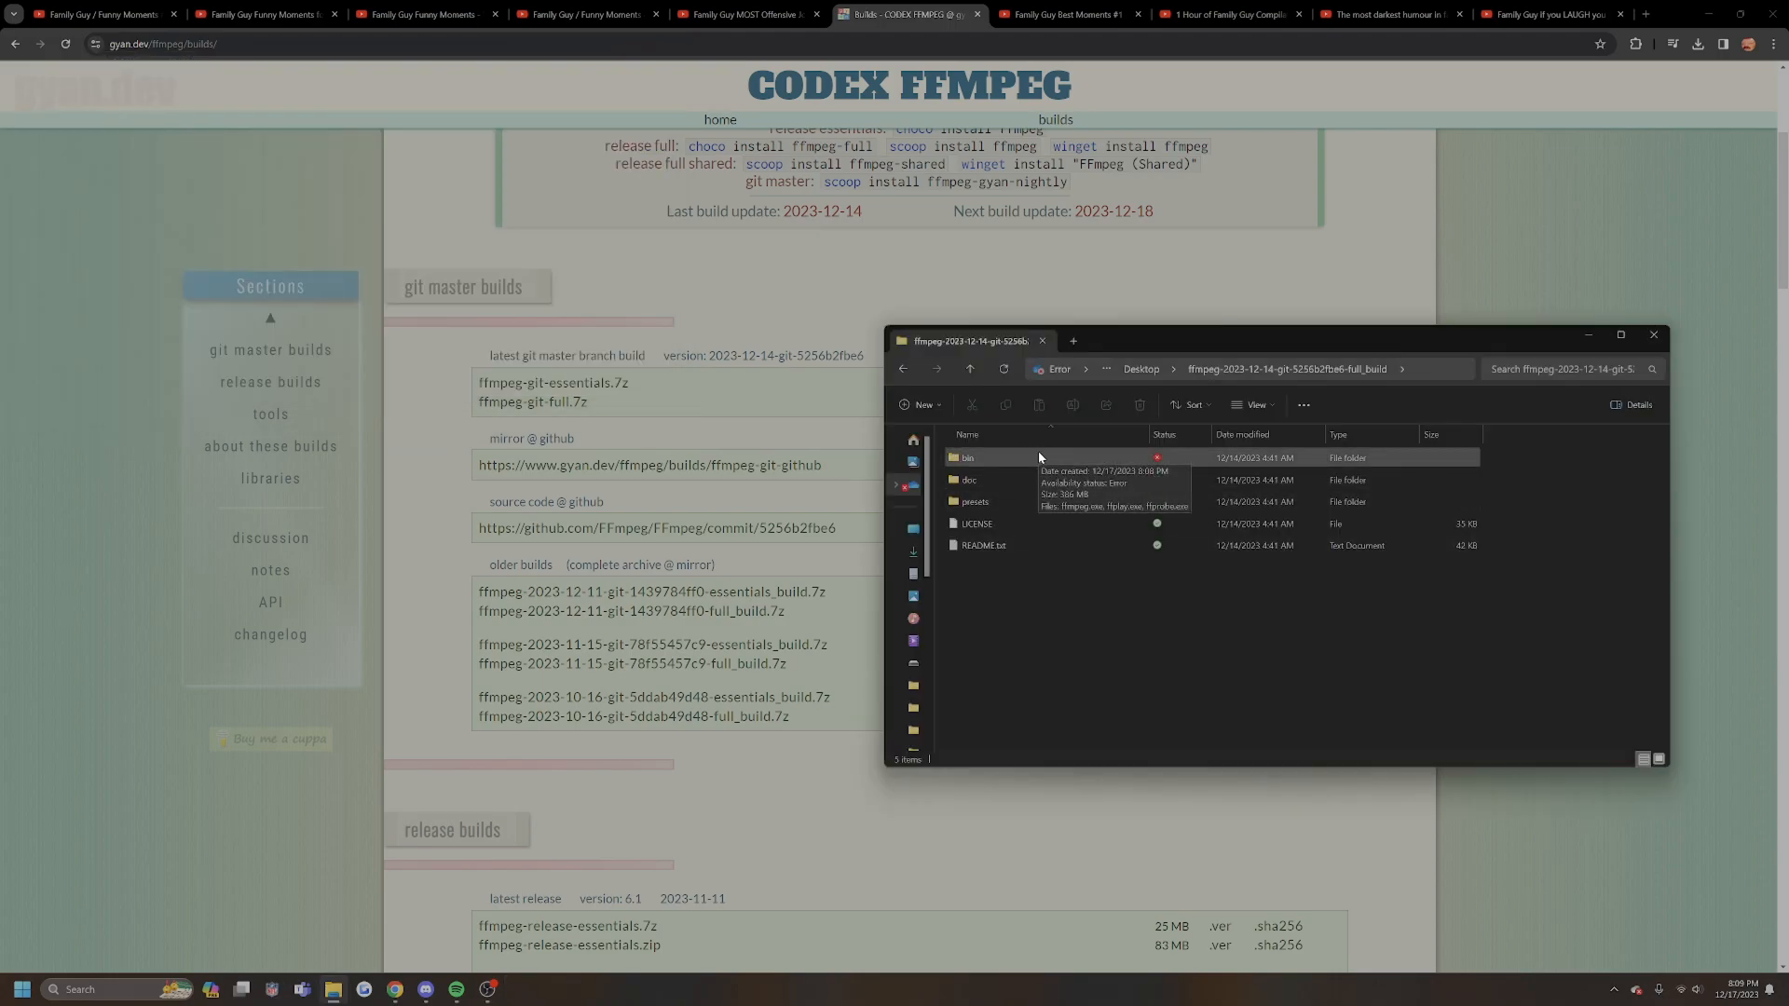
Check the bin folder for ffmpeg.exe, ffplay.exe and ffprobe.exe, then return to the build folder
{"action": "double_click", "coordinate": [967, 458]}
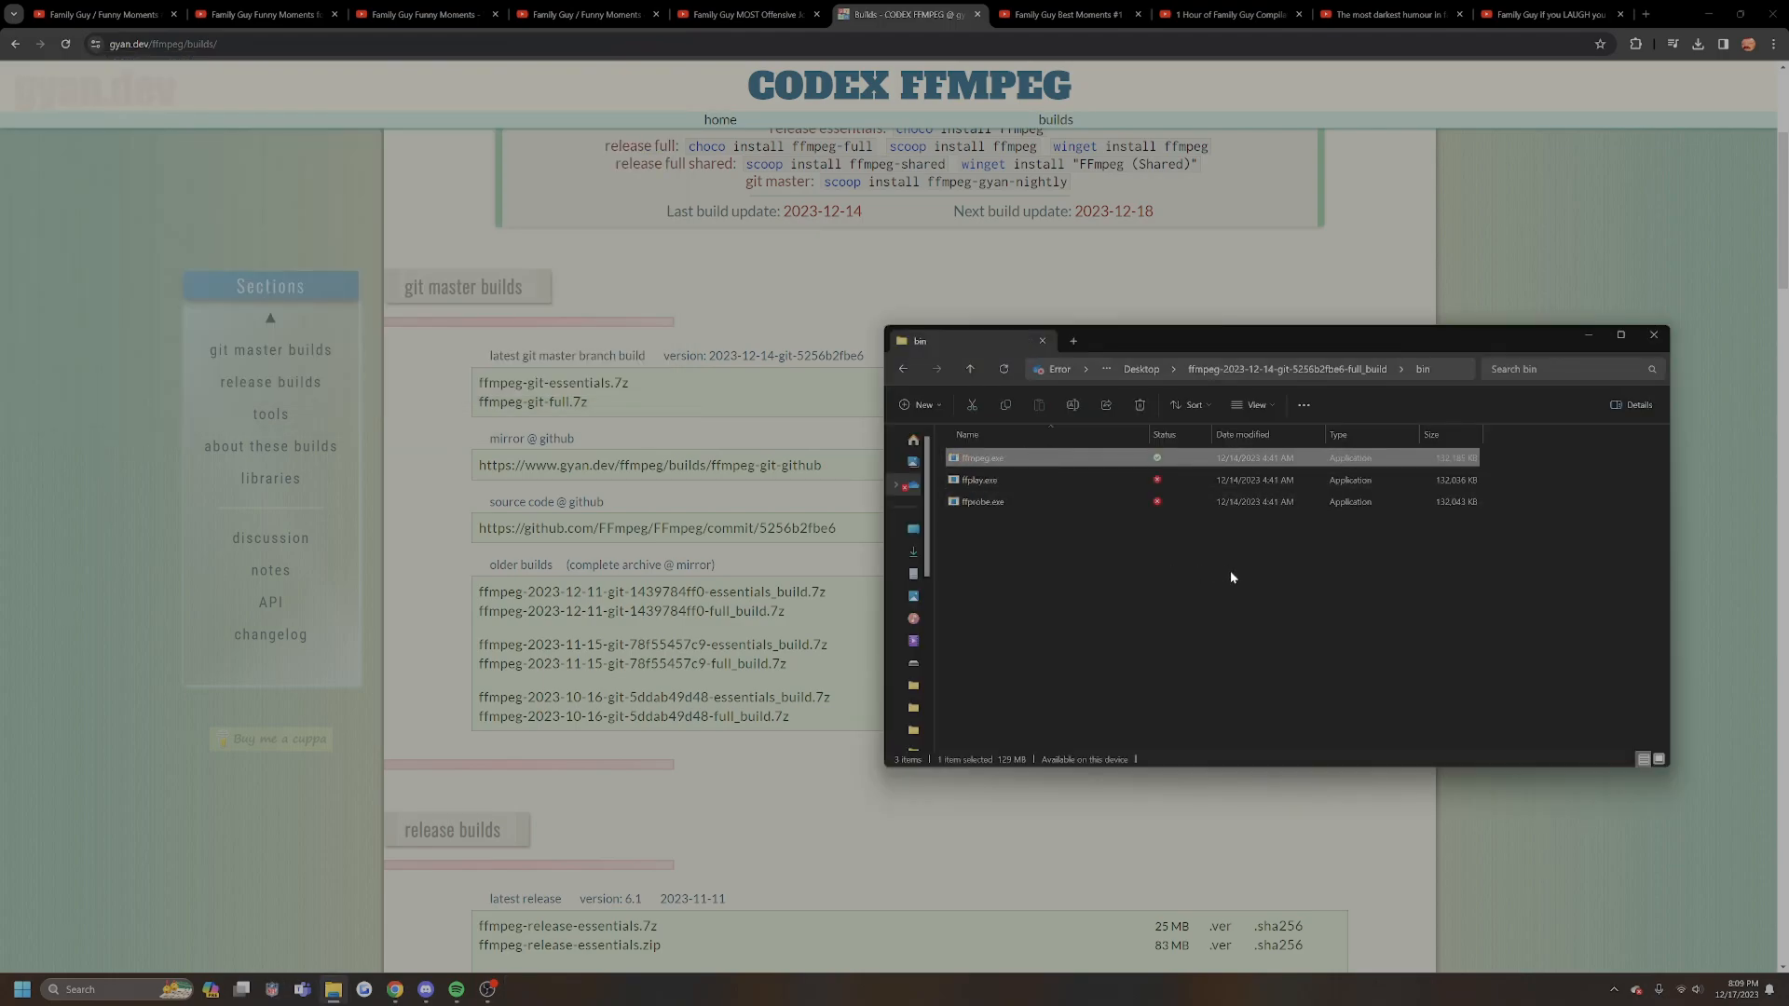
{"action": "left_click", "coordinate": [970, 369]}
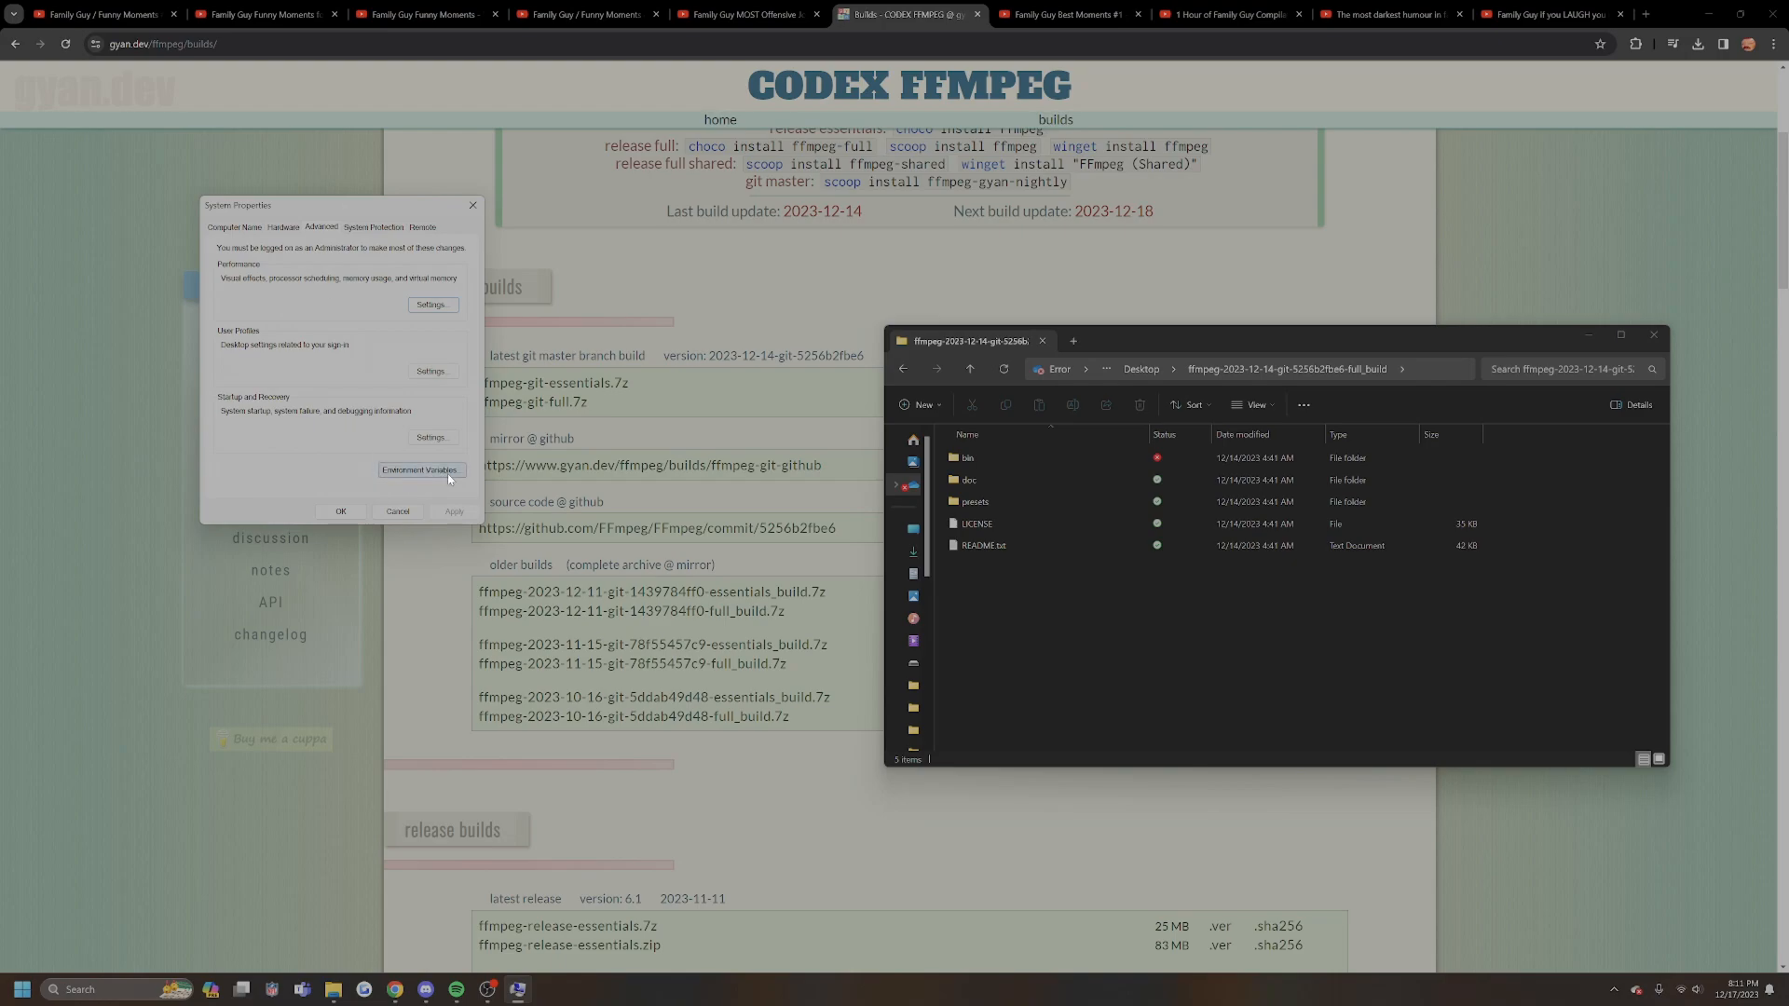
Edit the Path environment variable to include the FFmpeg bin folder
{"action": "left_click", "coordinate": [419, 469]}
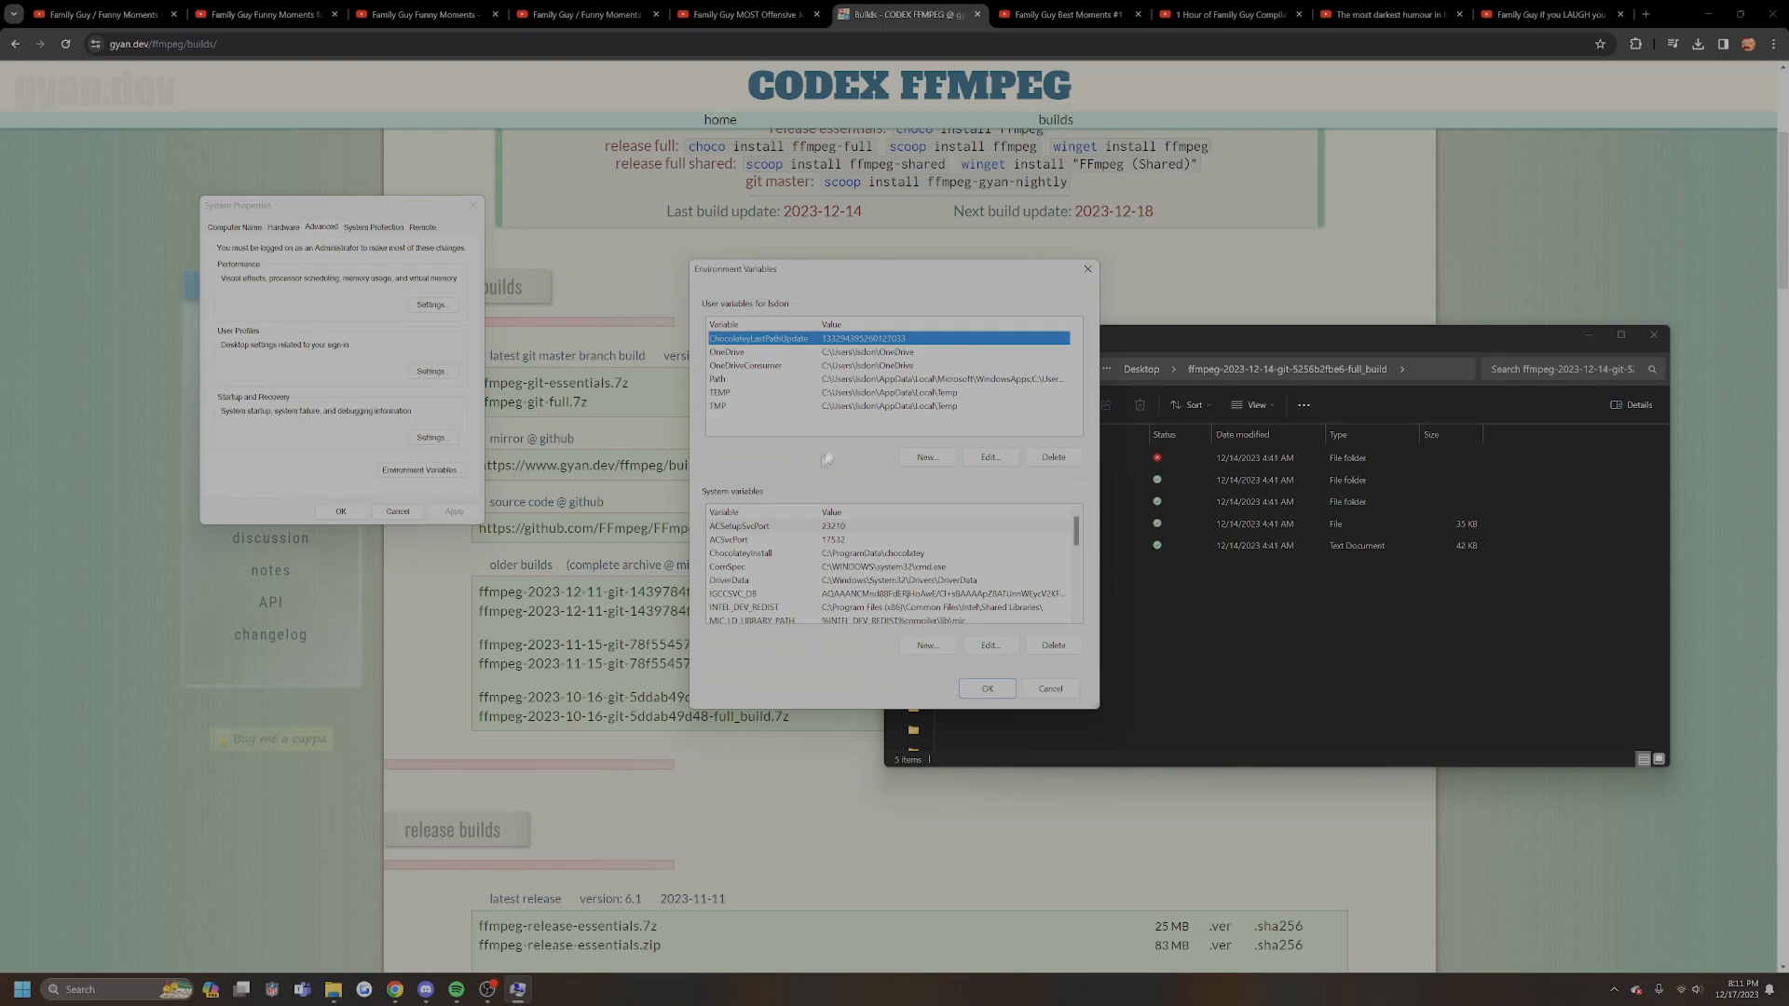
{"action": "left_click", "coordinate": [988, 456]}
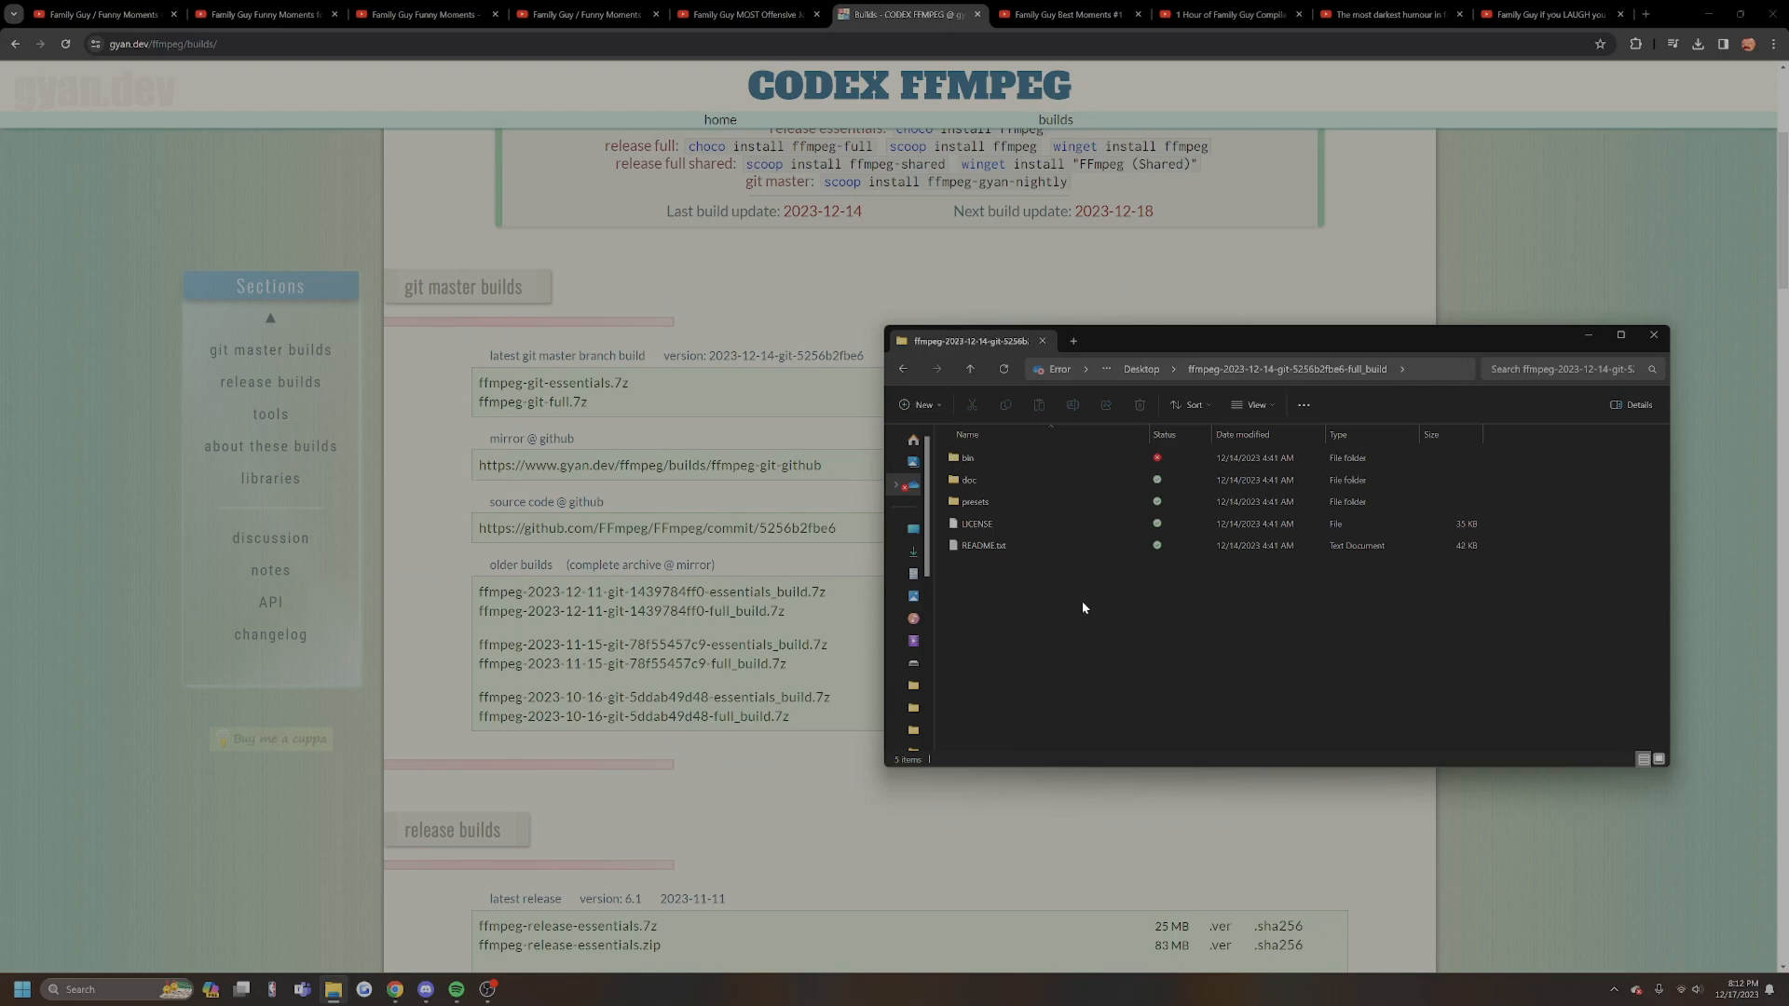
Make a 'Please Buff Ice' folder inside the FFmpeg build folder and enter it
{"action": "right_click", "coordinate": [1082, 607]}
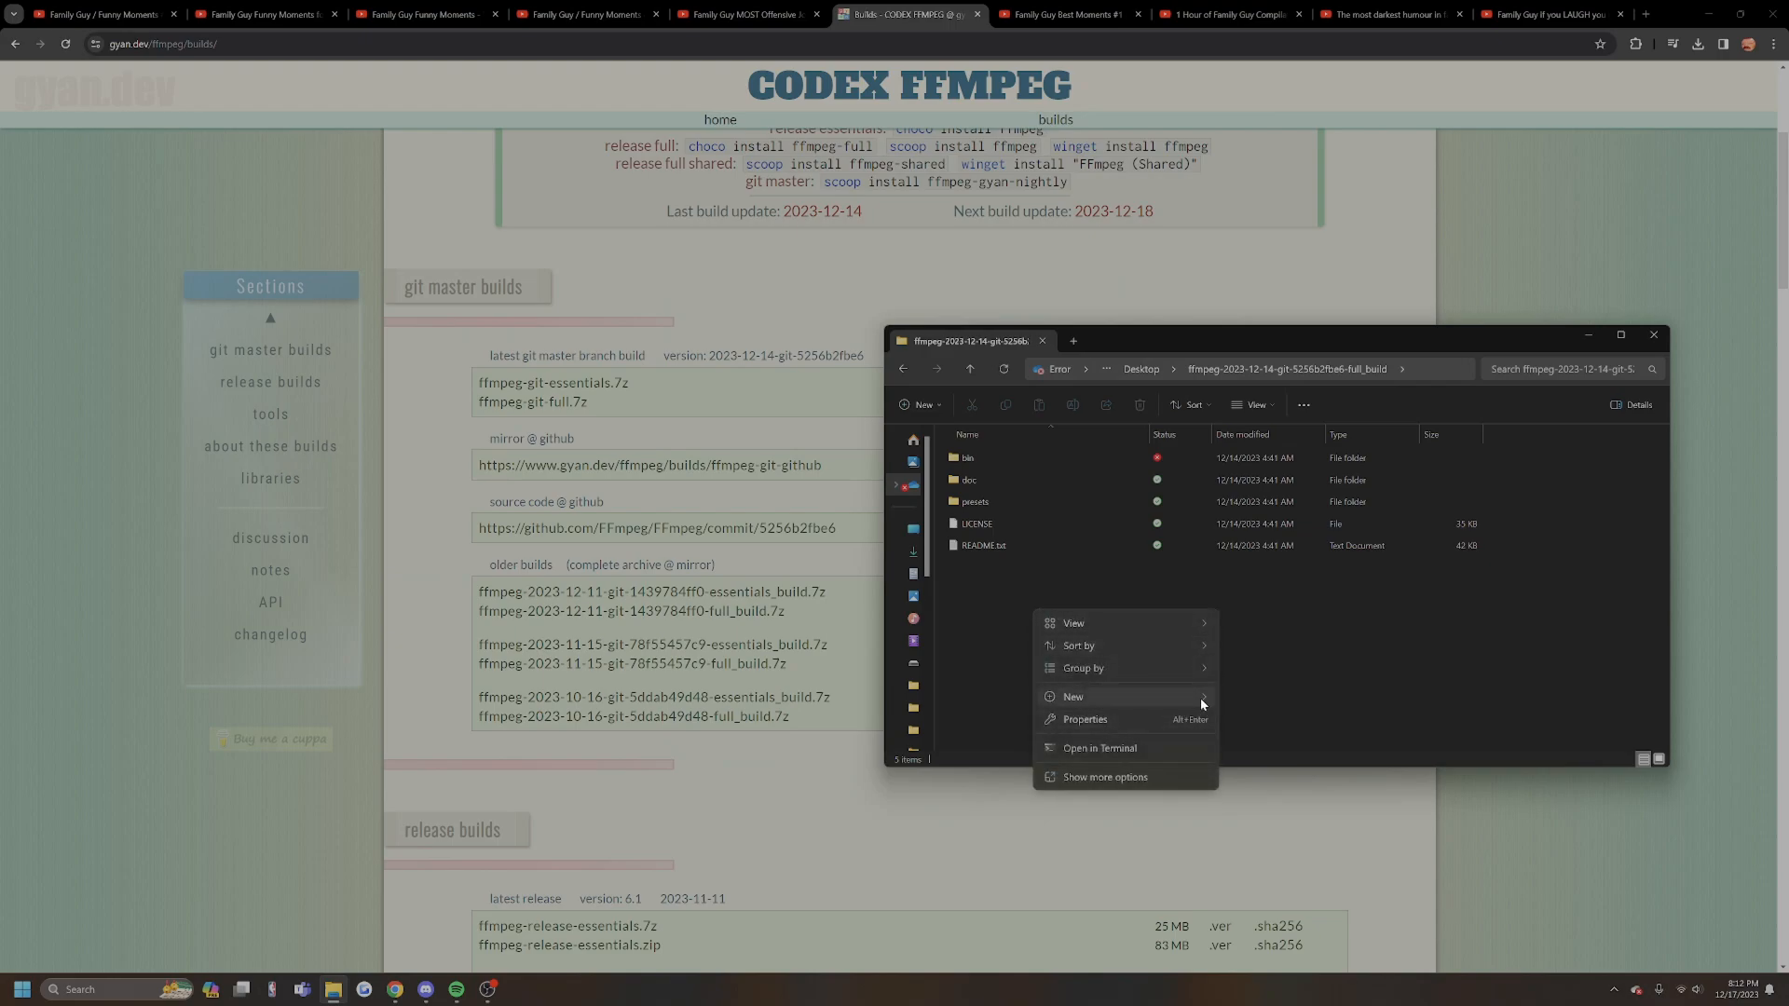
{"action": "left_click", "coordinate": [1073, 696]}
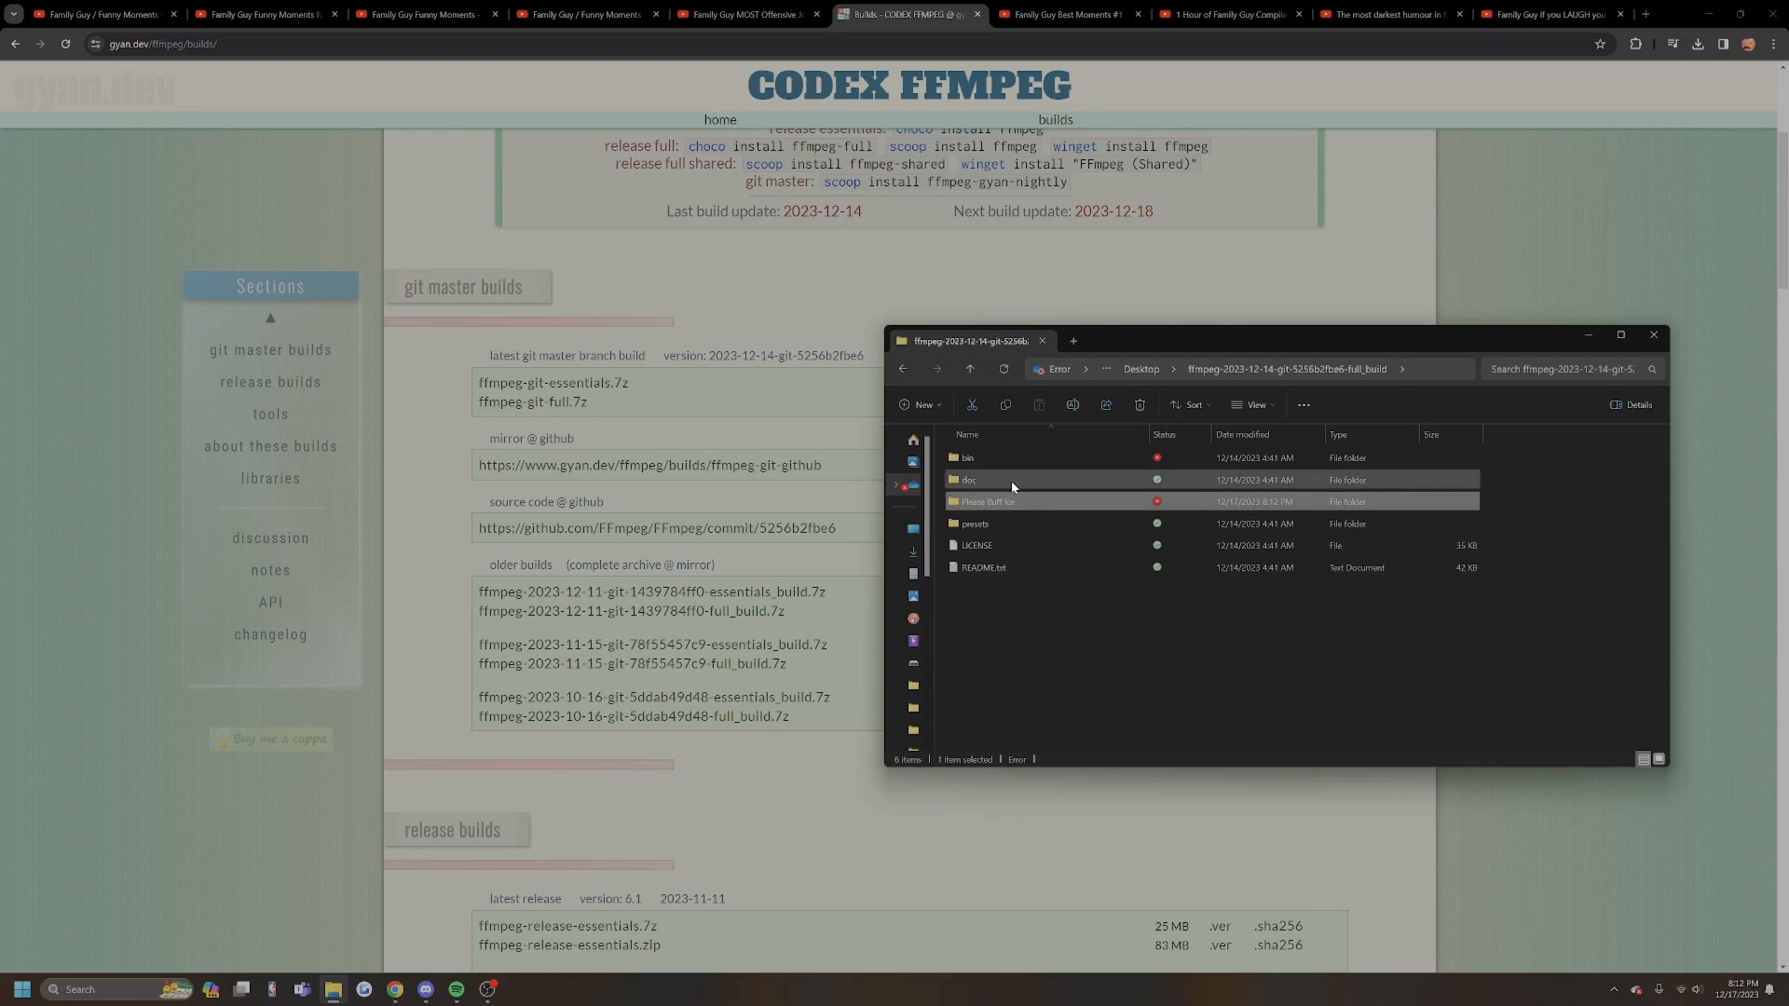
{"action": "double_click", "coordinate": [986, 502]}
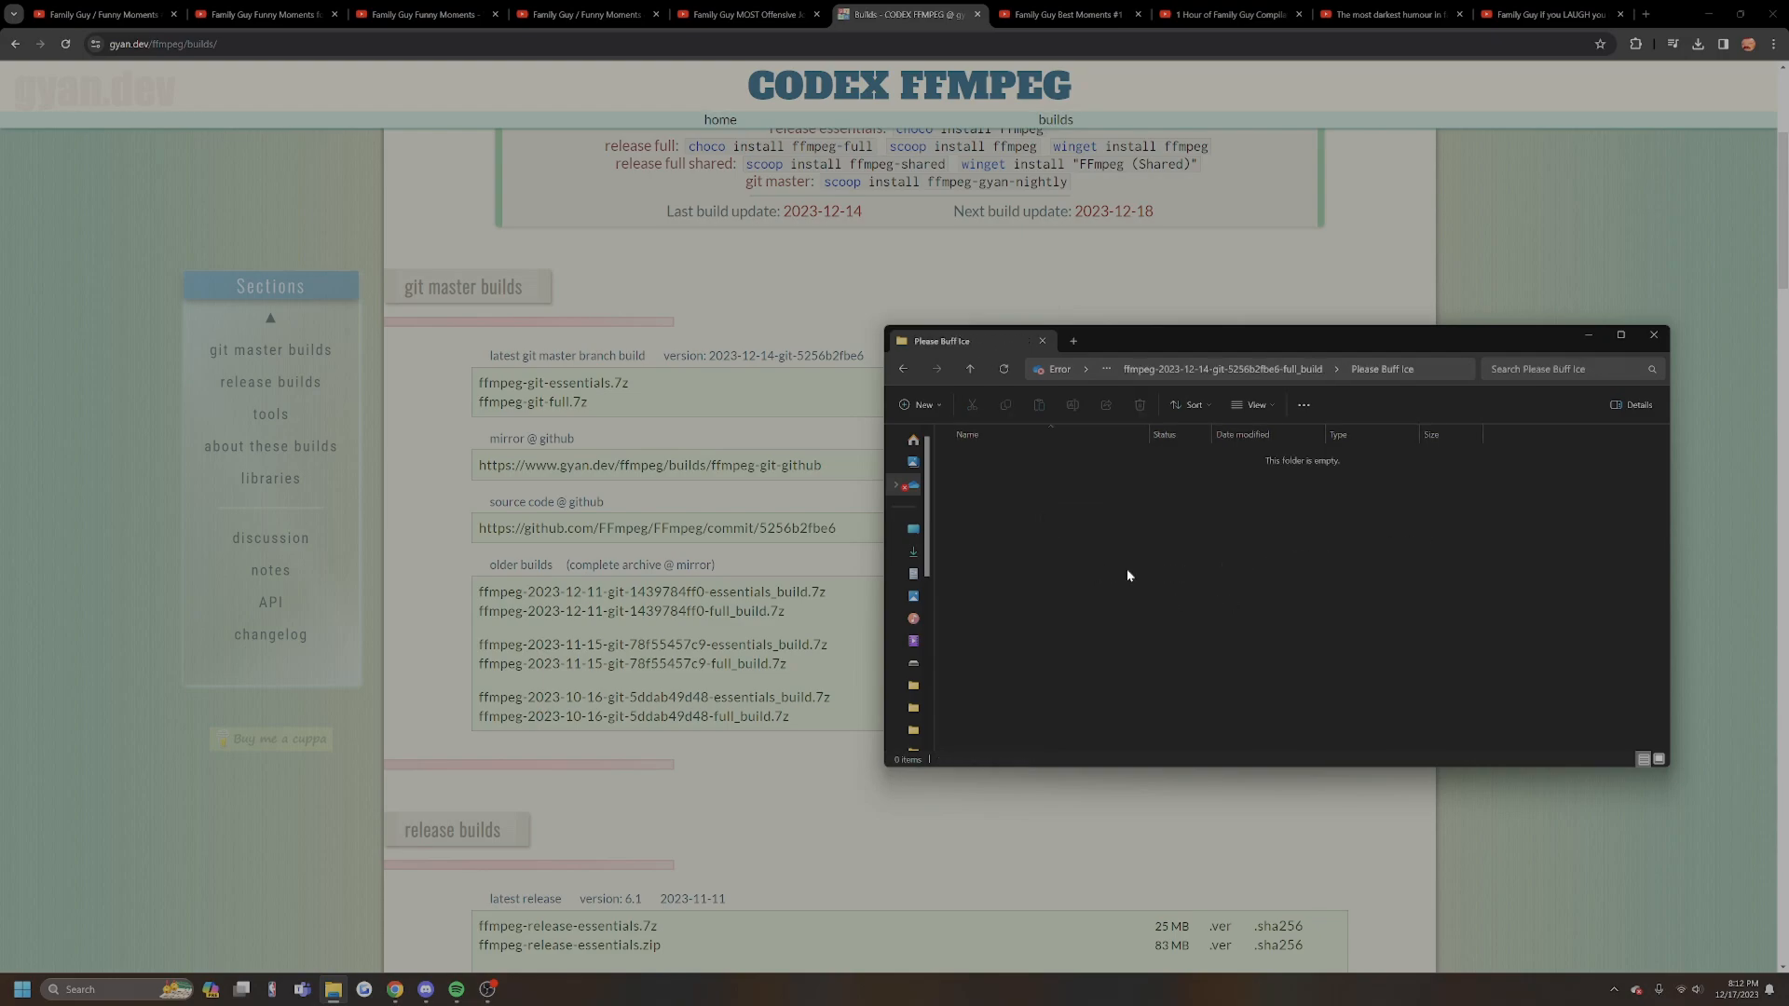
{"action": "mouse_move", "coordinate": [1069, 501]}
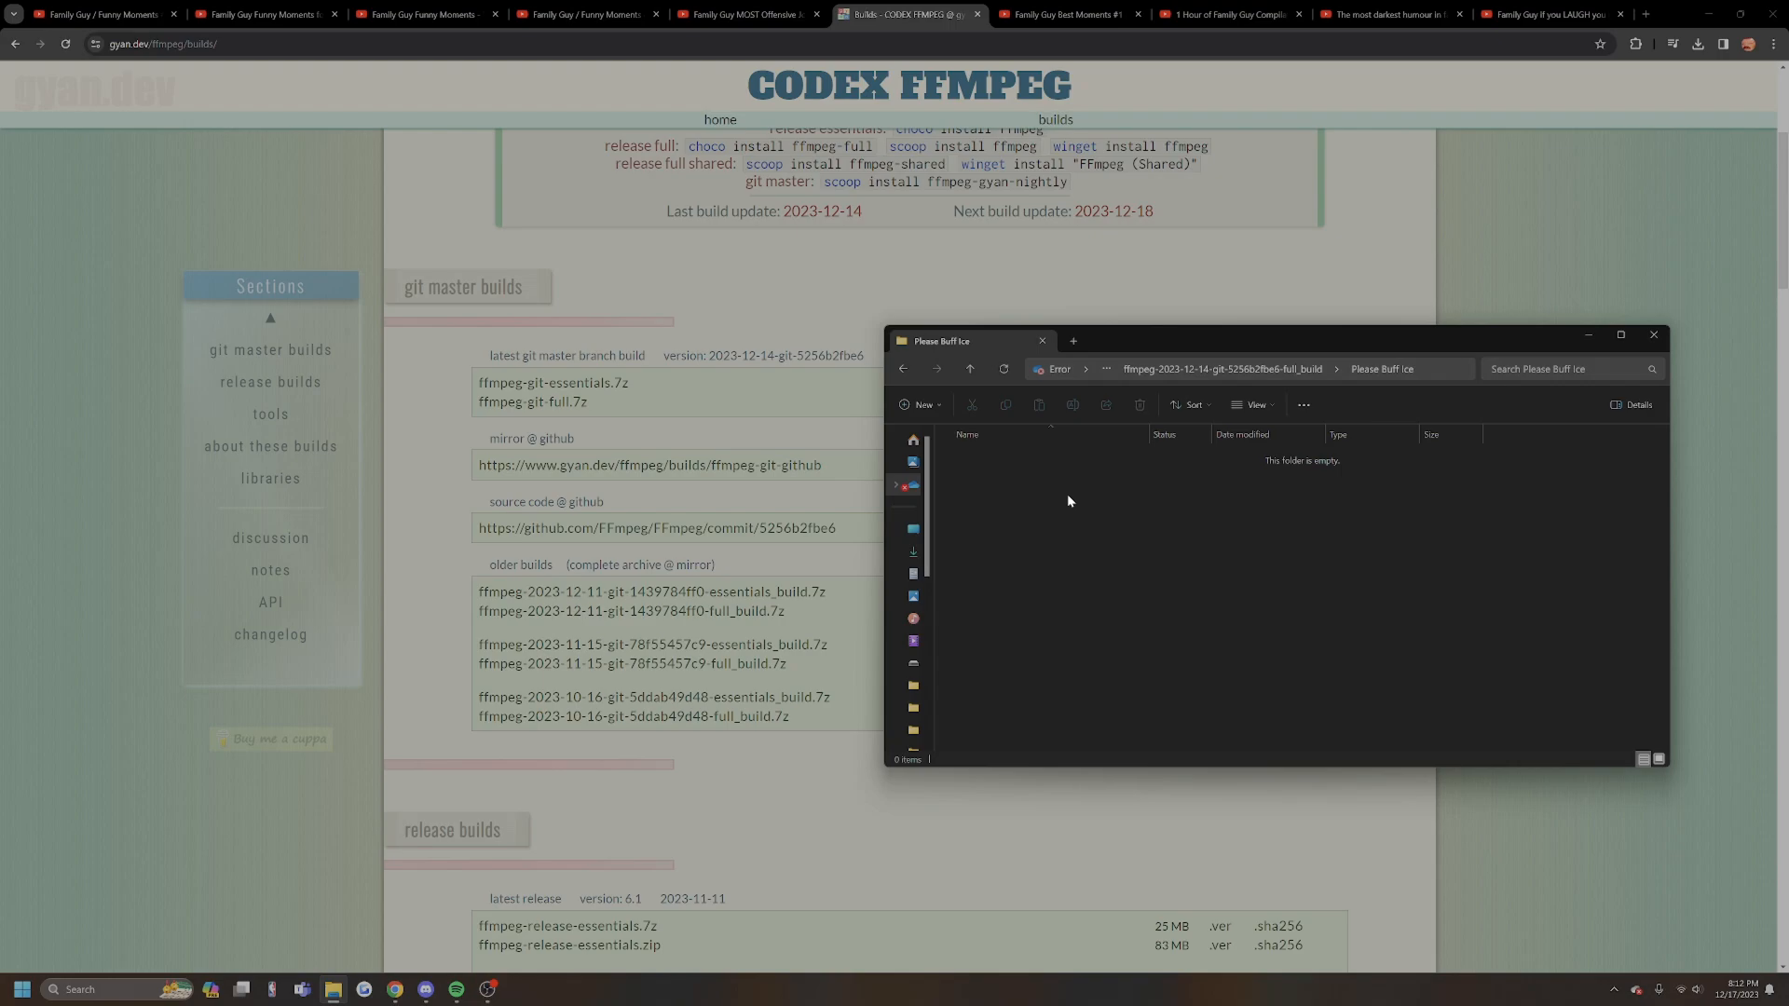
Create a text document renamed BUFFICE.bat, accepting the extension change
{"action": "right_click", "coordinate": [1068, 502]}
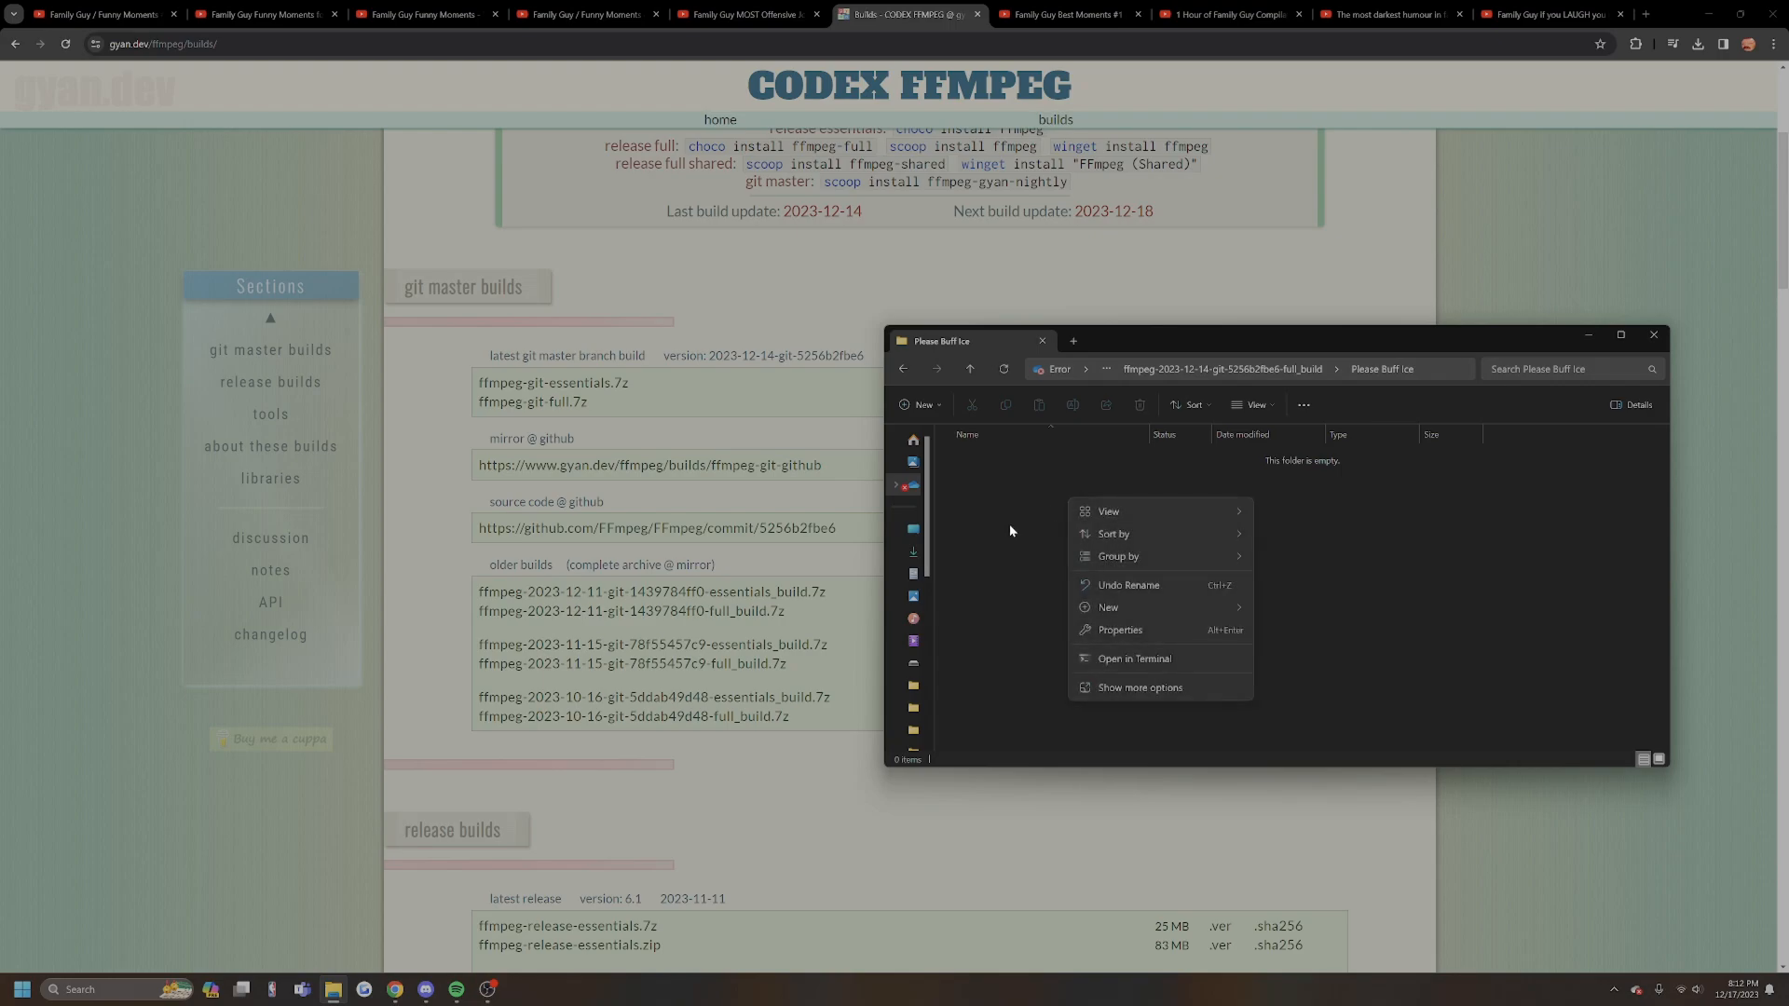
{"action": "mouse_move", "coordinate": [1107, 607]}
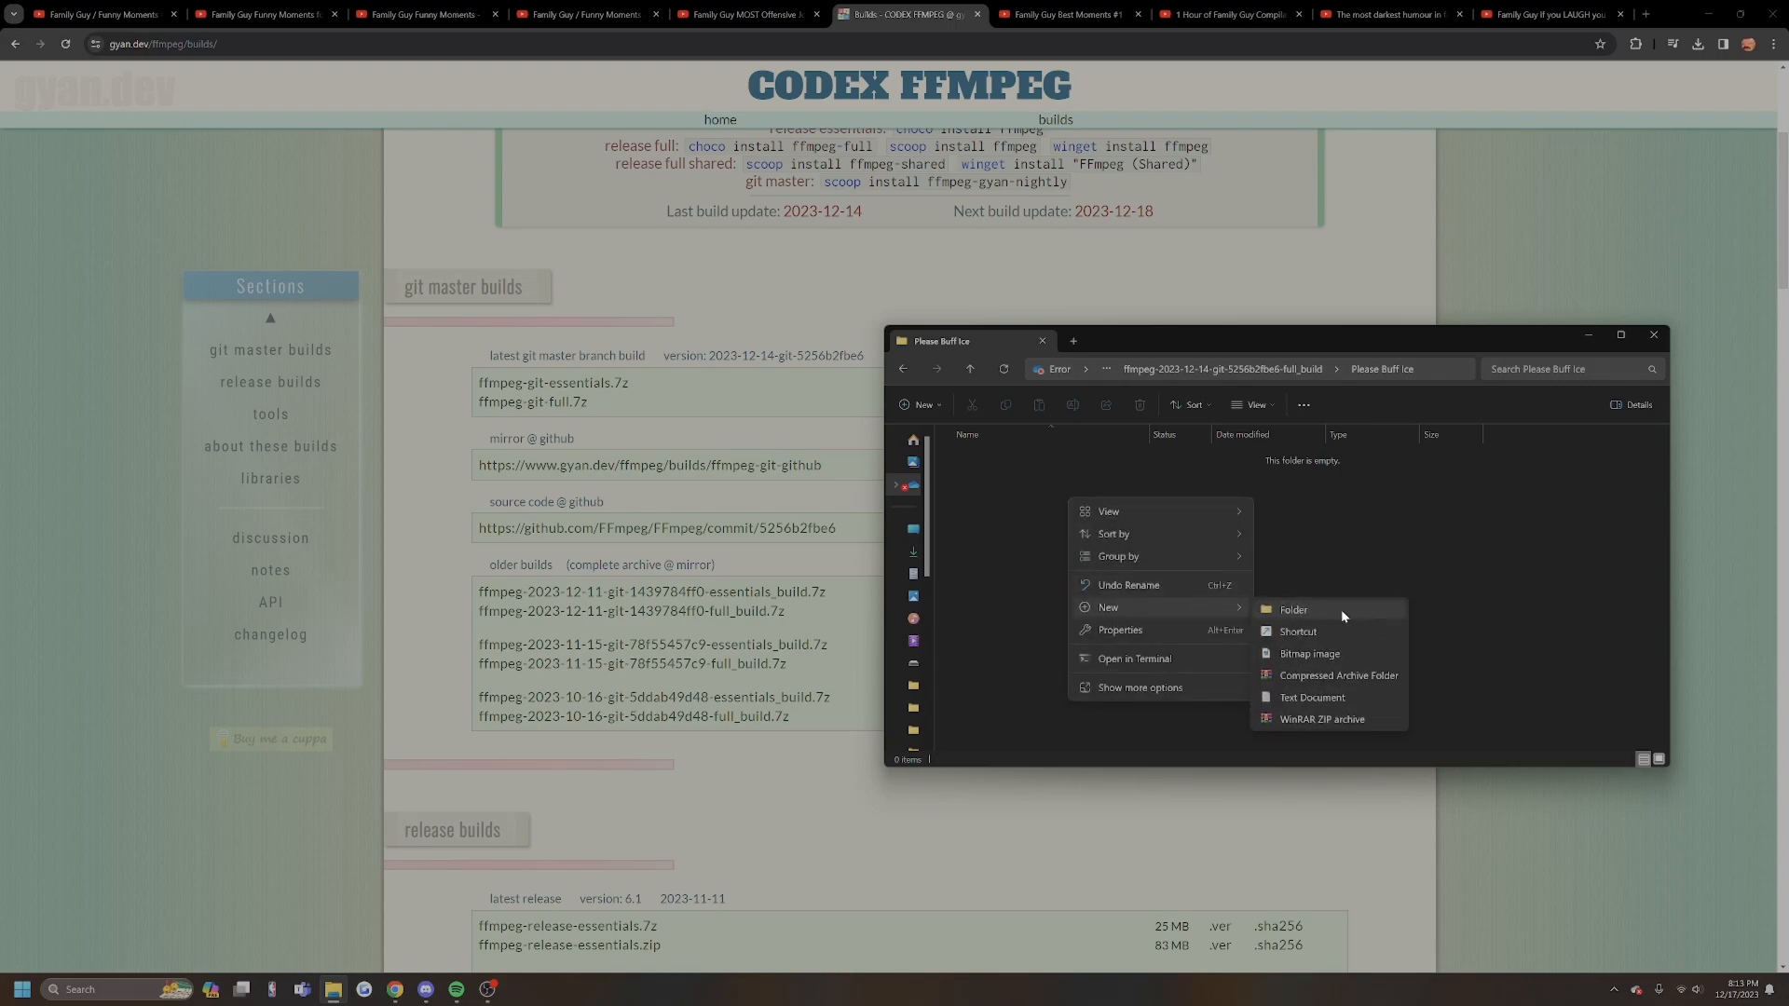
{"action": "mouse_move", "coordinate": [1312, 697]}
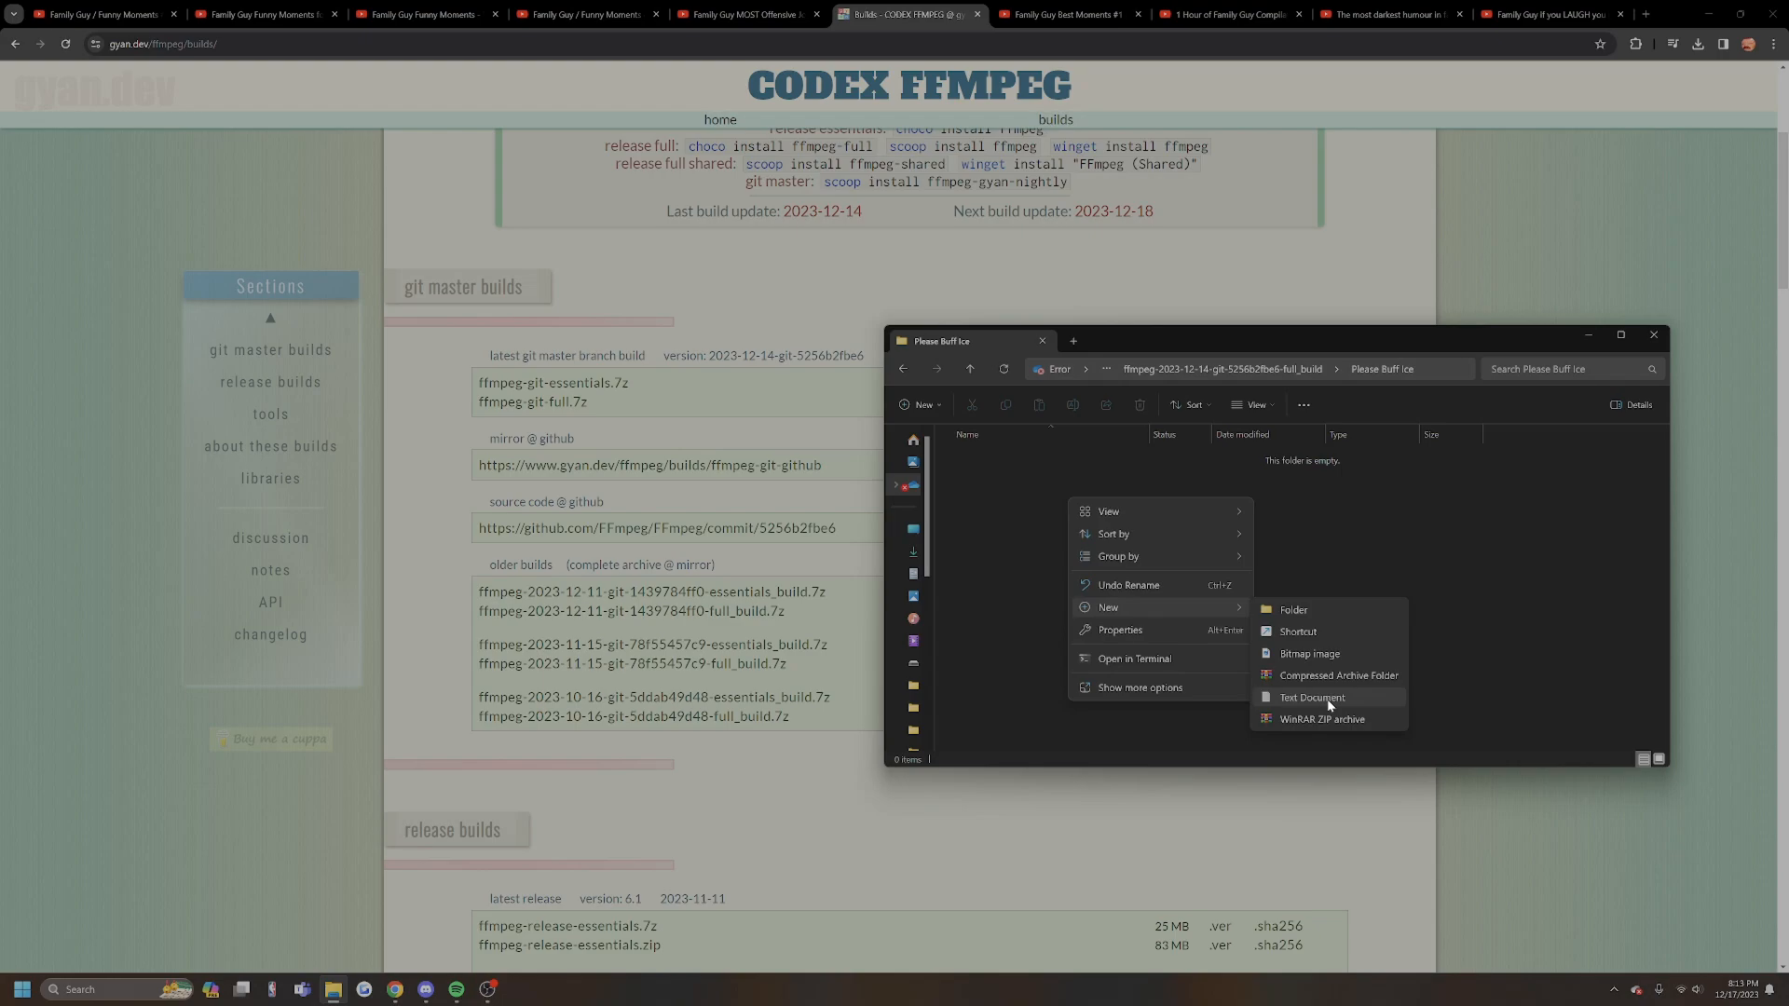
{"action": "left_click", "coordinate": [1310, 697]}
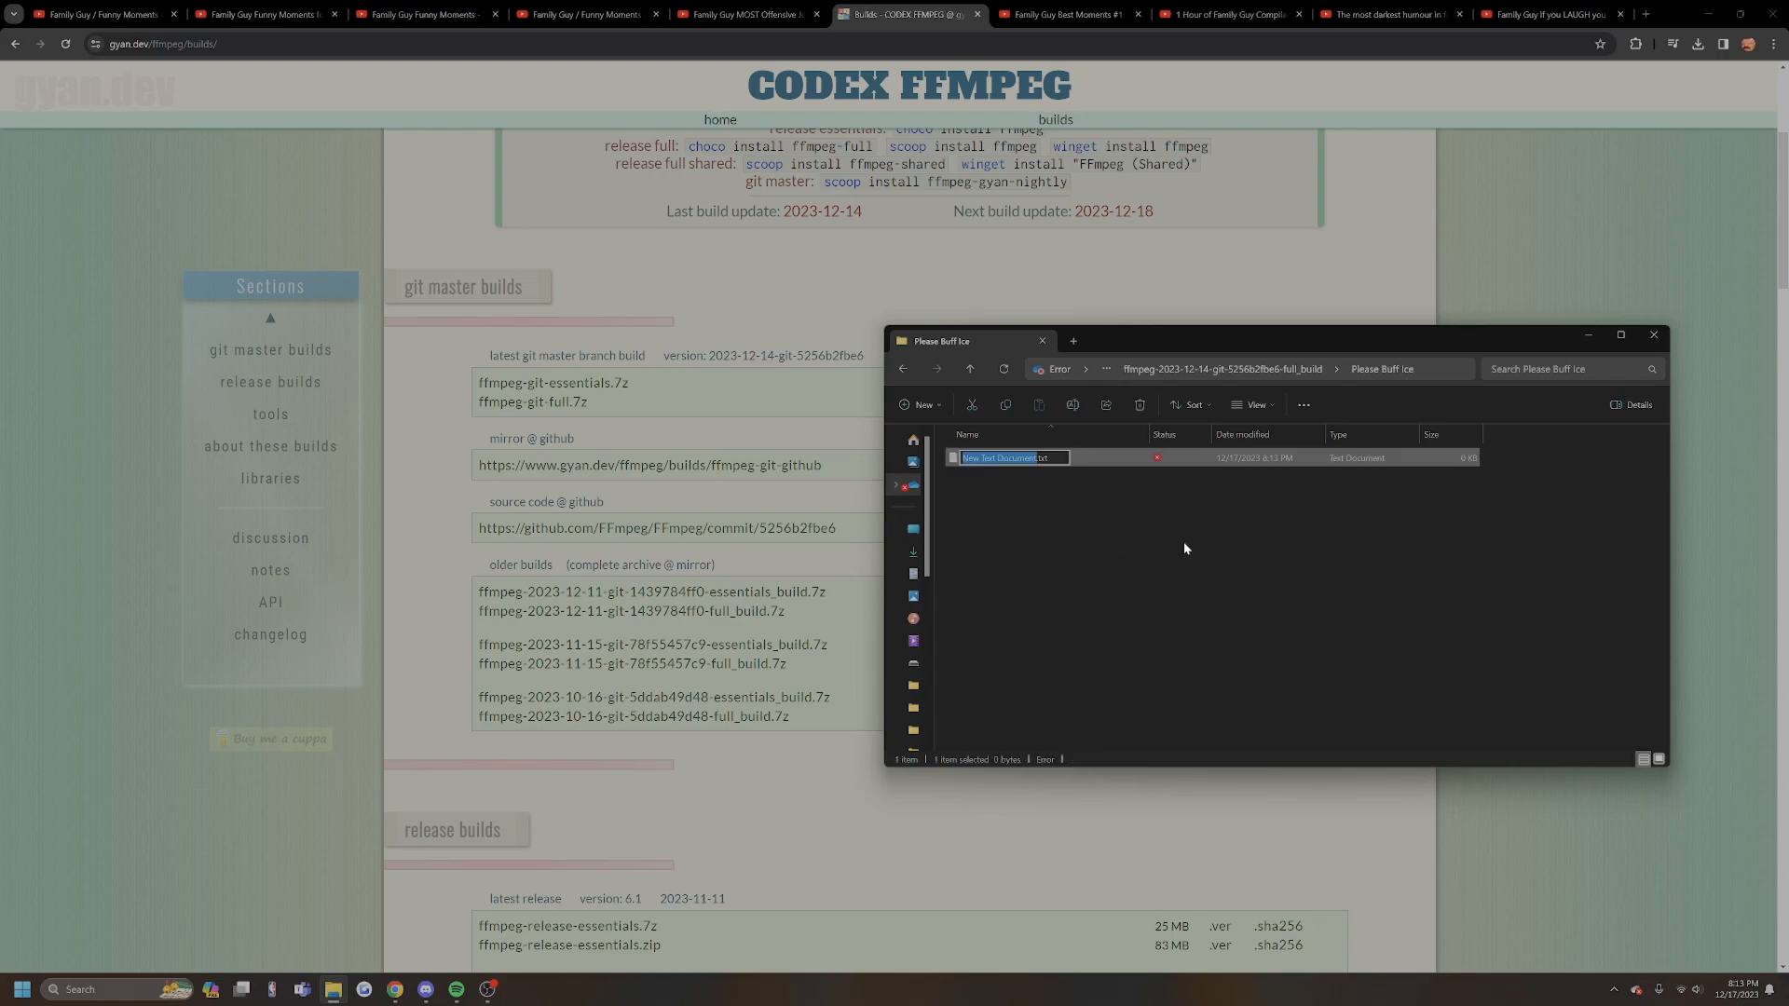
{"action": "type", "text": "BUFFICE.txt"}
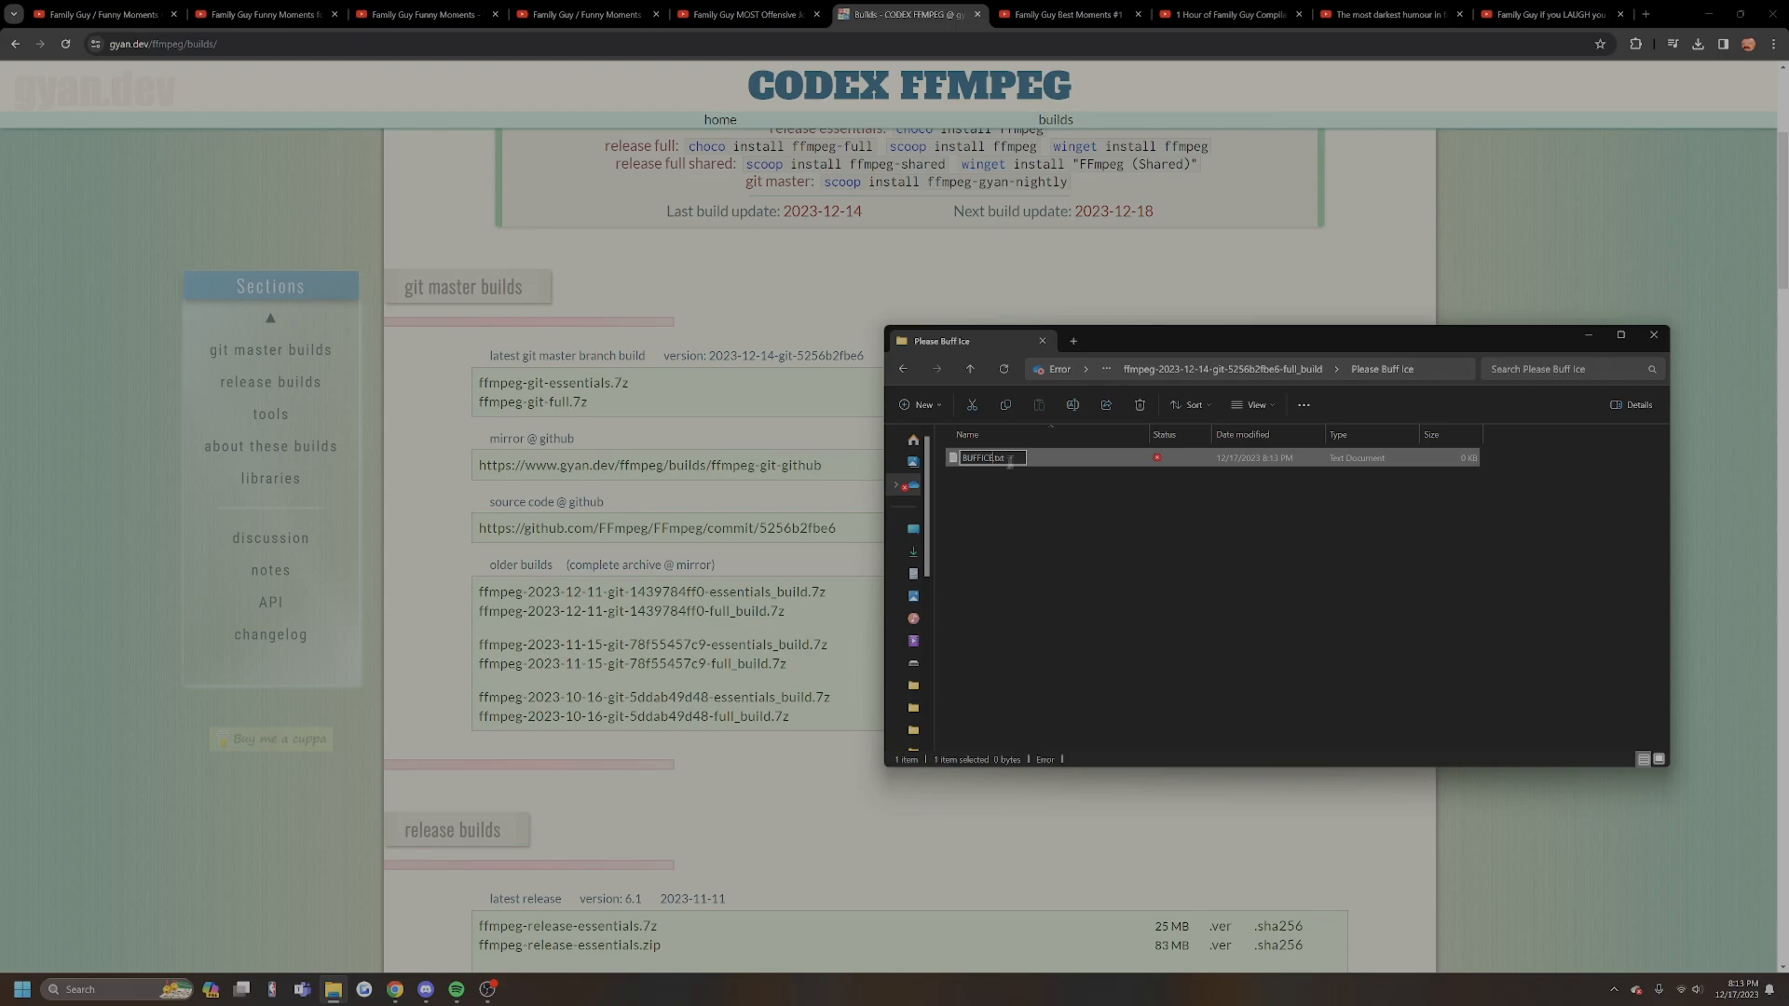
{"action": "left_click", "coordinate": [984, 458]}
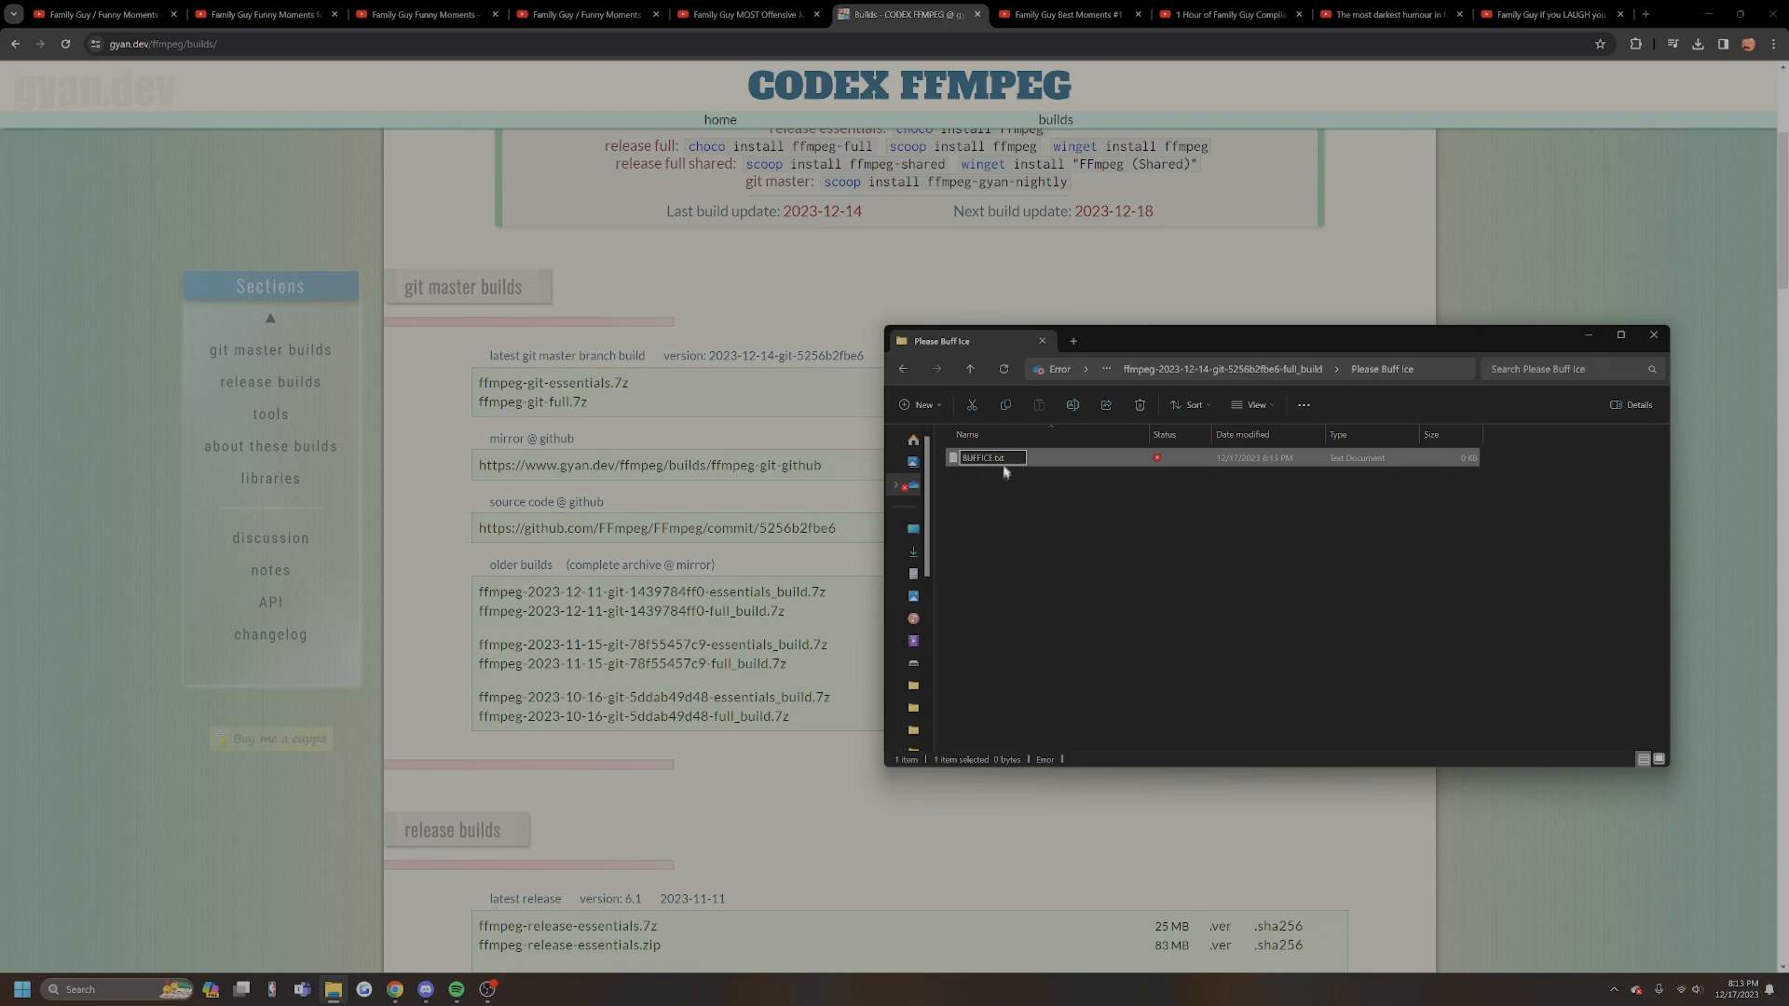
{"action": "type", "text": "BUFFICE.bat"}
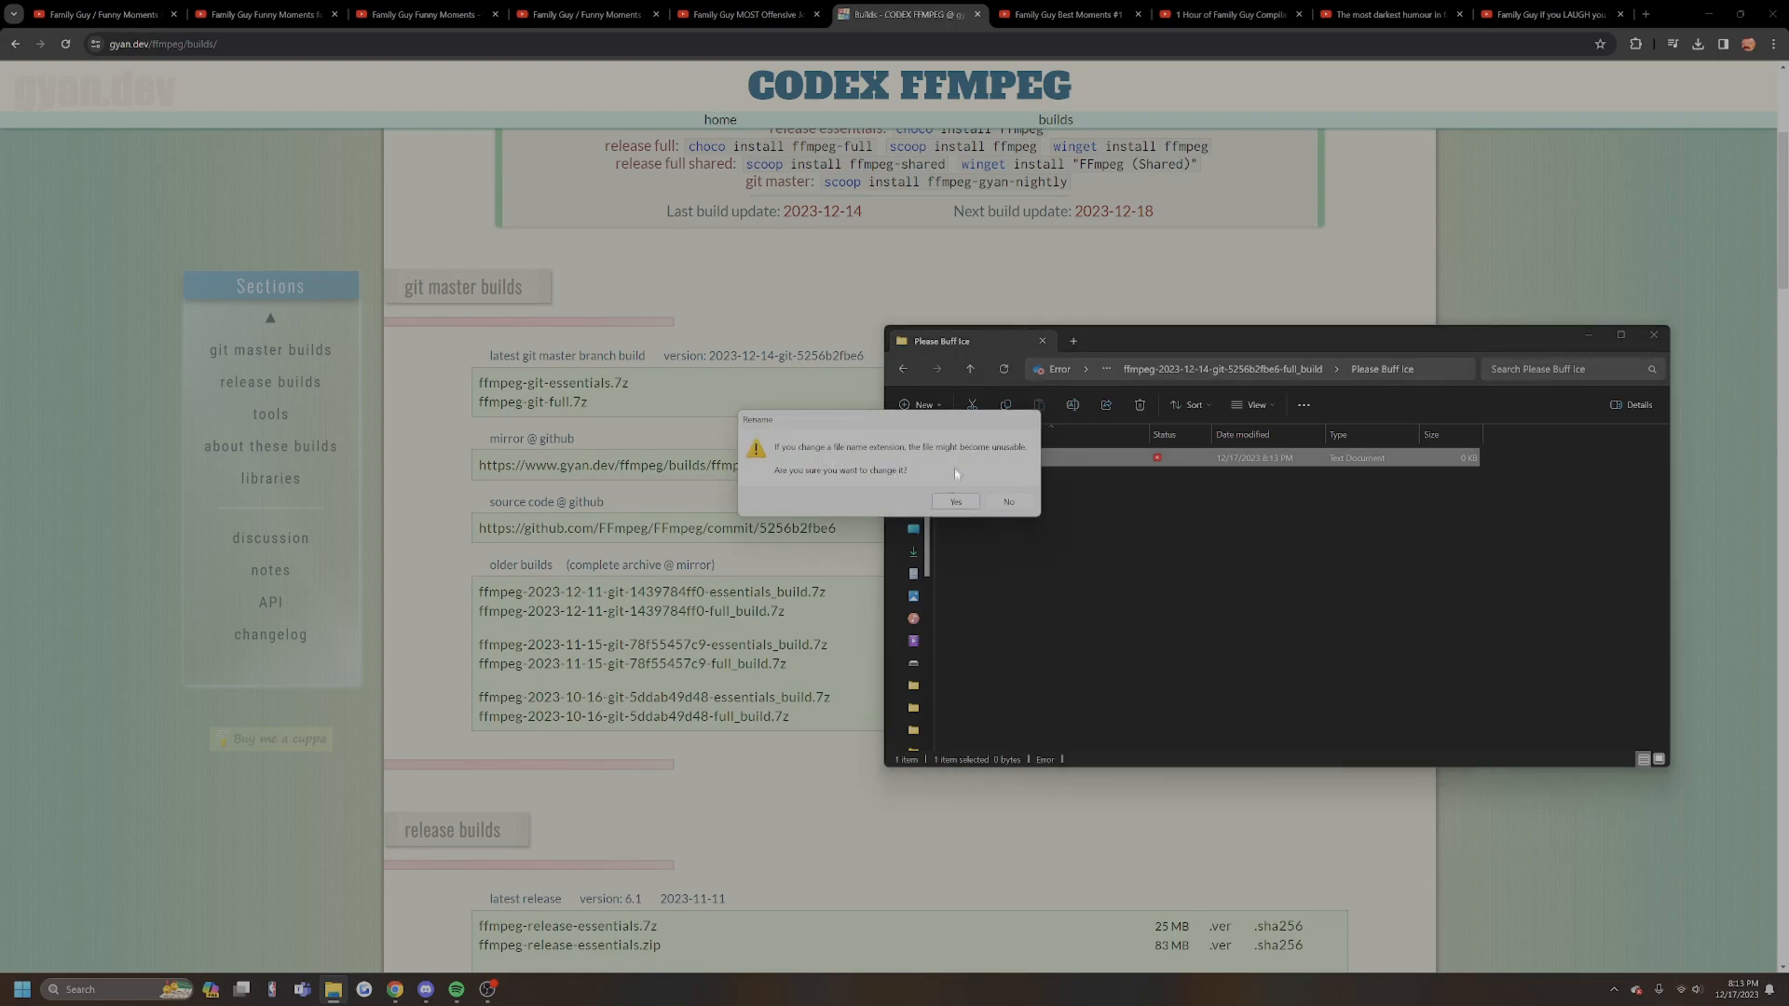
{"action": "left_click", "coordinate": [954, 502]}
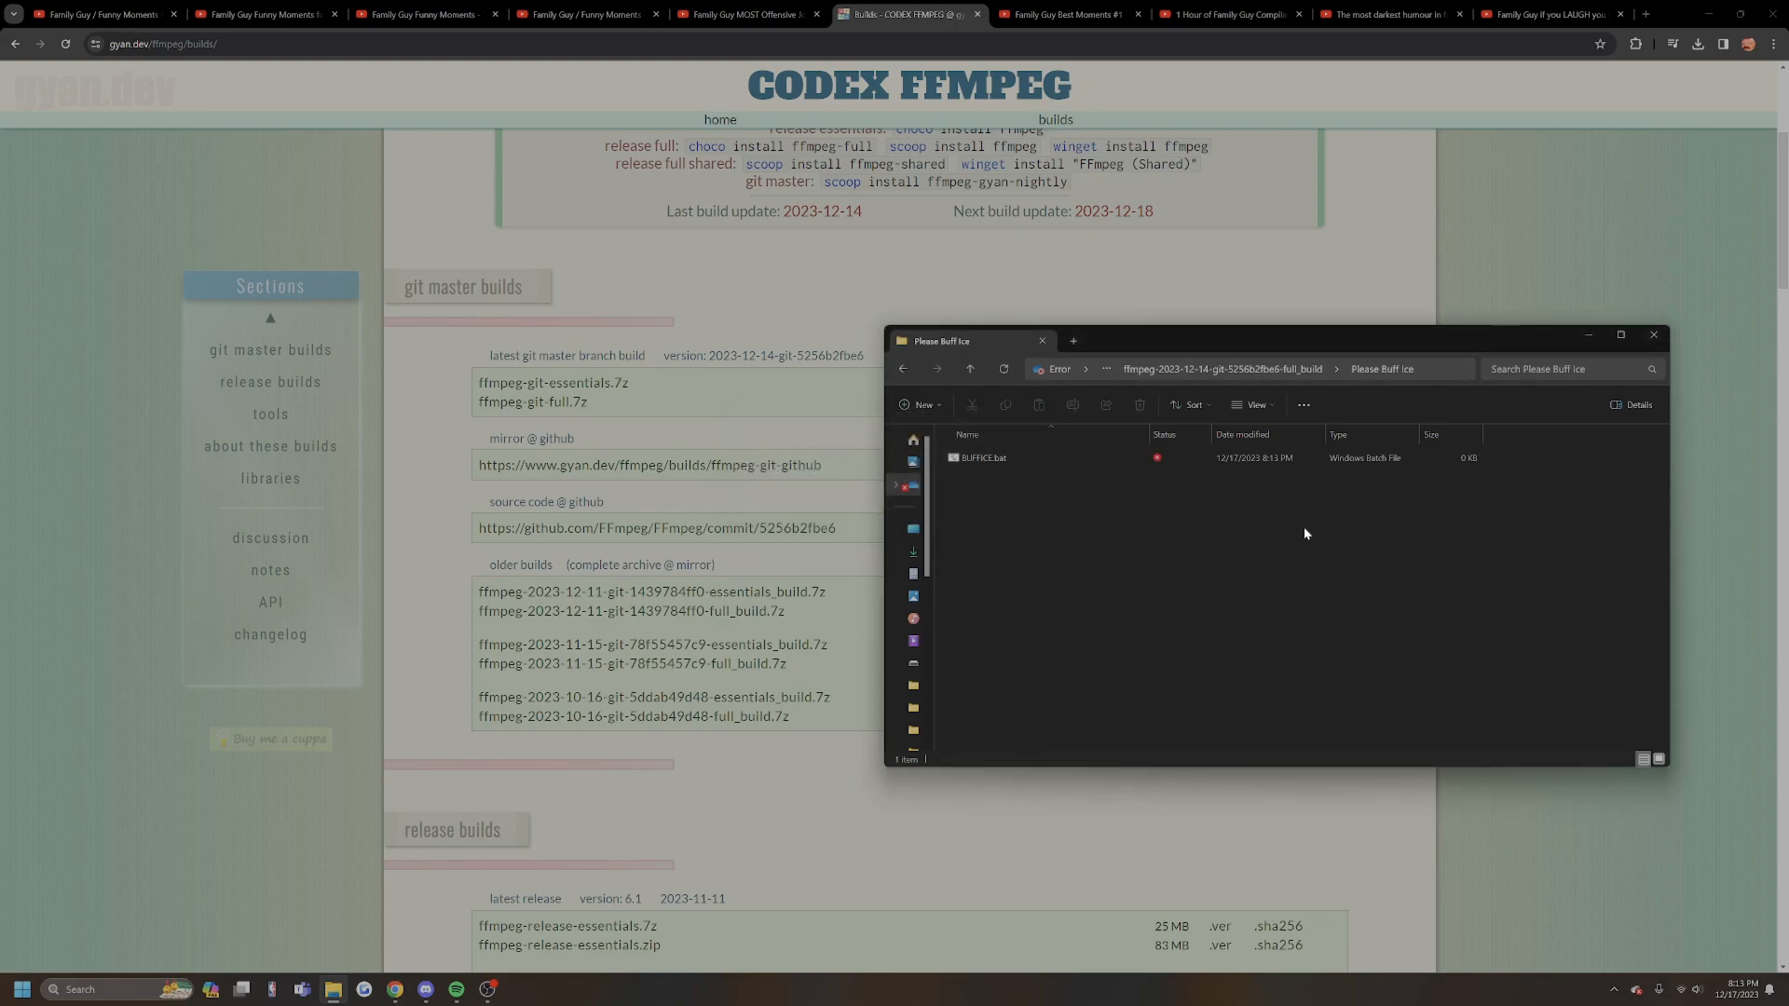
{"action": "left_click", "coordinate": [1251, 405]}
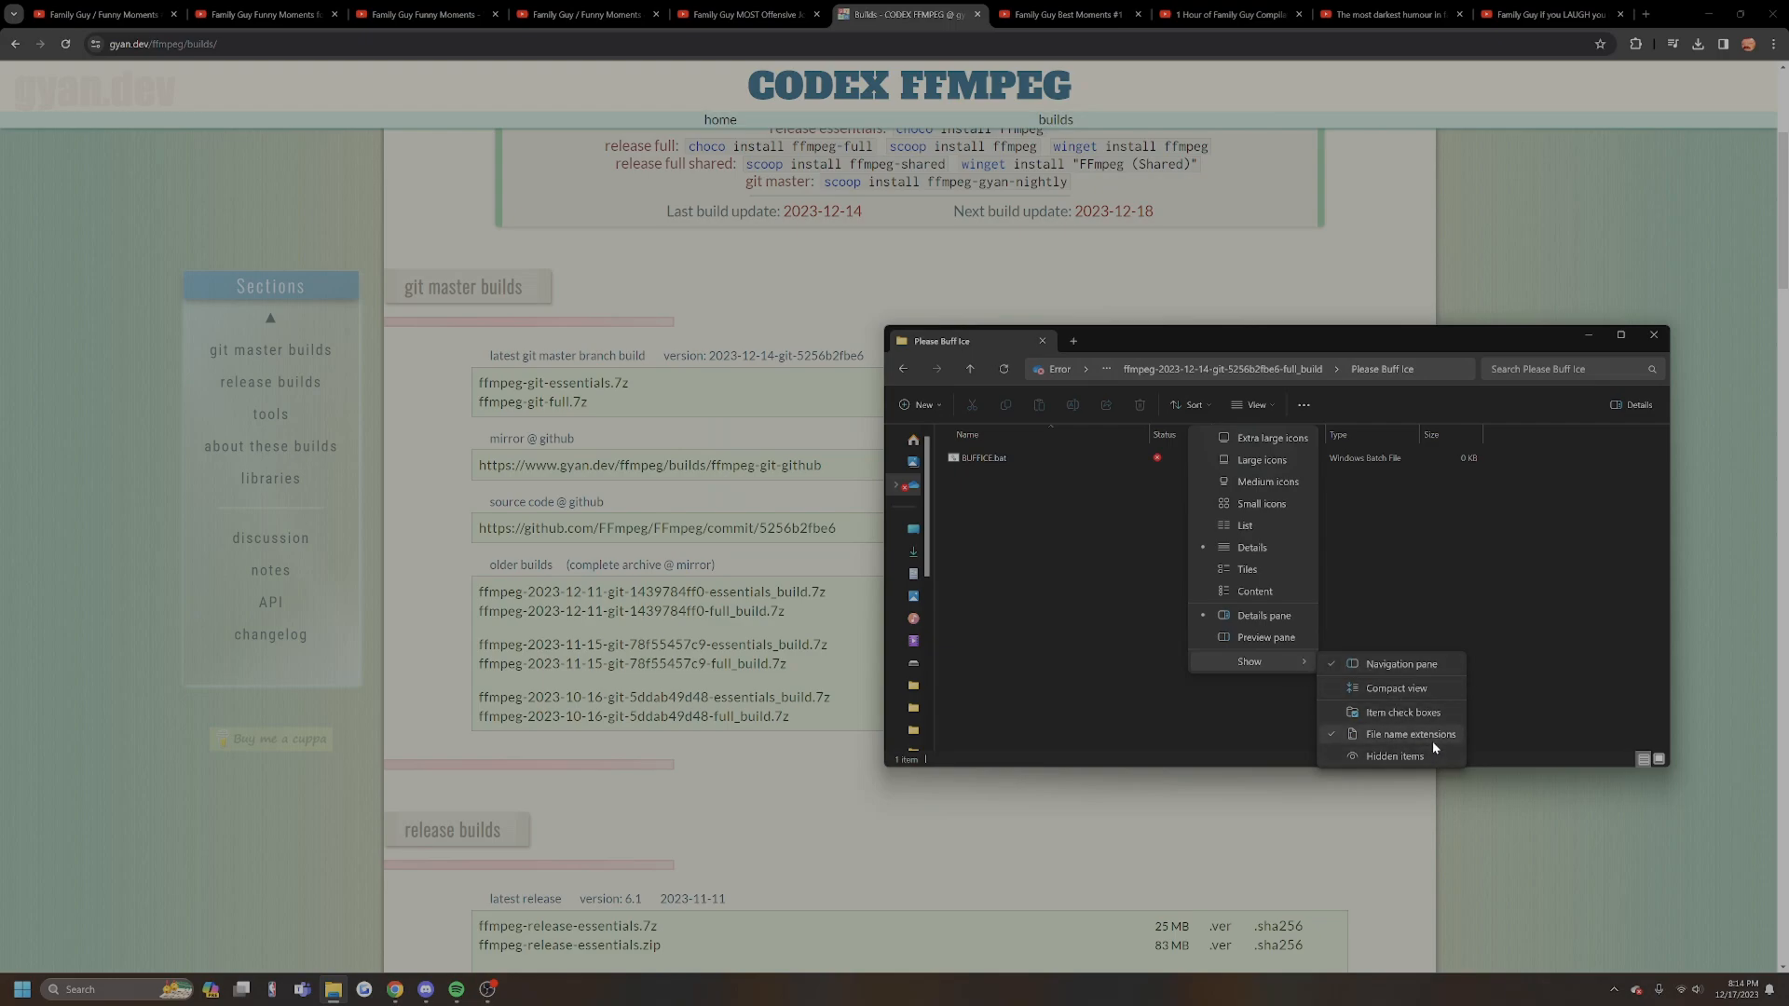
{"action": "mouse_move", "coordinate": [1410, 734]}
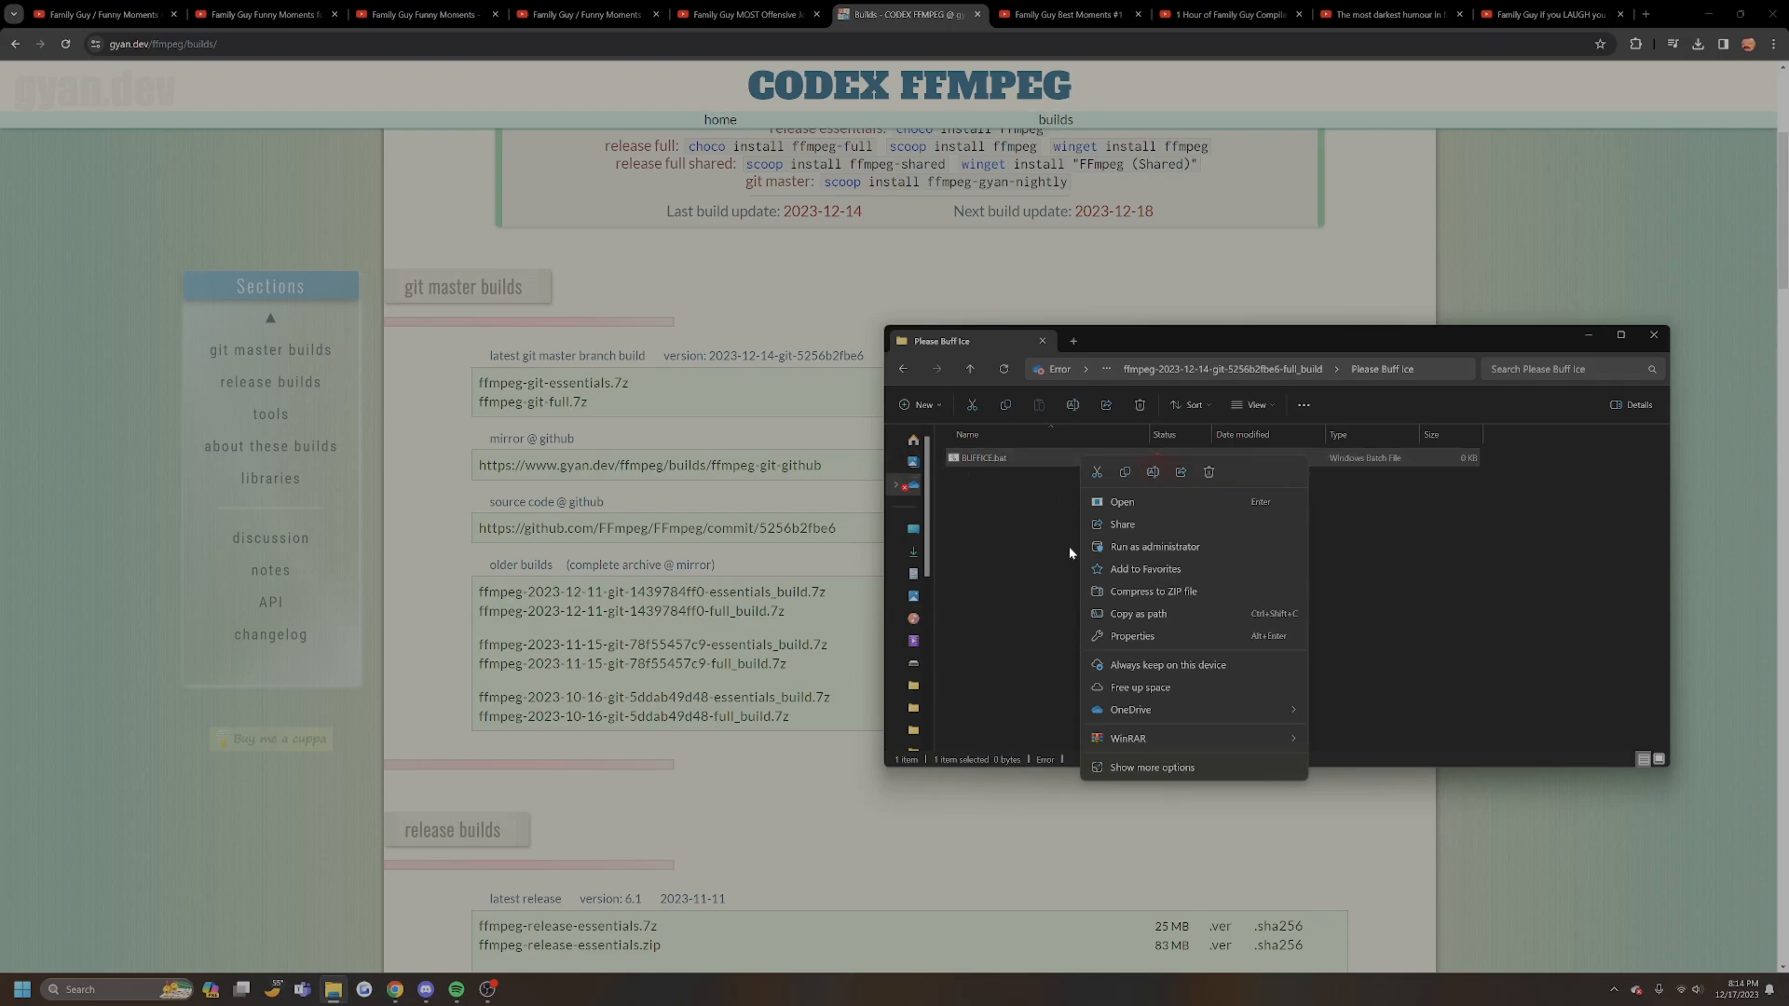
{"action": "mouse_move", "coordinate": [1007, 523]}
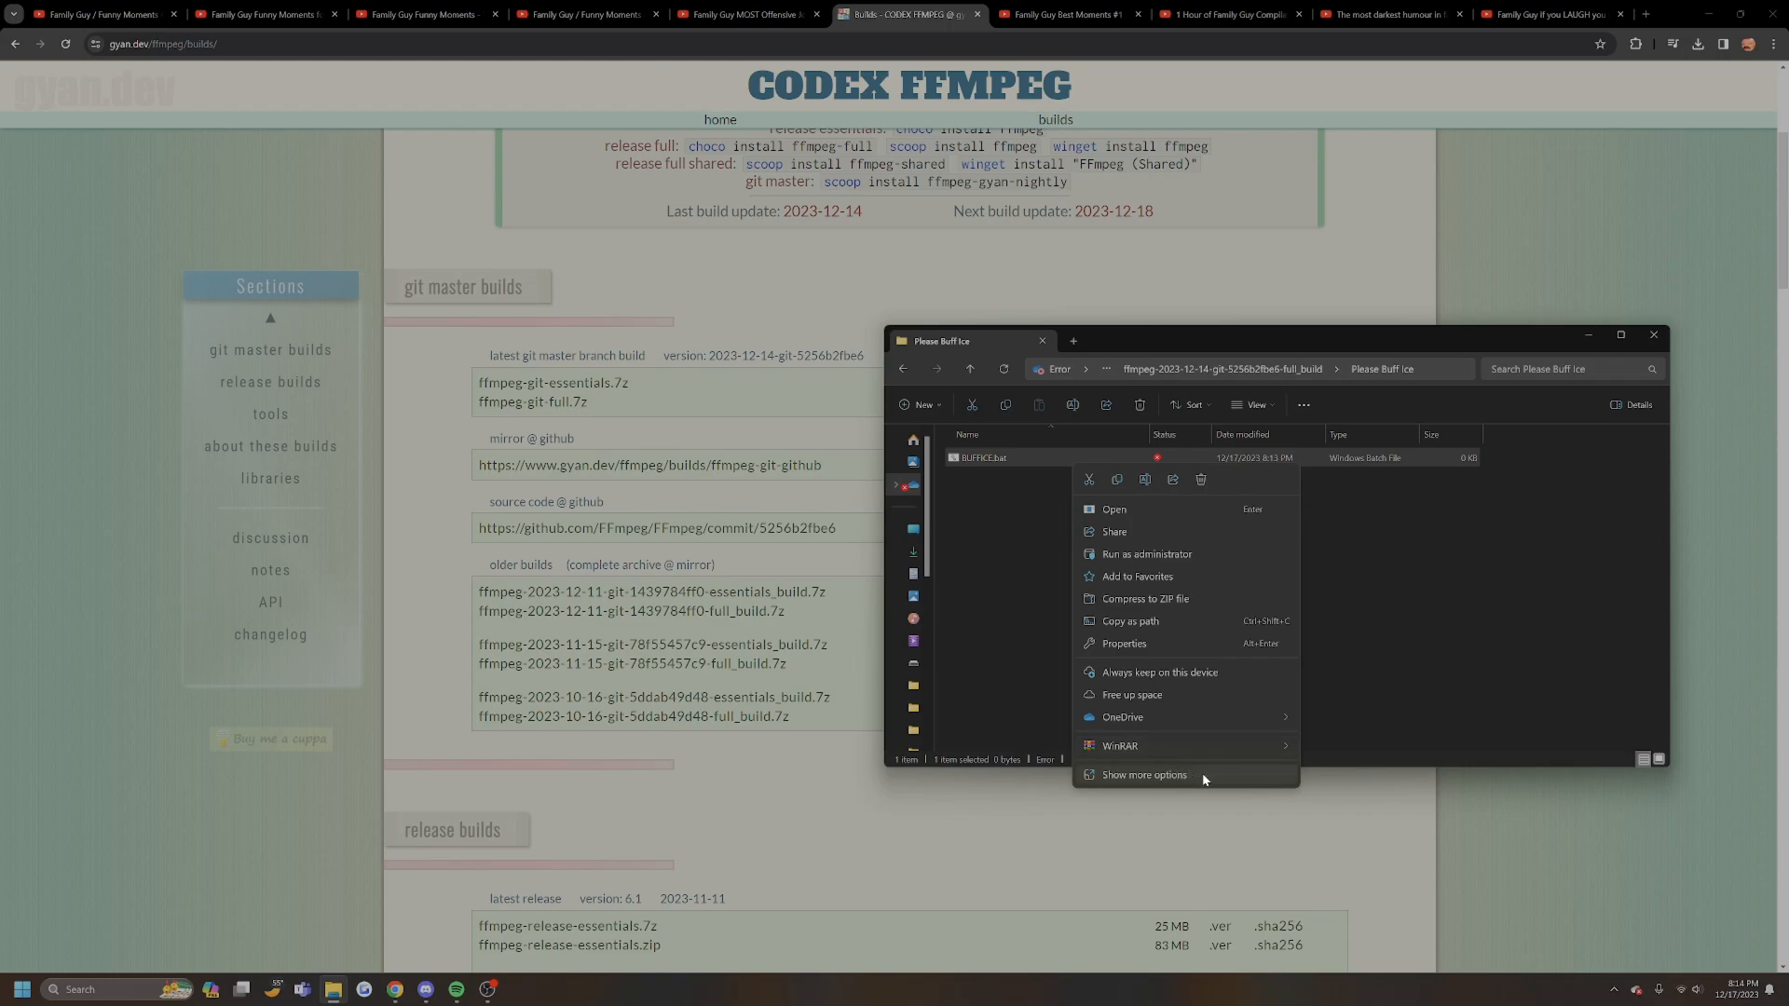
Edit BUFFICE.bat with an ffmpeg h264_nvenc command scaling input.mp4 to 3840x2160 as upload.mp4
{"action": "left_click", "coordinate": [1144, 774]}
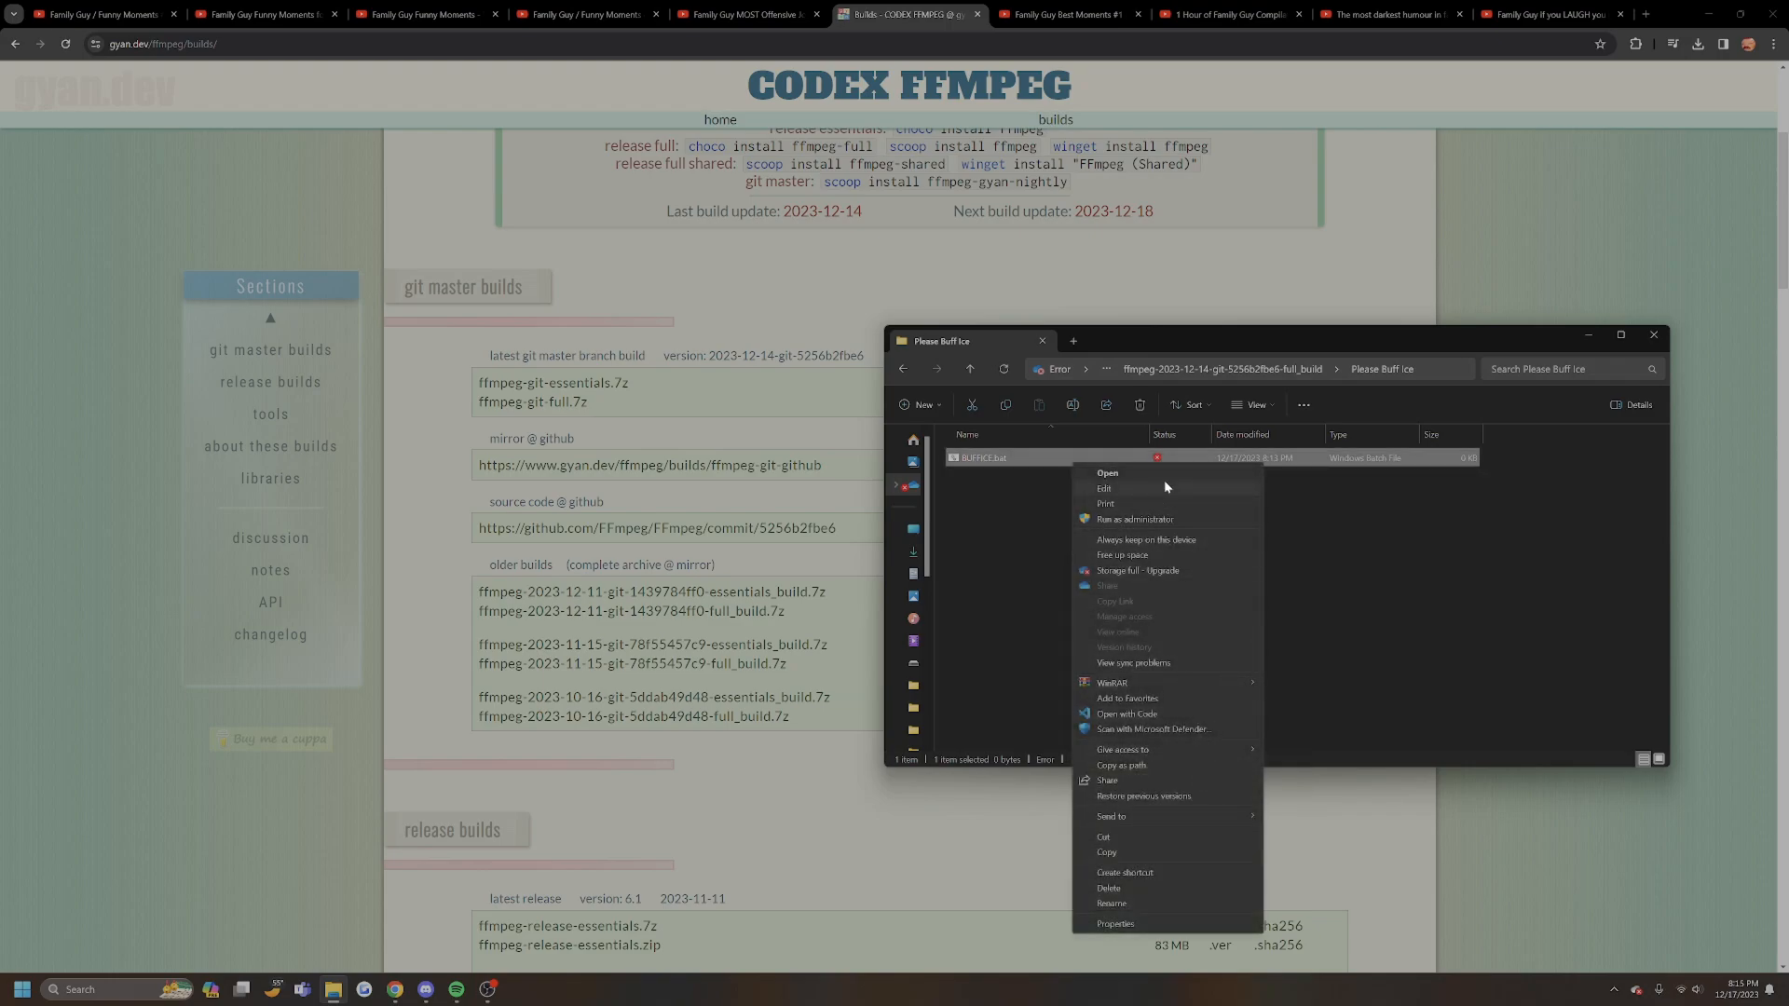
{"action": "left_click", "coordinate": [1181, 525]}
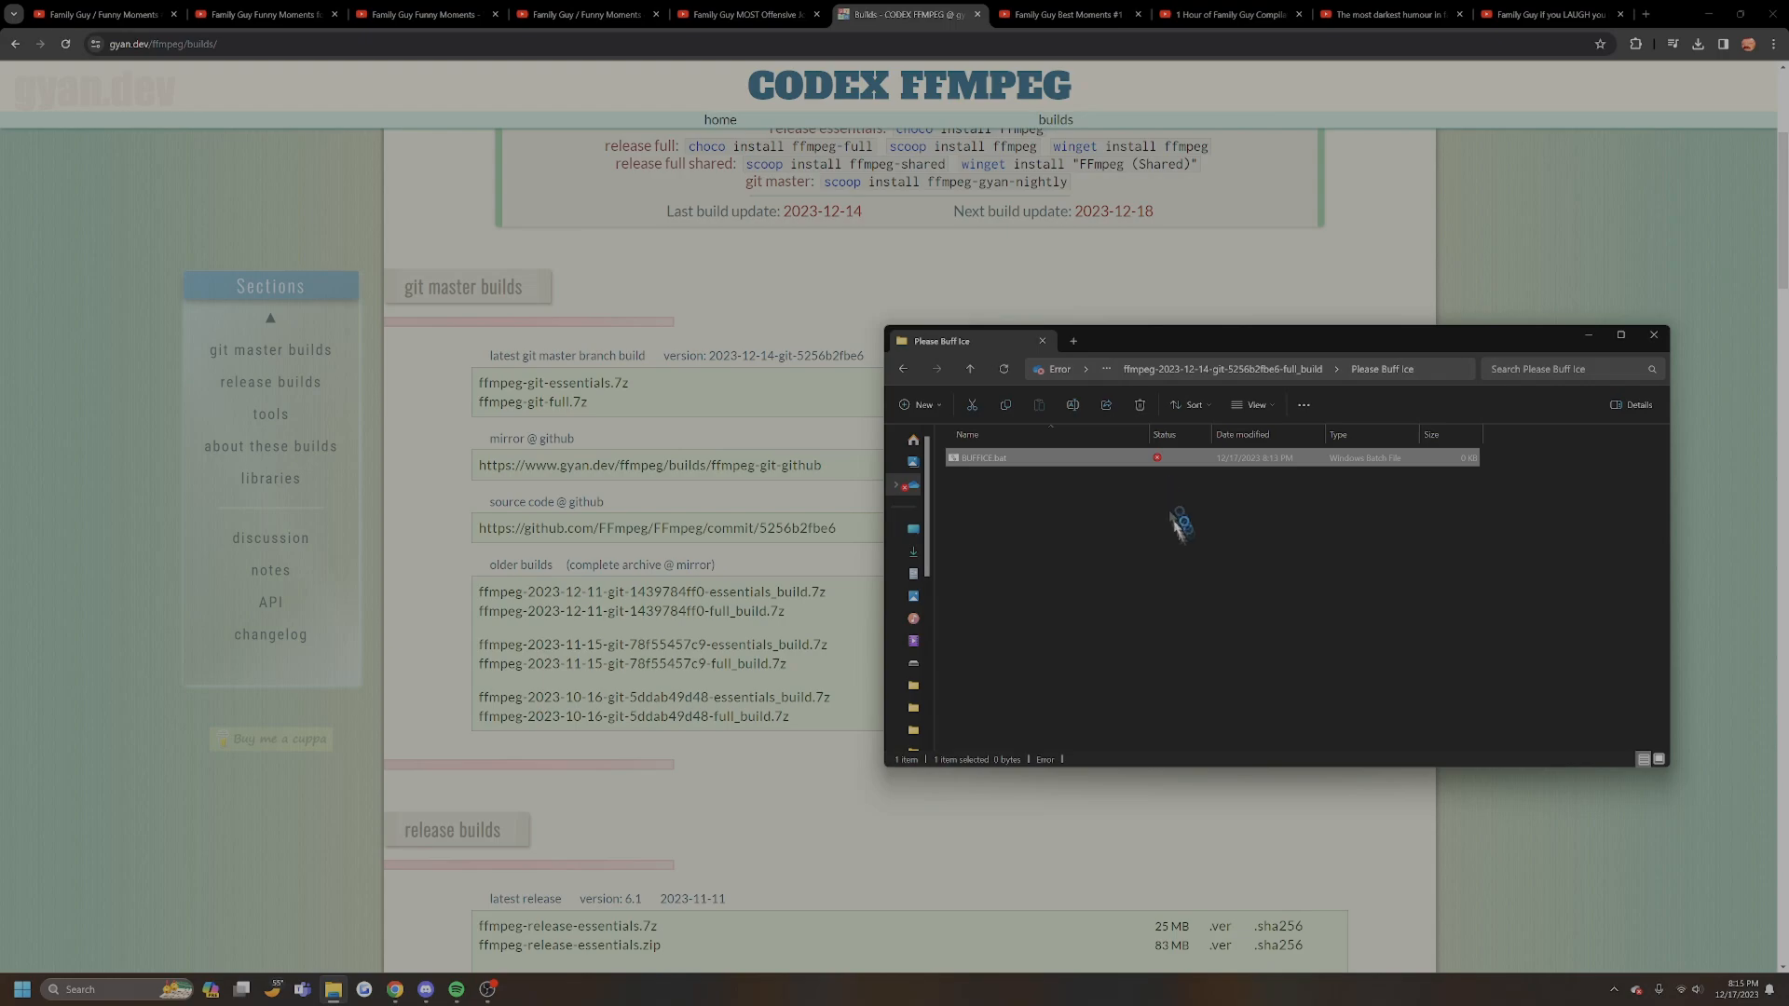
{"action": "double_click", "coordinate": [984, 458]}
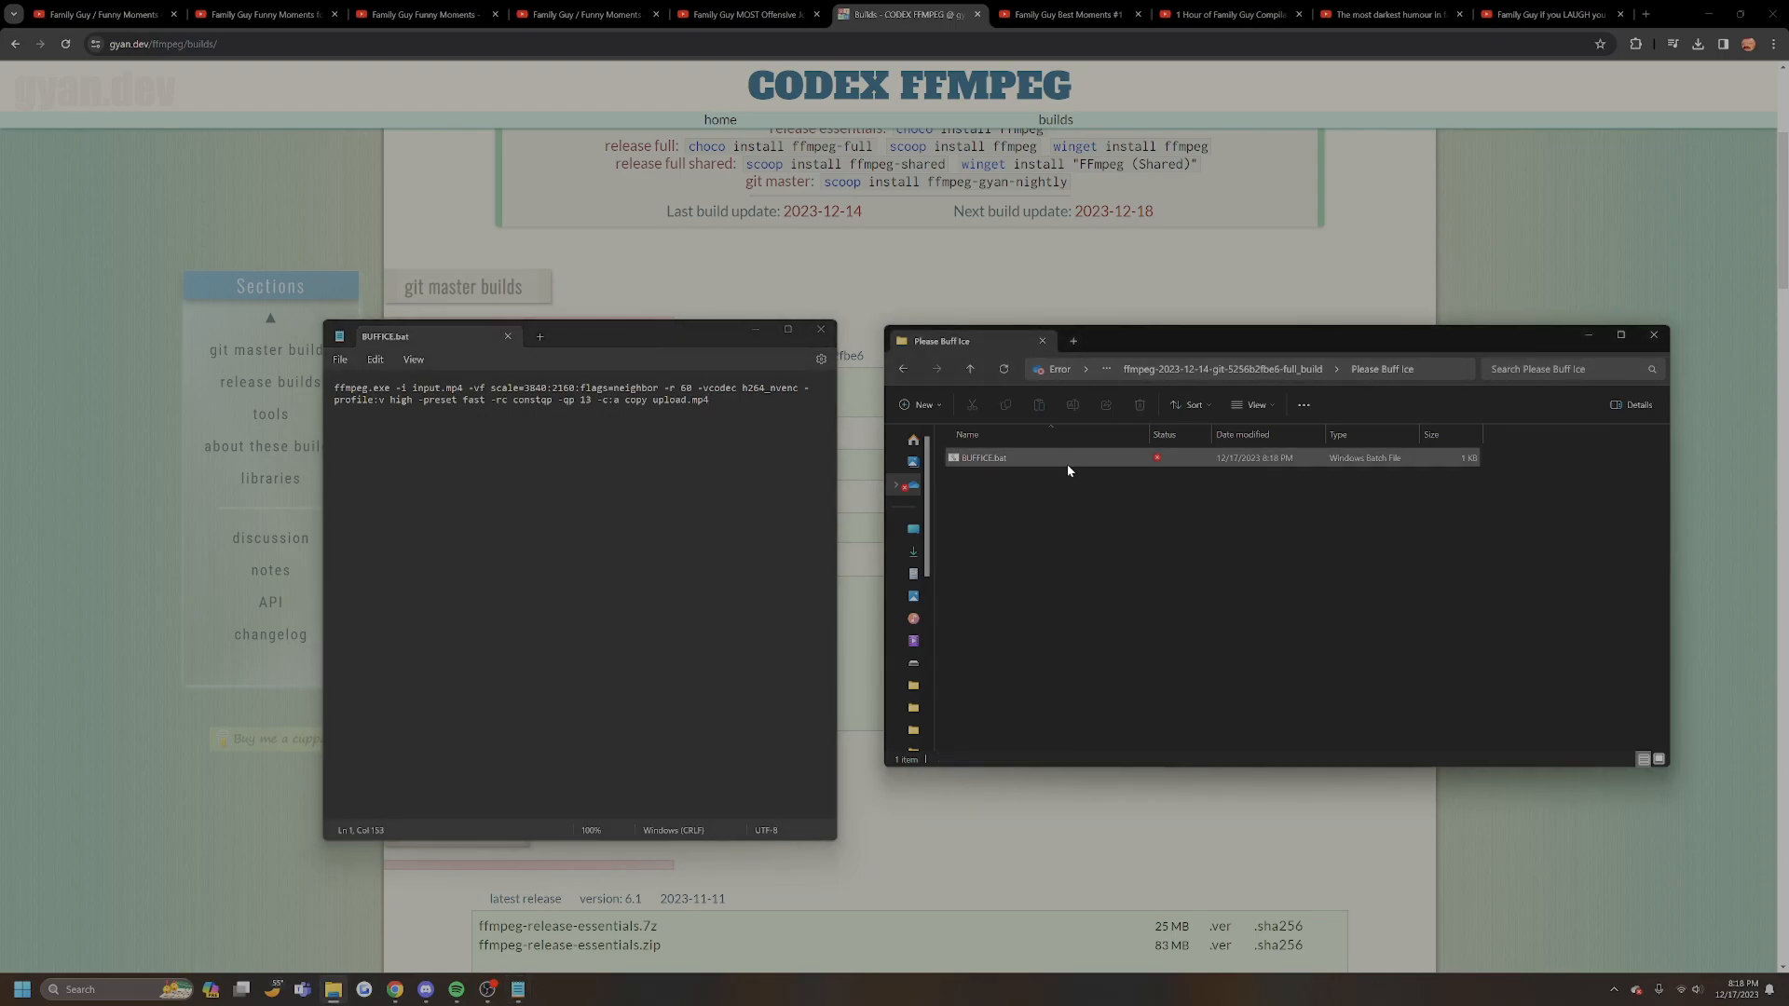
Copy the recorded video into Please Buff Ice and rename it input.mp4
{"action": "left_click", "coordinate": [819, 331]}
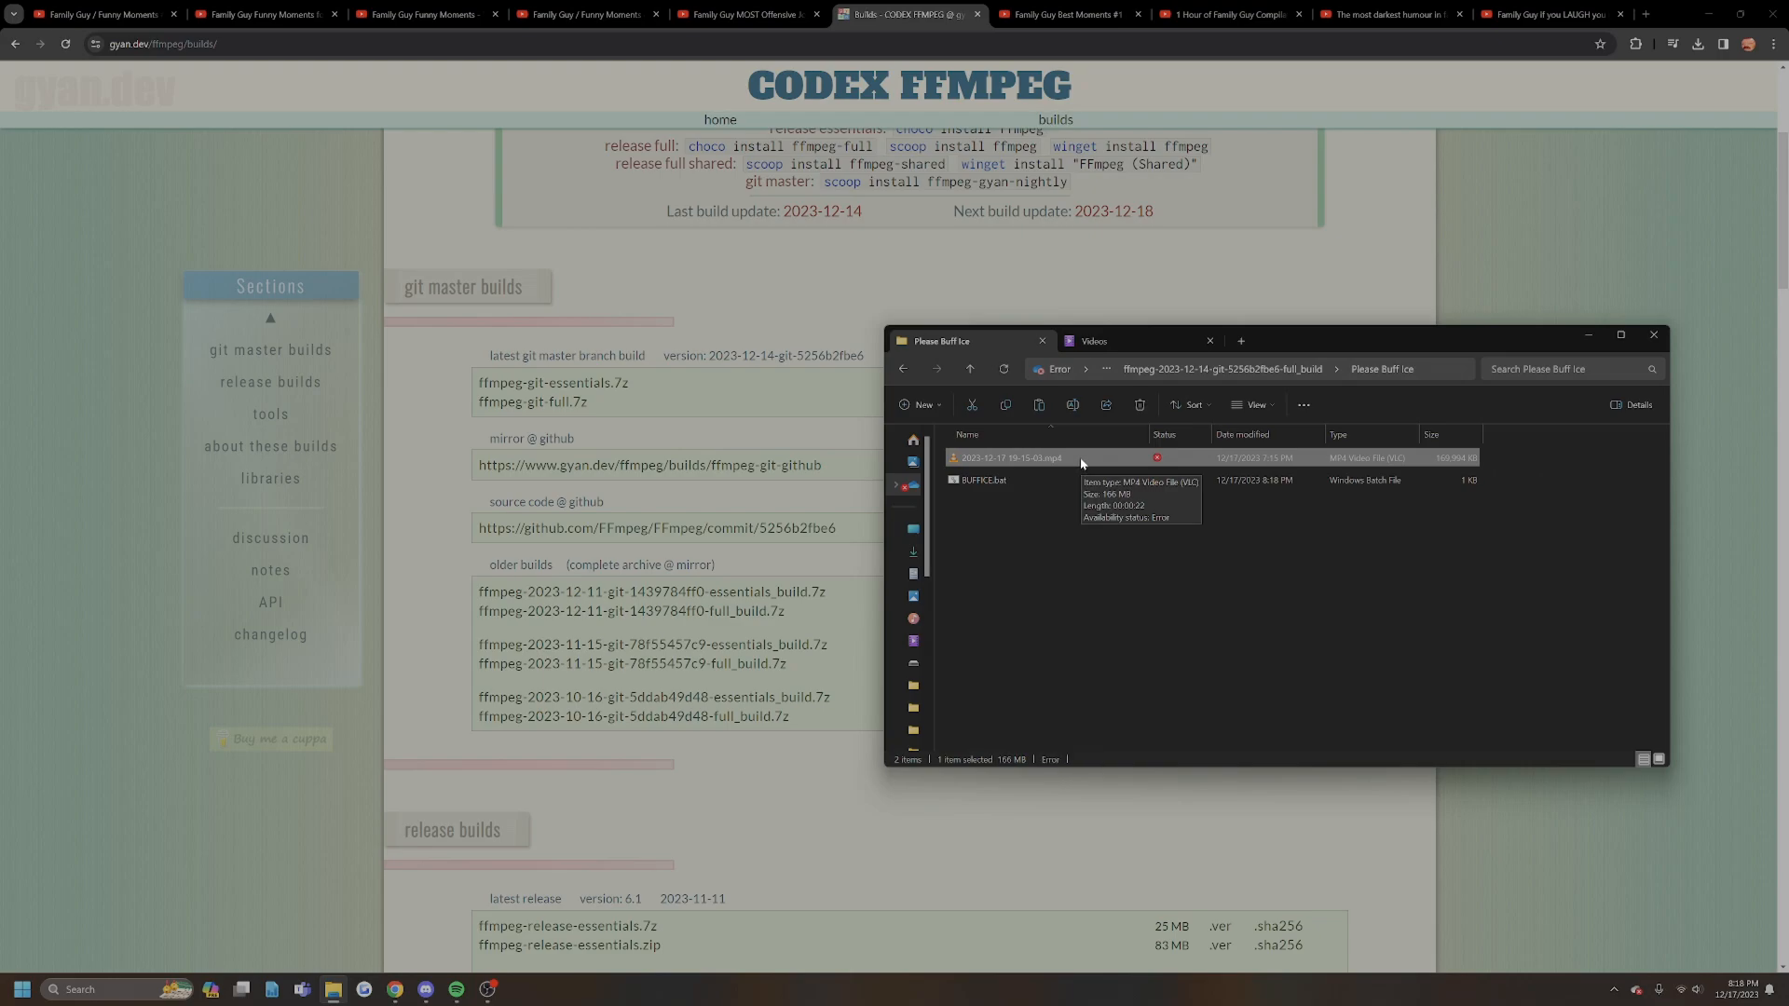
{"action": "right_click", "coordinate": [1012, 458]}
{"action": "type", "text": "input"}
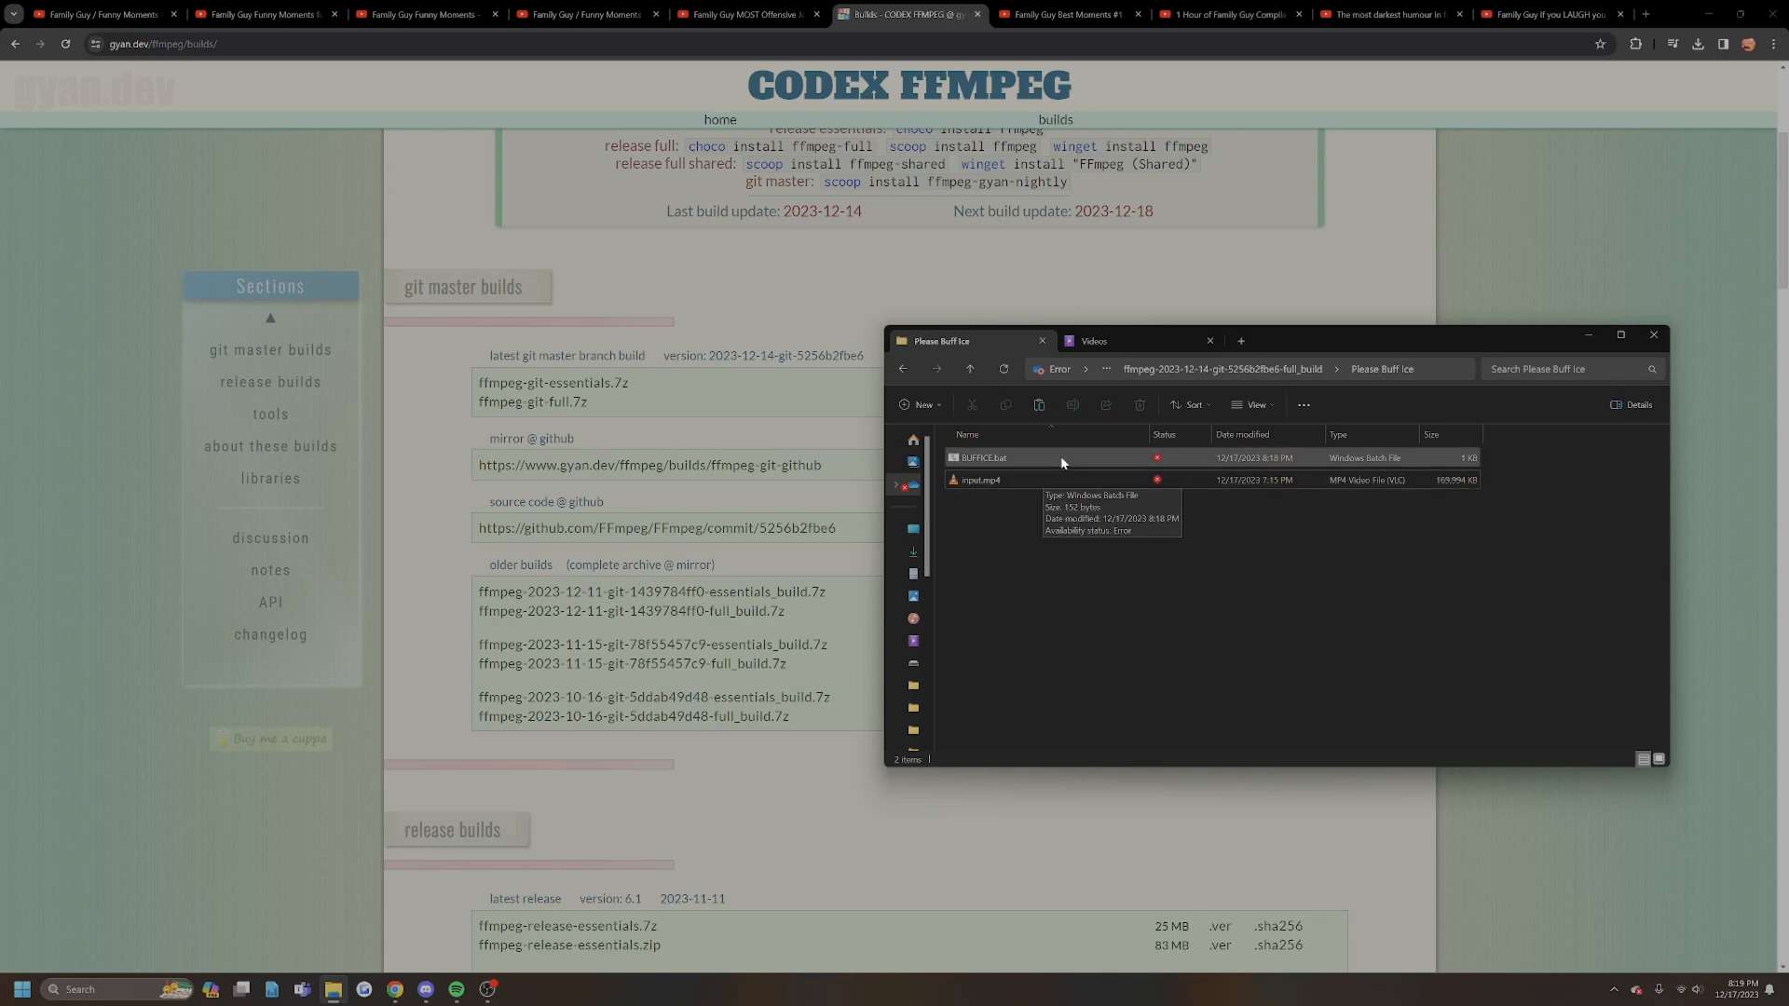
Run BUFFICE.bat and select the resulting 229 MB upload.mp4
{"action": "double_click", "coordinate": [982, 457]}
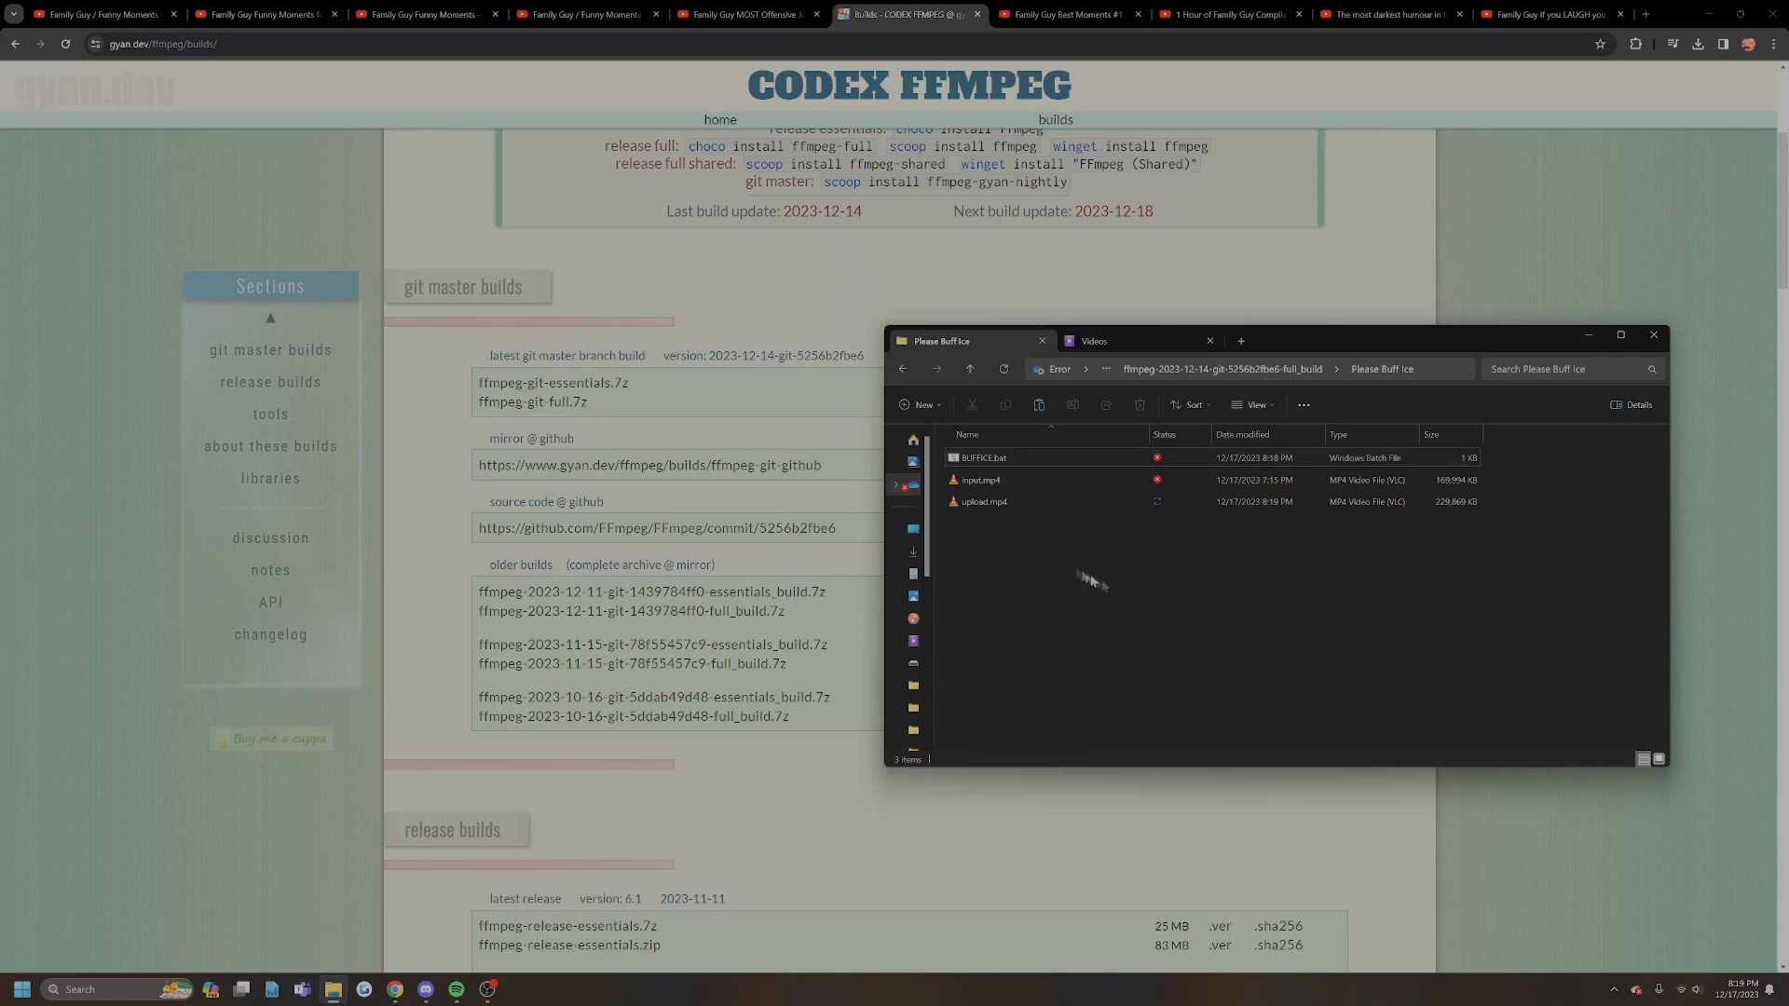
{"action": "left_click", "coordinate": [984, 502]}
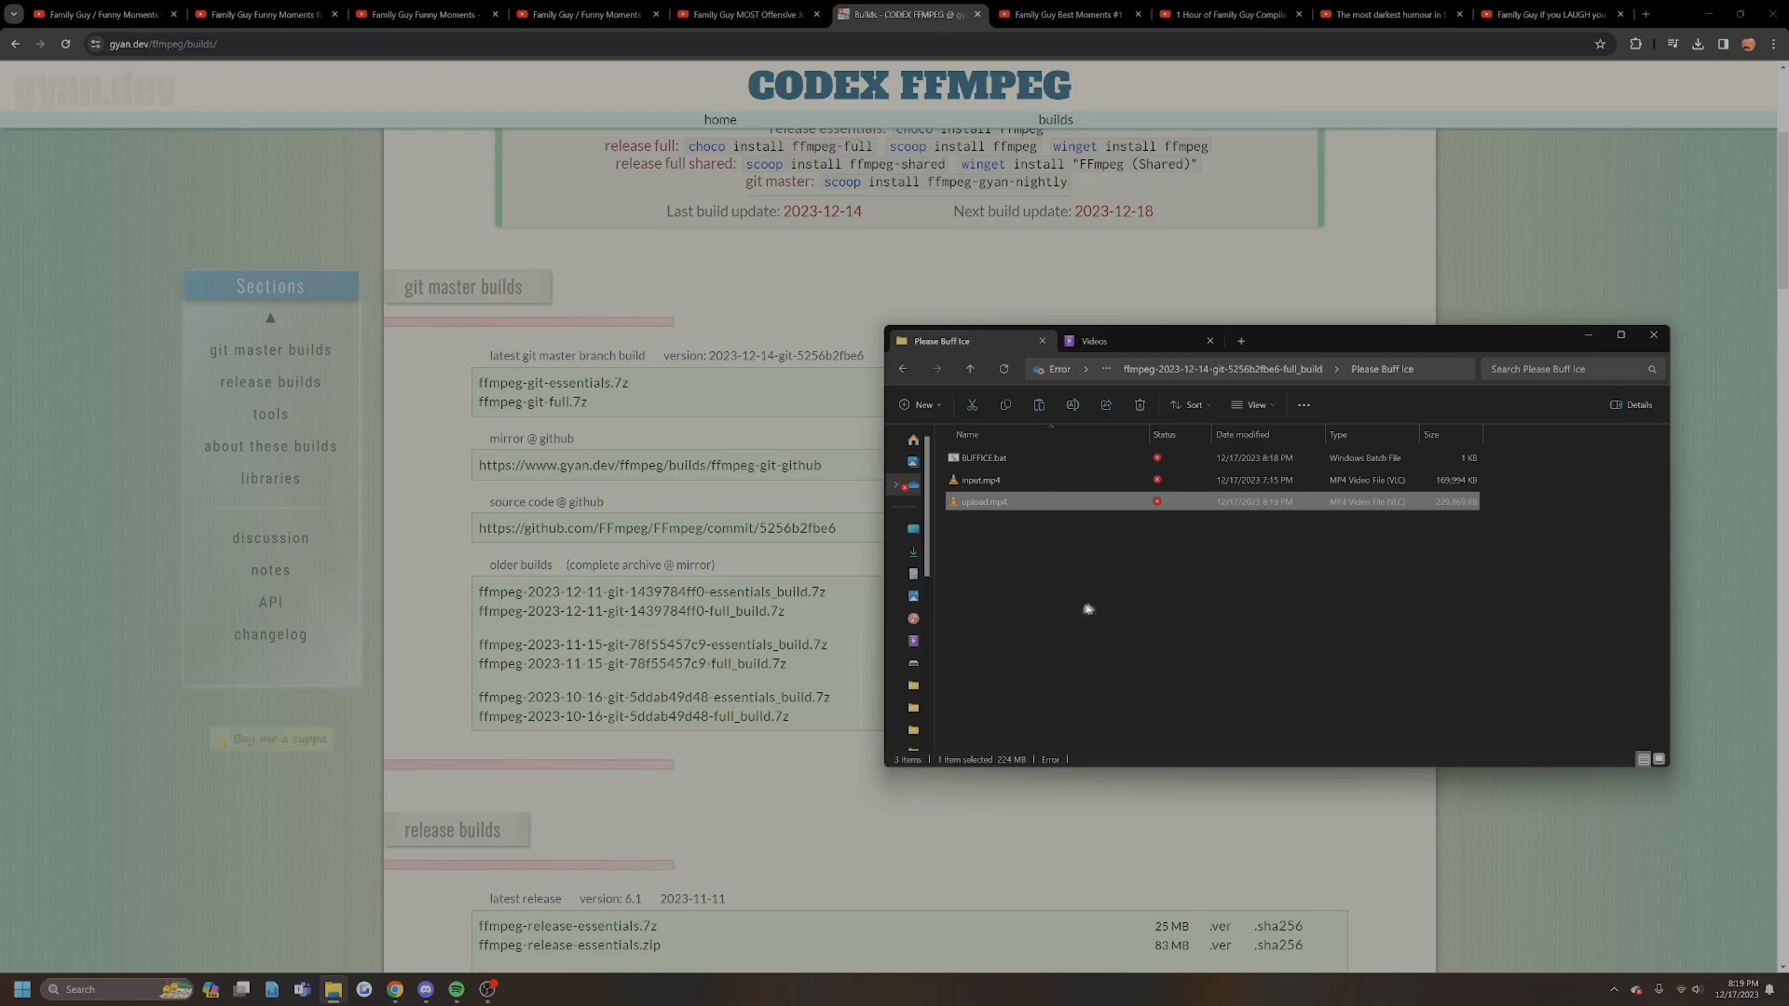
{"action": "right_click", "coordinate": [981, 479]}
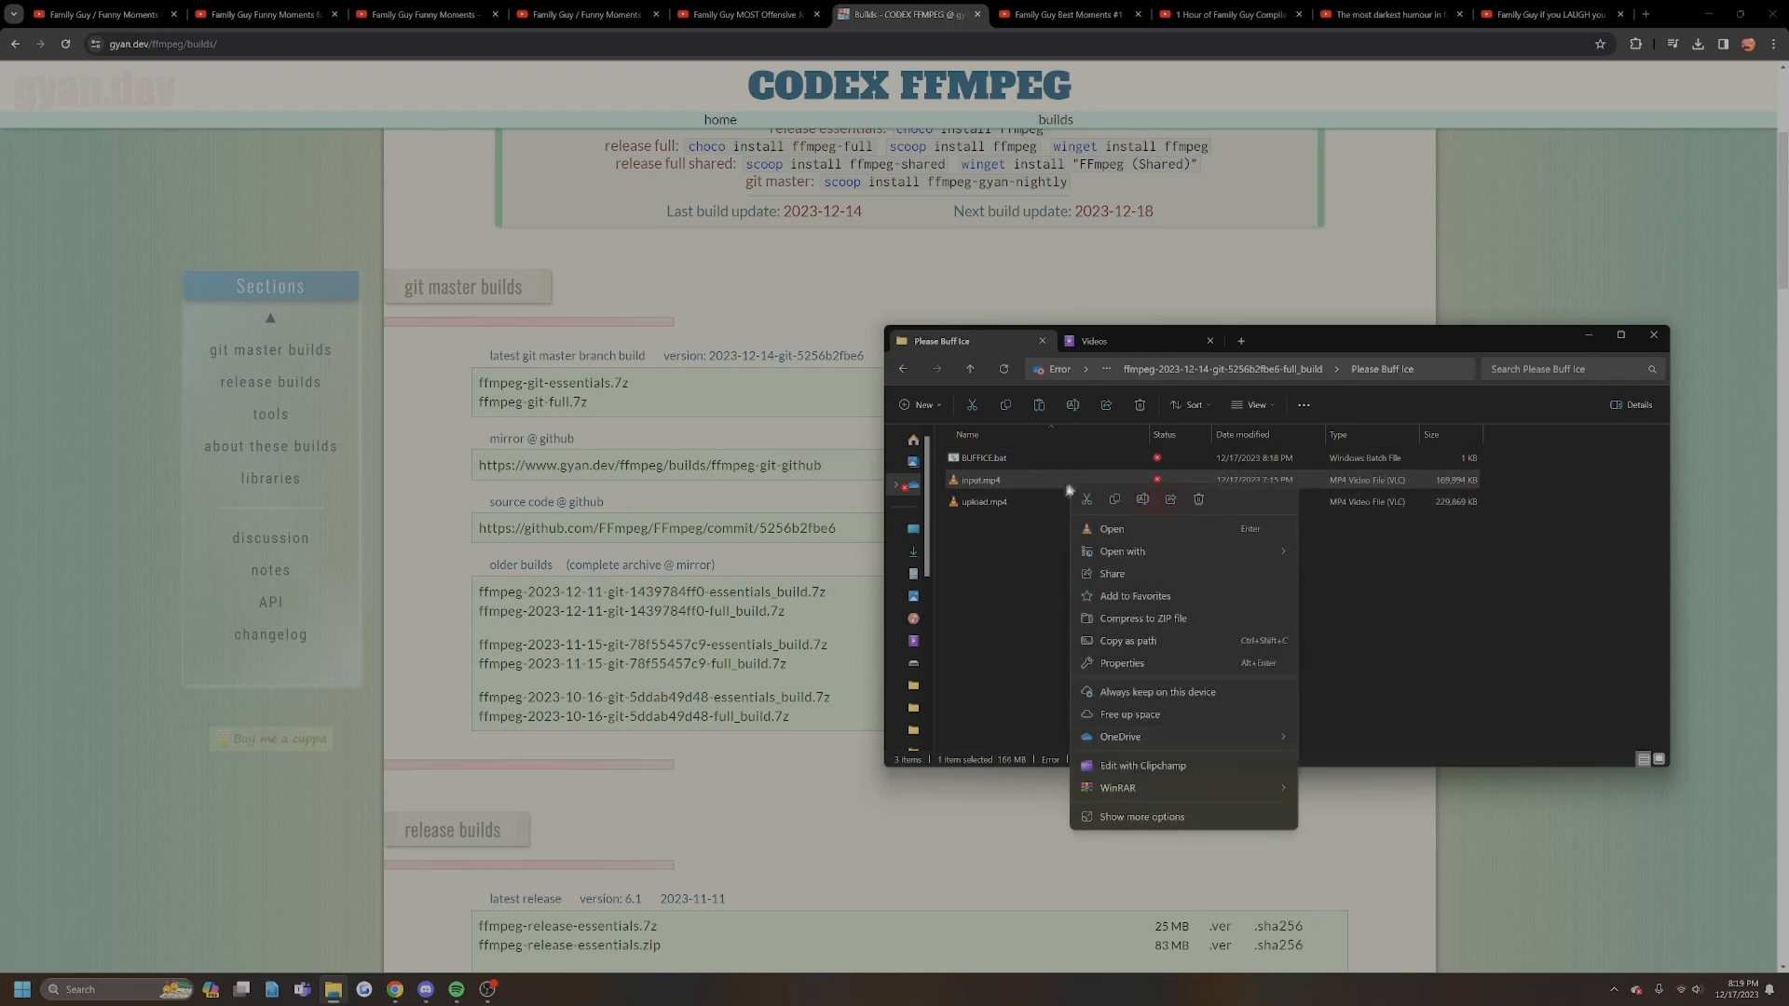
{"action": "left_click", "coordinate": [1122, 662]}
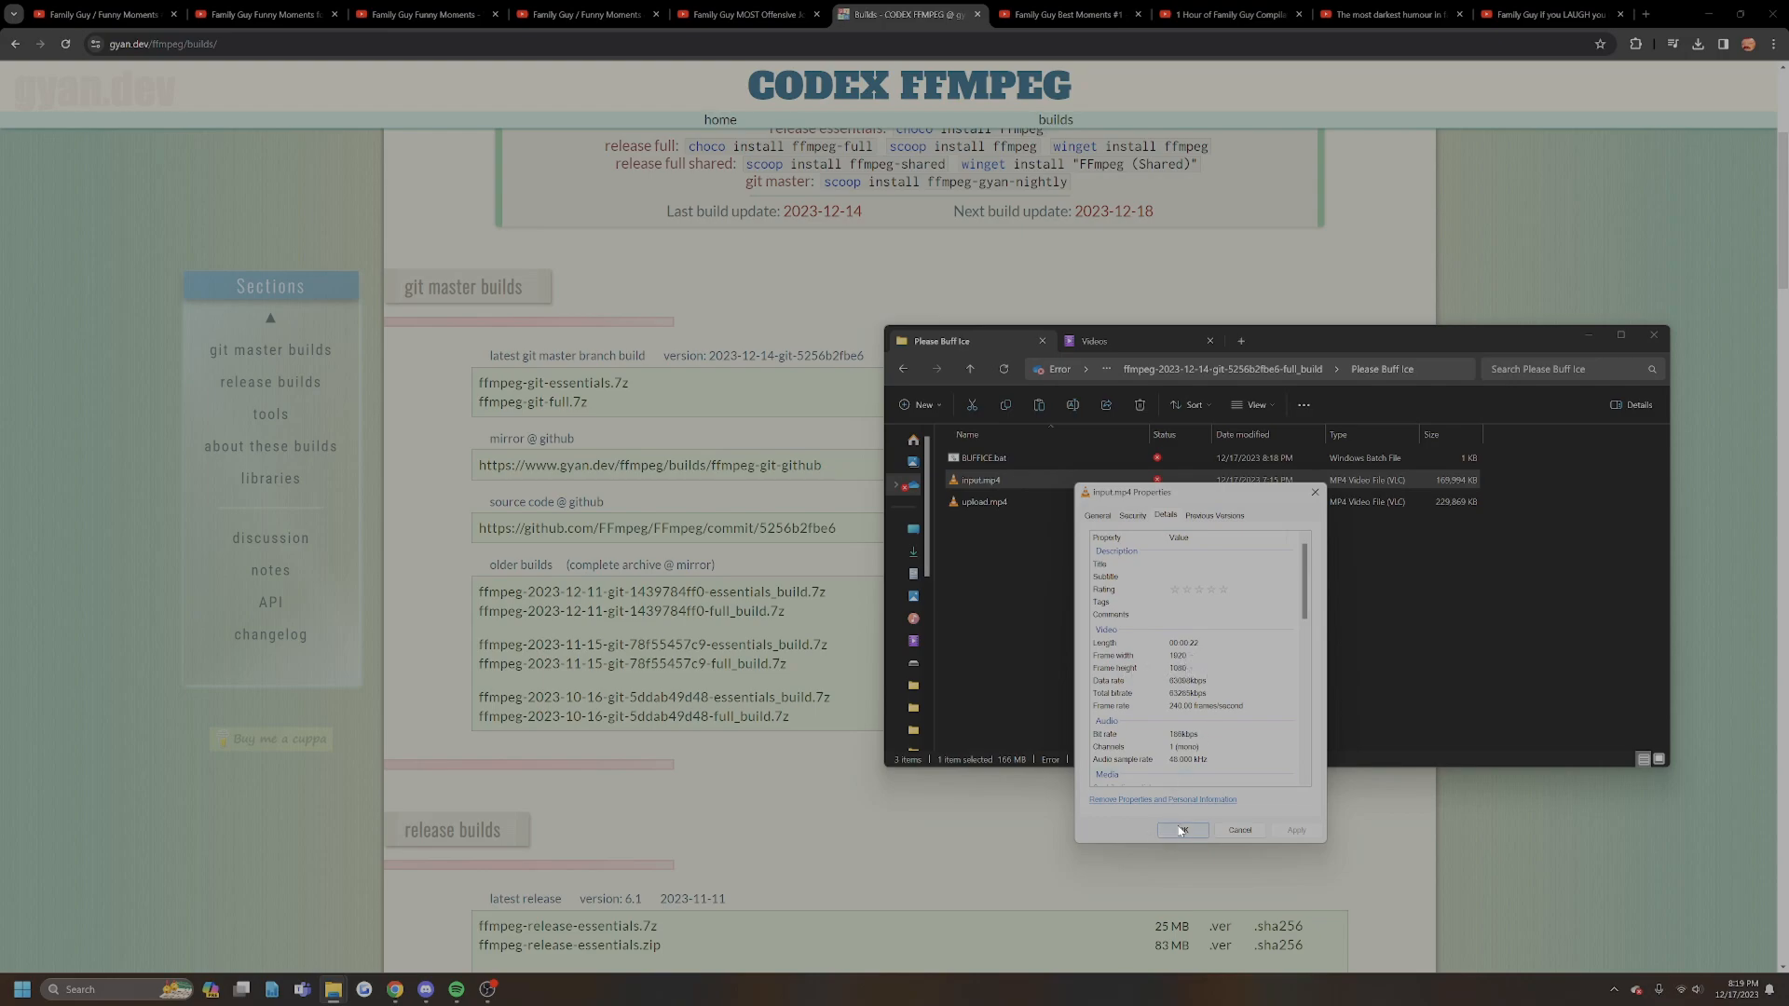
{"action": "left_click", "coordinate": [1182, 830]}
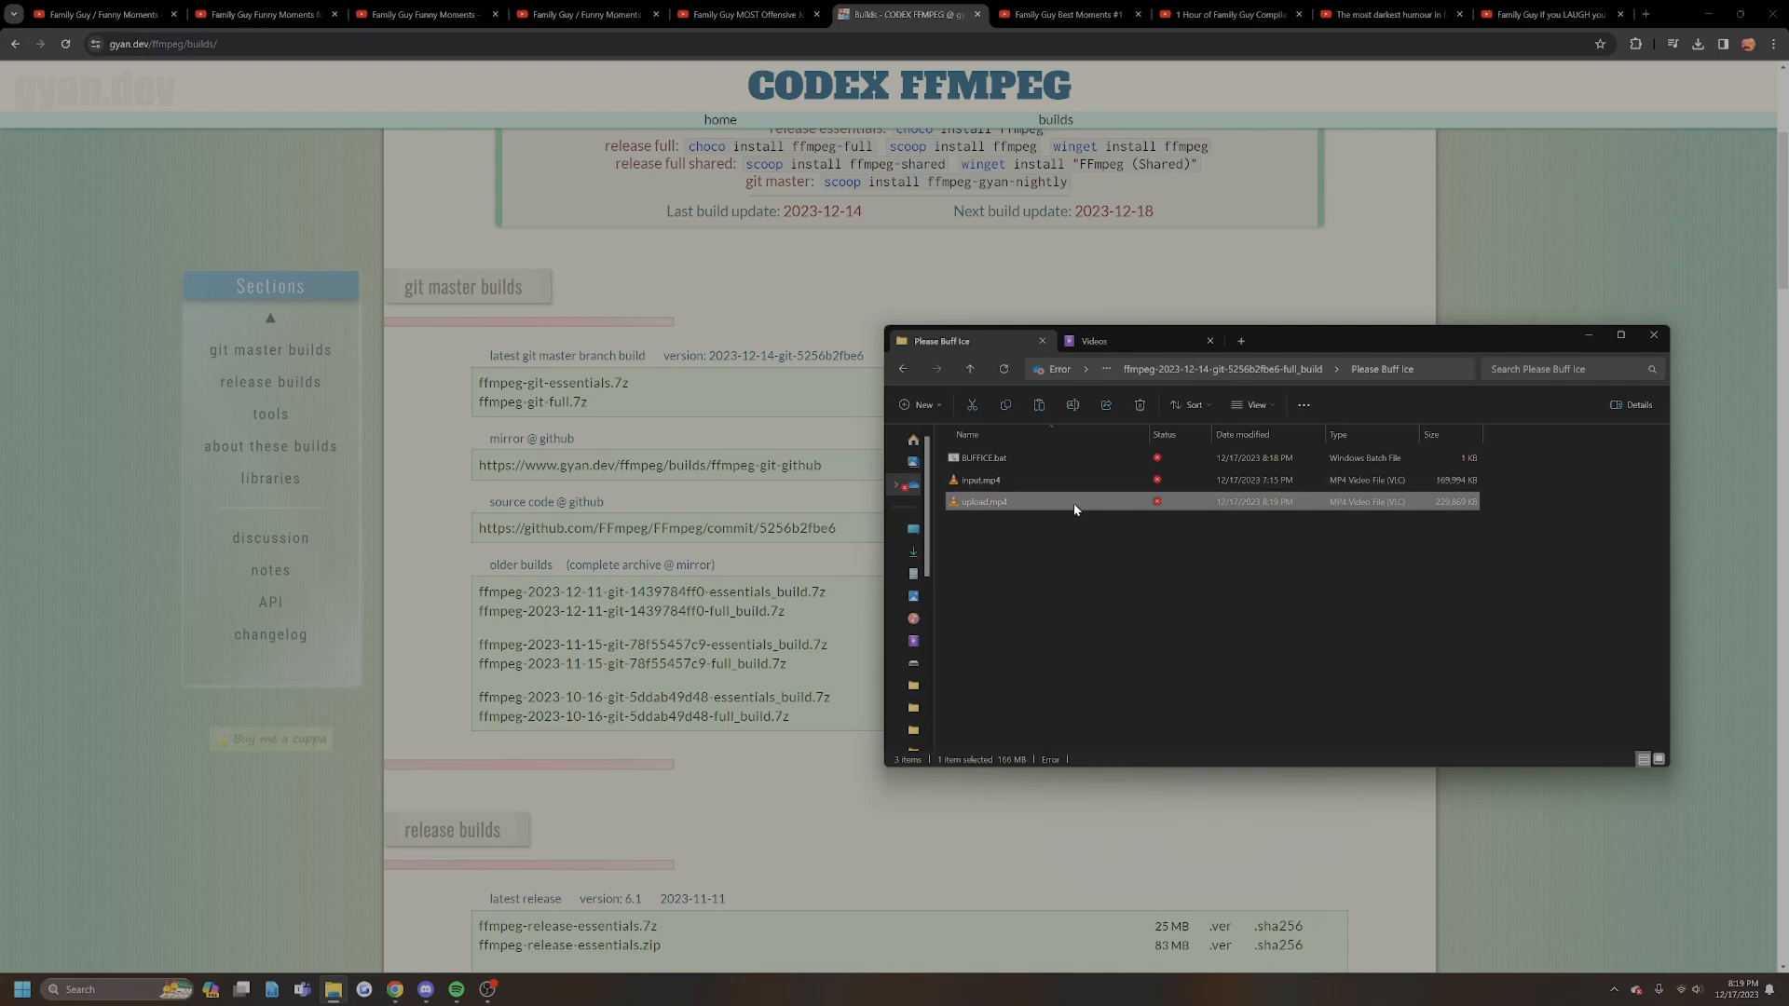